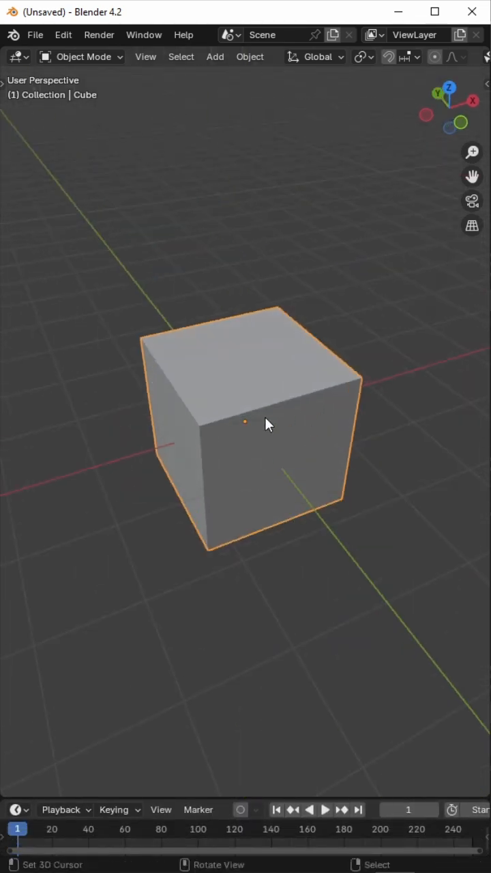
Step: Append the IMVU animation file from the IMVU Studio Toolkit sidebar, loading the rigged avatar
{"action": "left_click", "coordinate": [144, 57]}
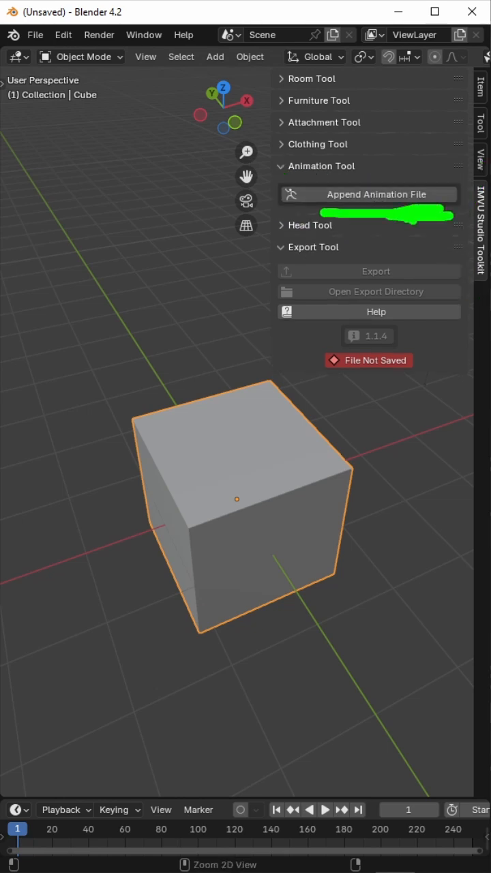
{"action": "left_click", "coordinate": [369, 194]}
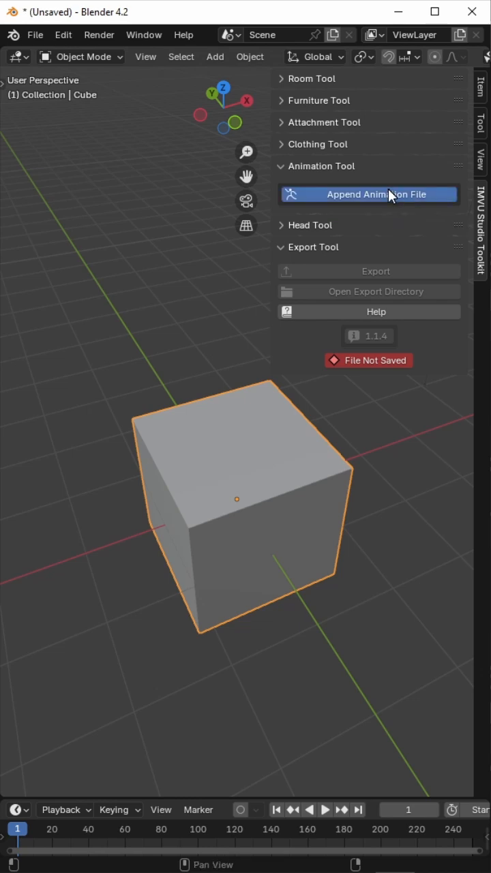
{"action": "left_click", "coordinate": [368, 194]}
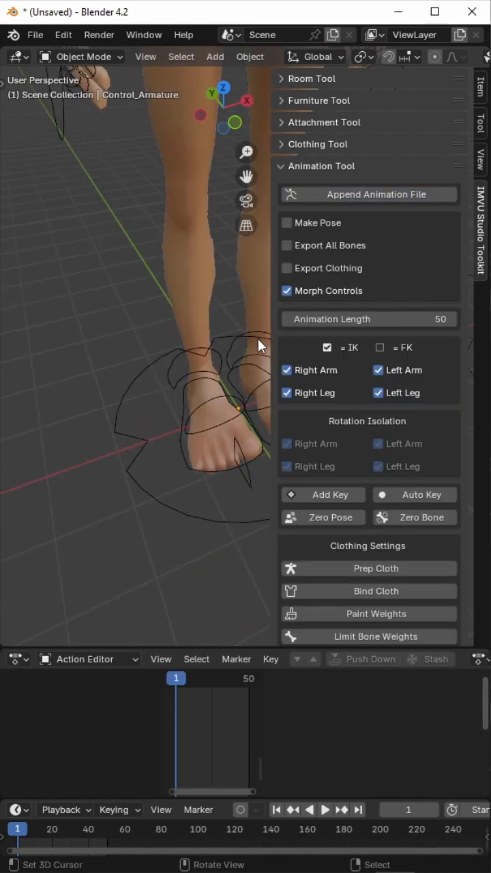
{"action": "mouse_move", "coordinate": [145, 57]}
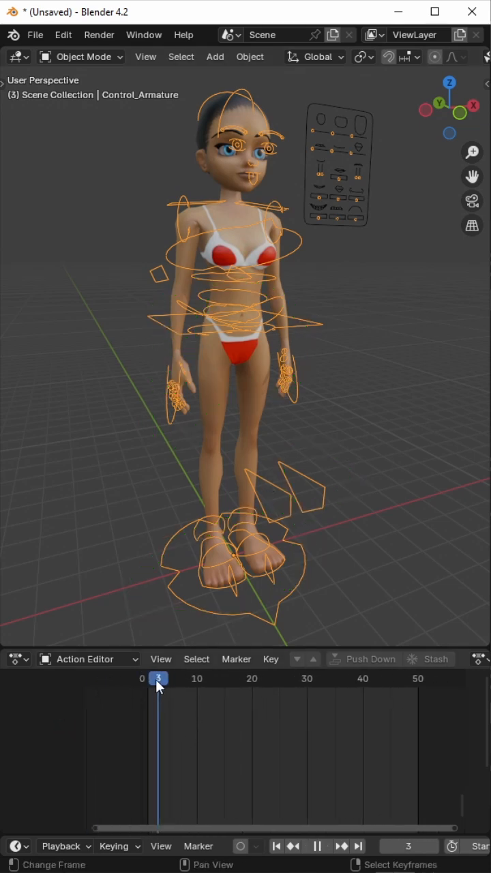
Step: Scrub the Action Editor through frames 4, 20 and 30, stopping at frame 30
{"action": "left_click", "coordinate": [163, 678]}
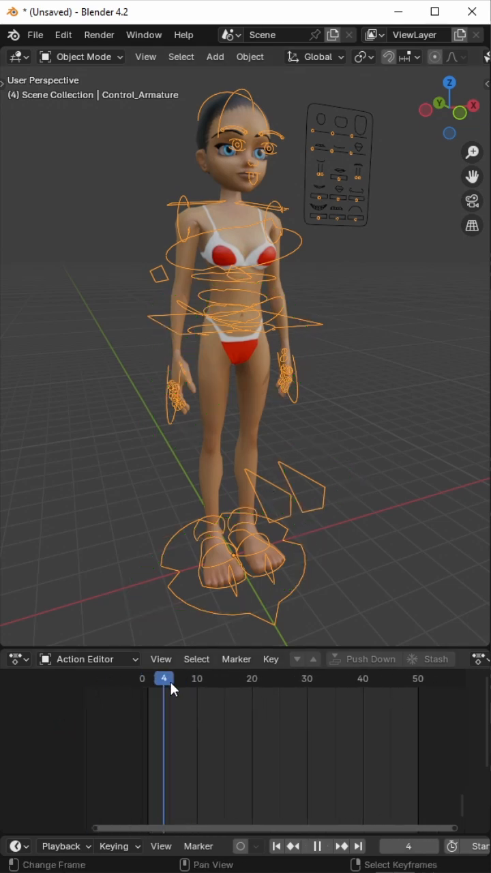
{"action": "left_click", "coordinate": [253, 679]}
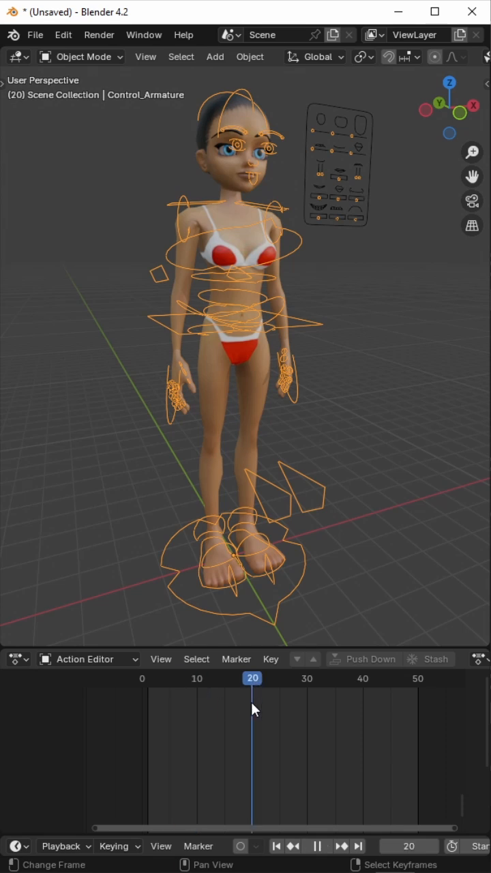
{"action": "left_click", "coordinate": [308, 717]}
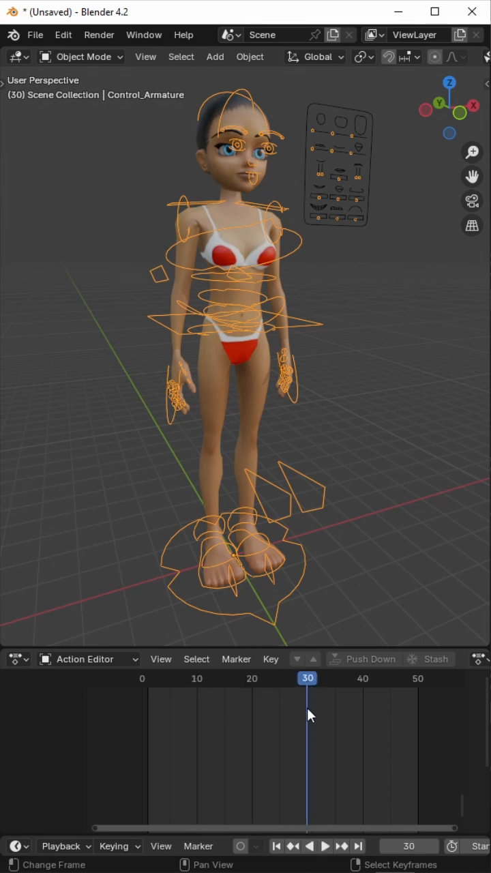
{"action": "mouse_move", "coordinate": [308, 707]}
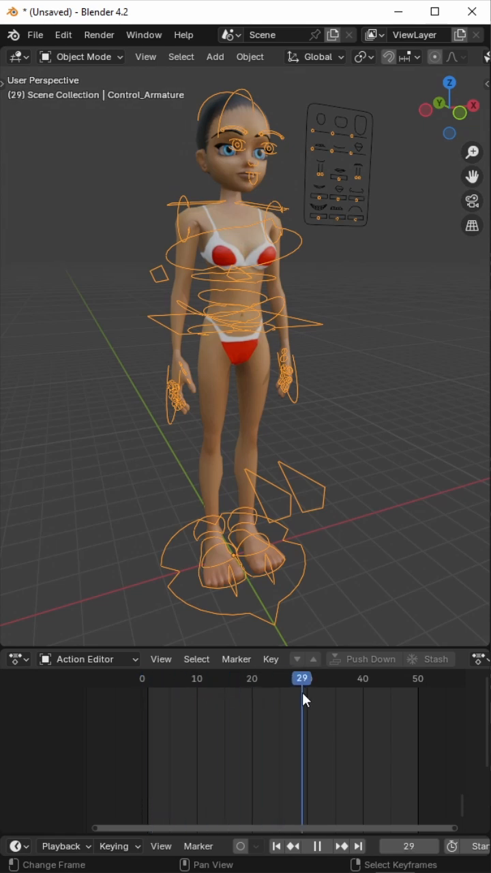
{"action": "left_click", "coordinate": [141, 679]}
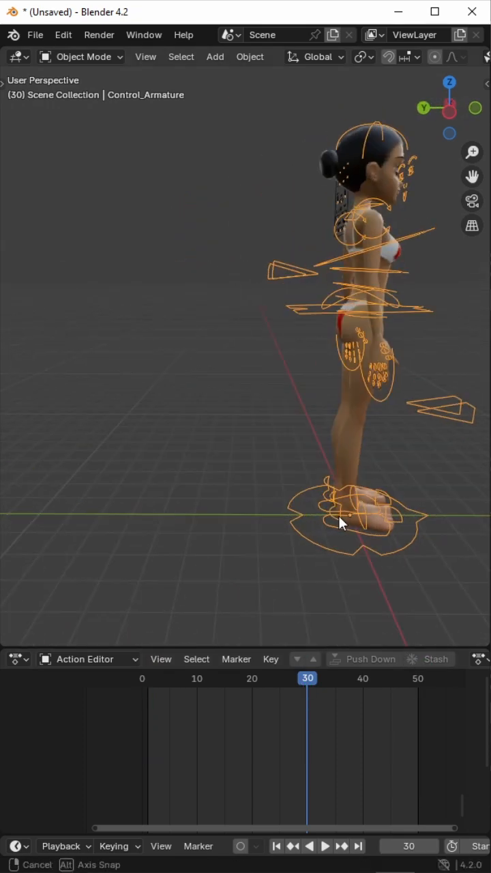
Step: Orbit the viewport back to a front view of the avatar
{"action": "left_click_drag", "start_coordinate": [341, 524], "coordinate": [221, 524]}
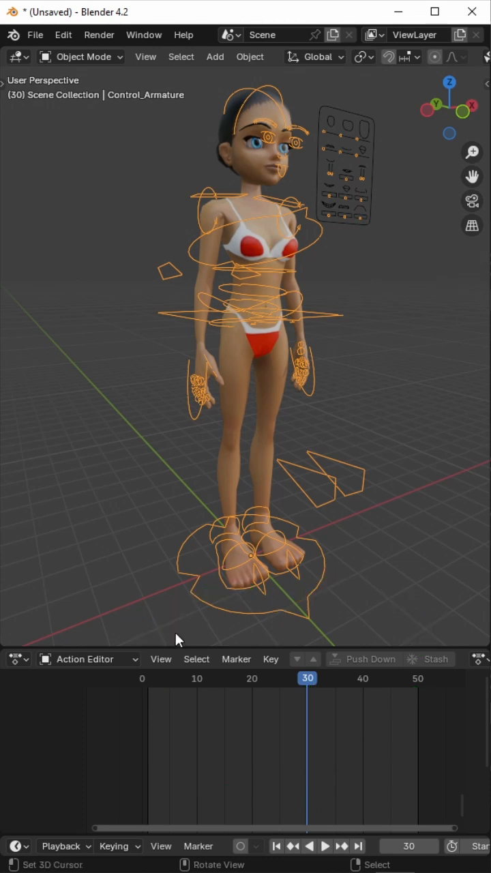
{"action": "mouse_move", "coordinate": [325, 539]}
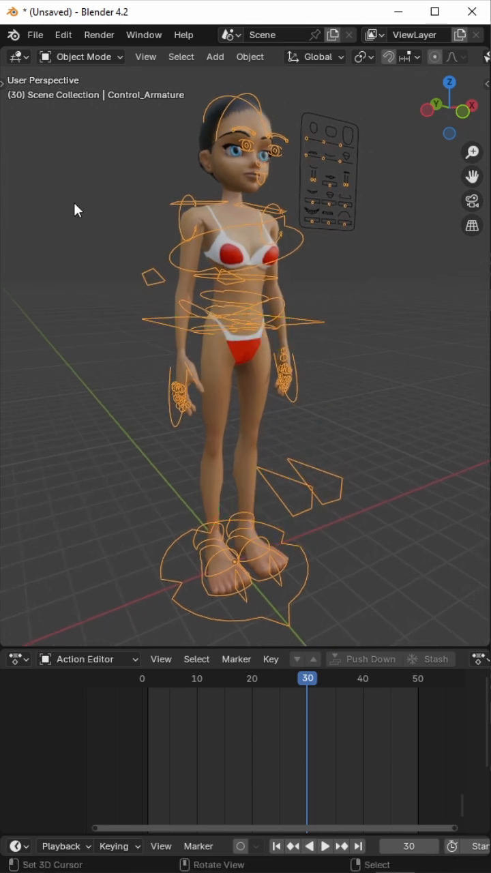
Step: Switch the rig to Pose Mode, show the sidebar and enable Auto Key in the Animation Tool
{"action": "left_click", "coordinate": [79, 57]}
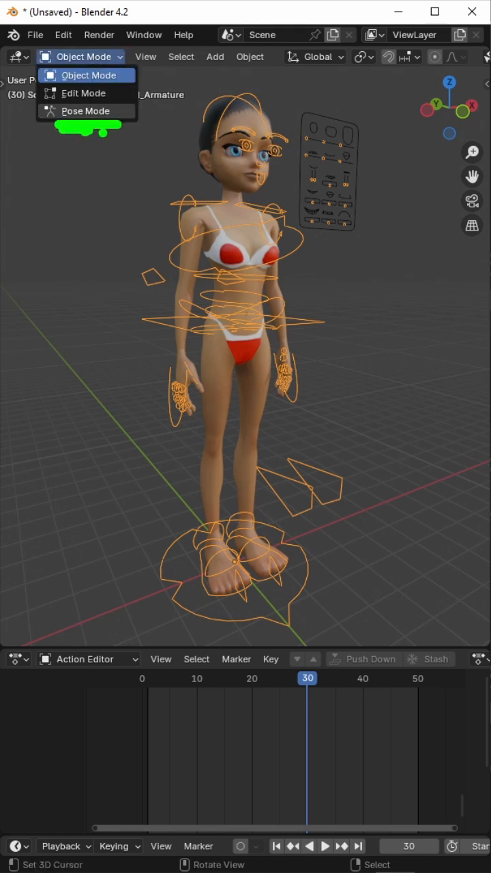
{"action": "left_click", "coordinate": [84, 110]}
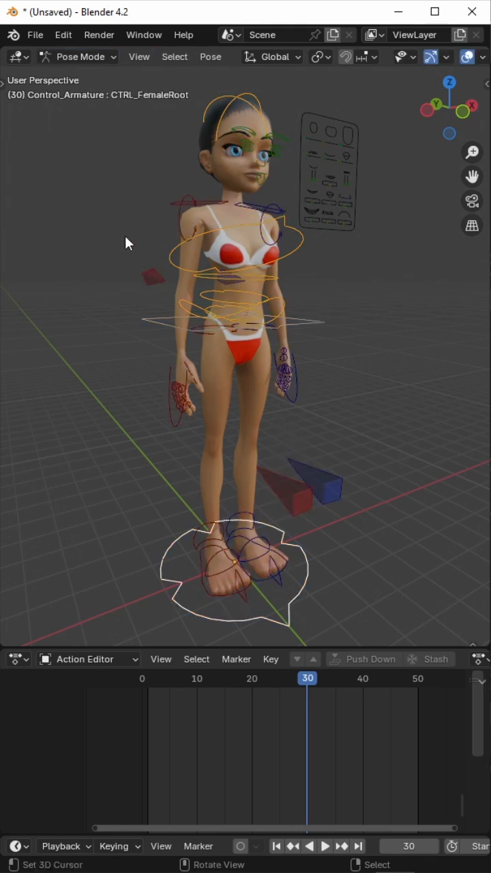
{"action": "left_click", "coordinate": [140, 57]}
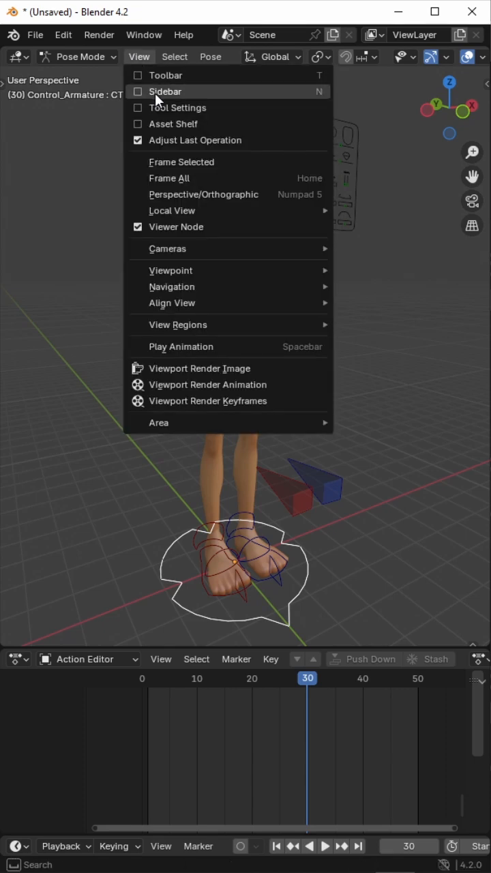
{"action": "left_click", "coordinate": [166, 91]}
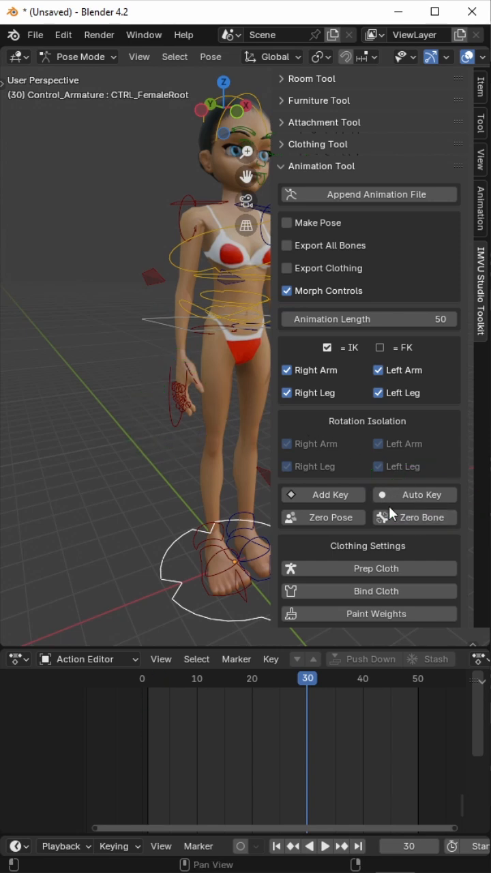
{"action": "left_click", "coordinate": [415, 494]}
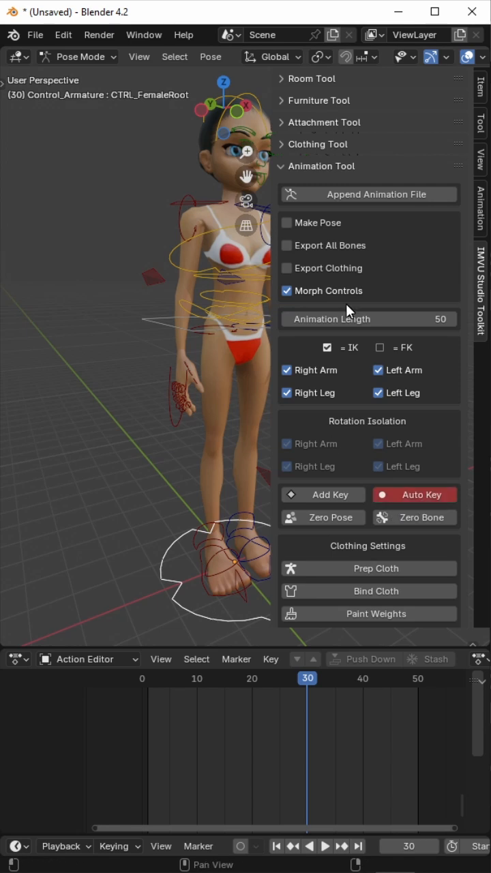
{"action": "mouse_move", "coordinate": [349, 313]}
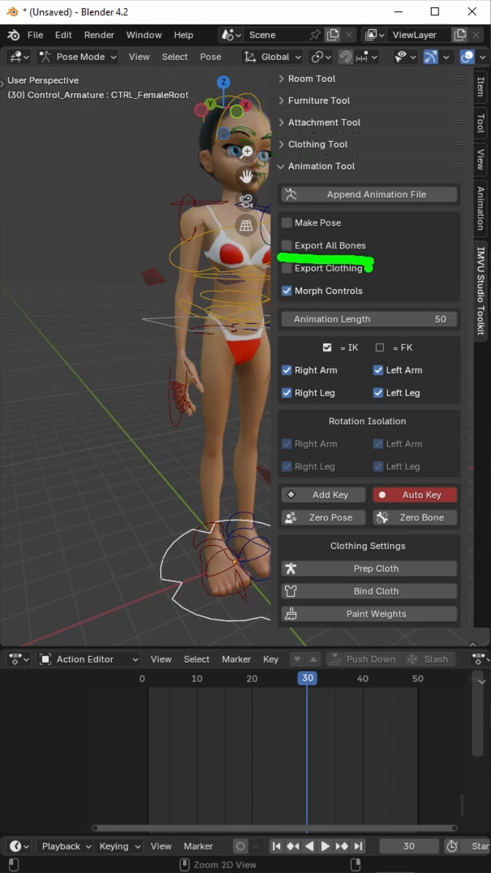
{"action": "left_click", "coordinate": [287, 246]}
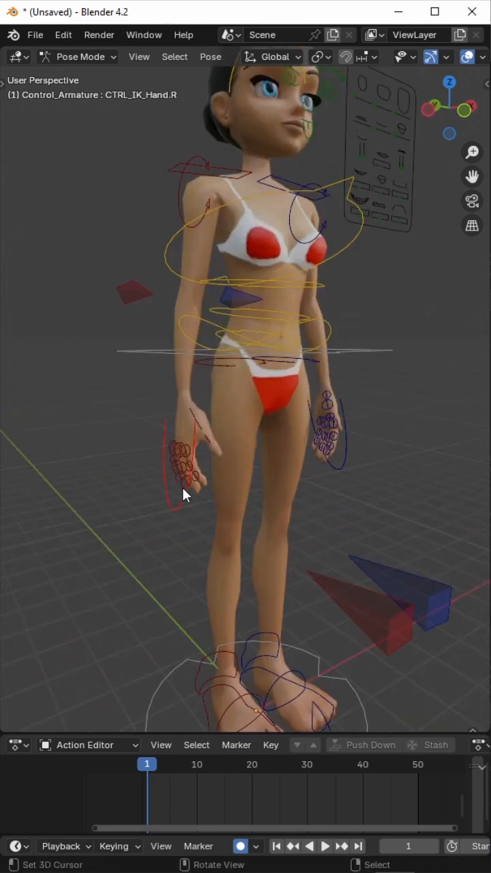
{"action": "mouse_move", "coordinate": [190, 510]}
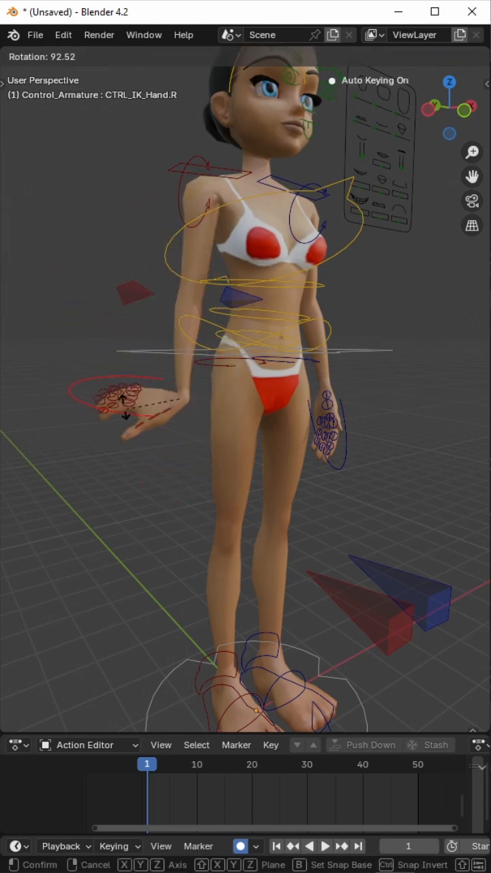
Step: Try a rotation on the right IK hand control and leave it unposed at frame 1
{"action": "left_click_drag", "start_coordinate": [136, 403], "coordinate": [89, 375]}
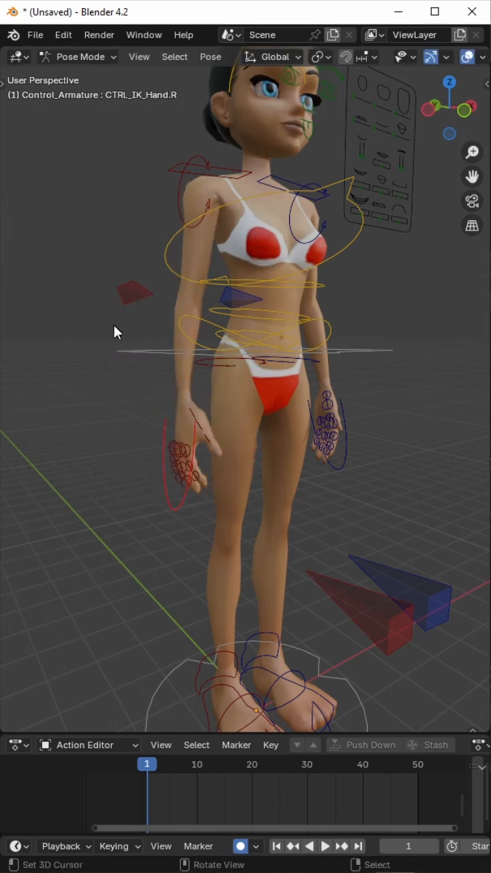
Step: Show the toolbar and select the CTRL_COG hip centre control for lowering into a crouch
{"action": "left_click", "coordinate": [139, 57]}
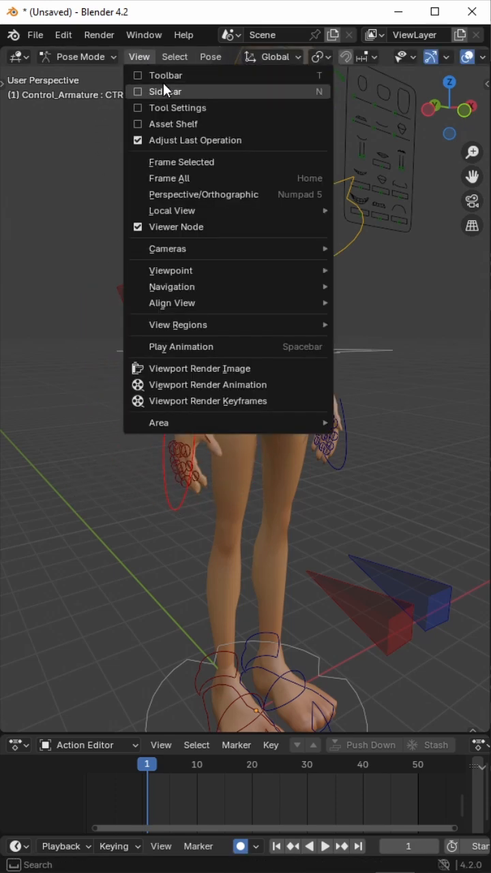
{"action": "mouse_move", "coordinate": [166, 90]}
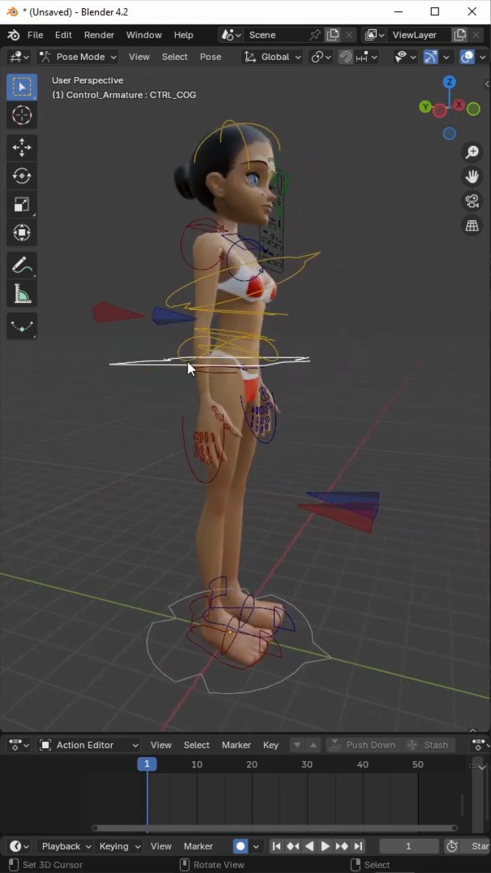
{"action": "left_click", "coordinate": [22, 147]}
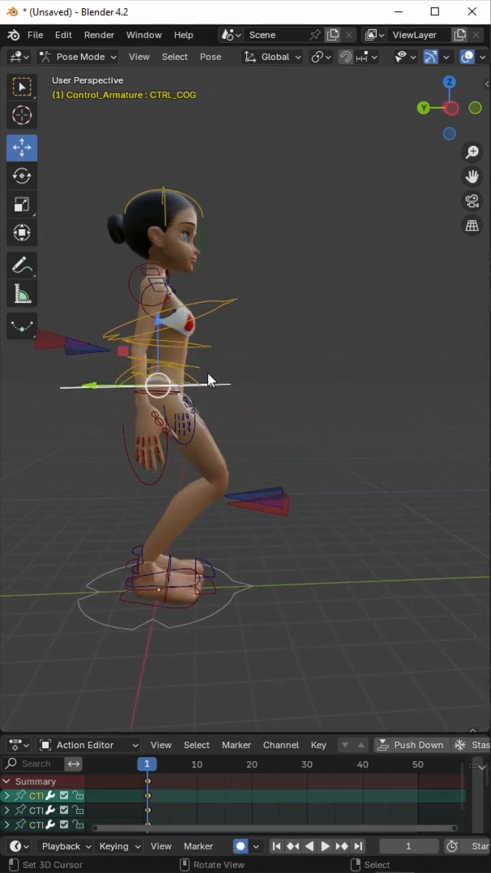
Step: With the Rotate tool, reposition the left hand, rotate the right hand and select CTRL_COG to lean forward
{"action": "left_click", "coordinate": [21, 175]}
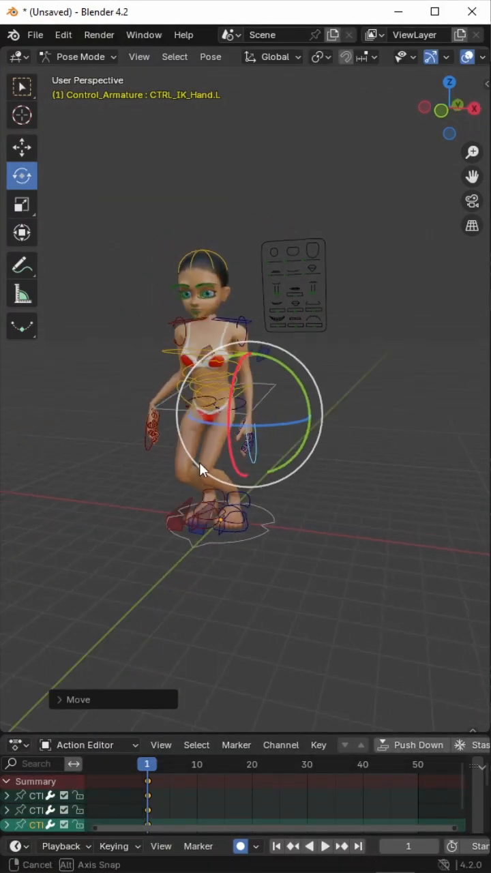
{"action": "left_click_drag", "start_coordinate": [202, 471], "coordinate": [266, 379]}
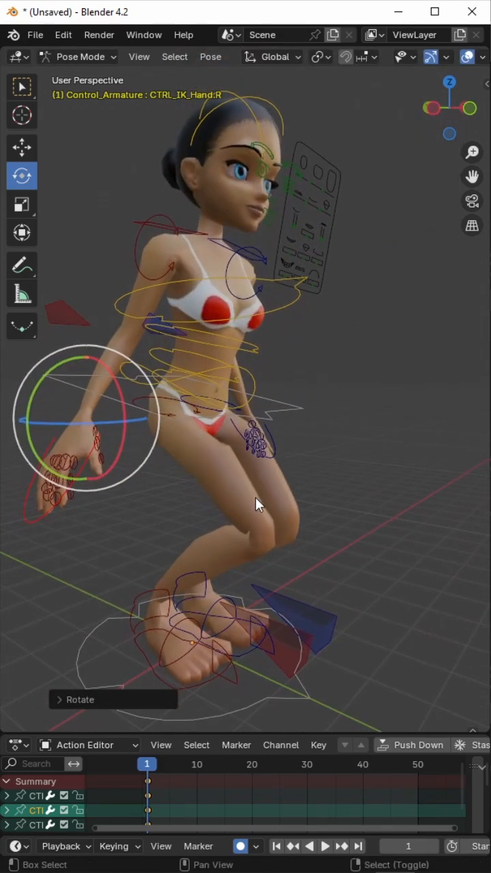
{"action": "left_click_drag", "start_coordinate": [259, 505], "coordinate": [273, 512]}
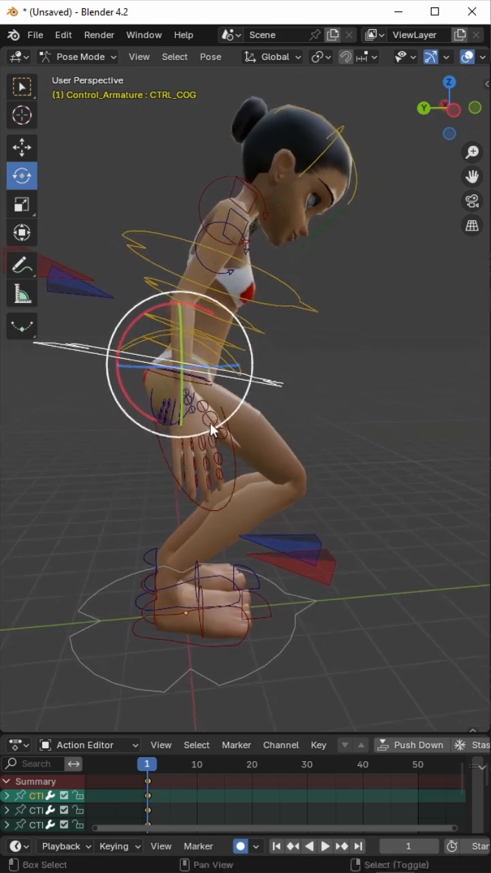
{"action": "left_click", "coordinate": [21, 148]}
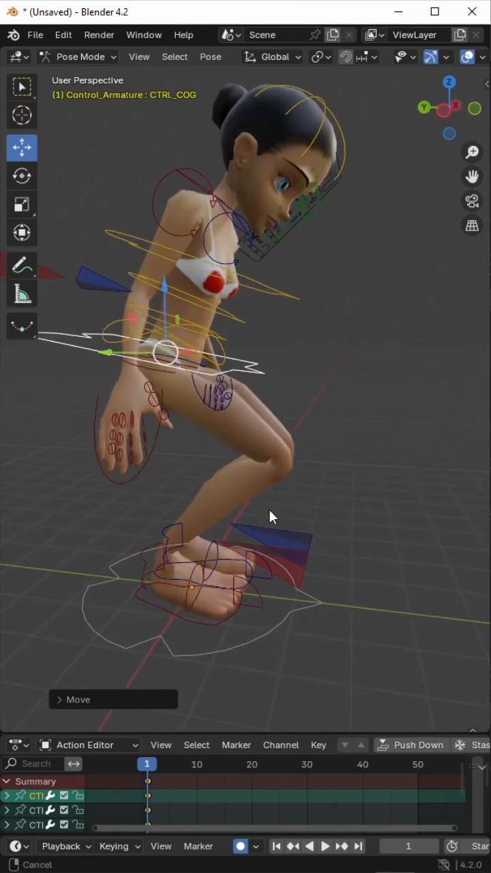
Step: Drag CTRL_COG down to sink the body into a low crouch at frame 1
{"action": "left_click_drag", "start_coordinate": [271, 515], "coordinate": [292, 530]}
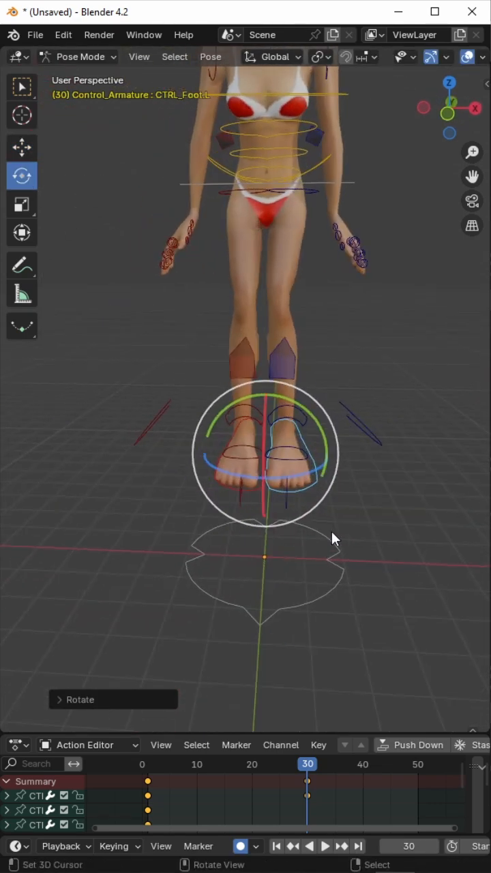
Step: Tilt the foot control and lift the foot off the ground at frame 30
{"action": "left_click_drag", "start_coordinate": [266, 450], "coordinate": [282, 525]}
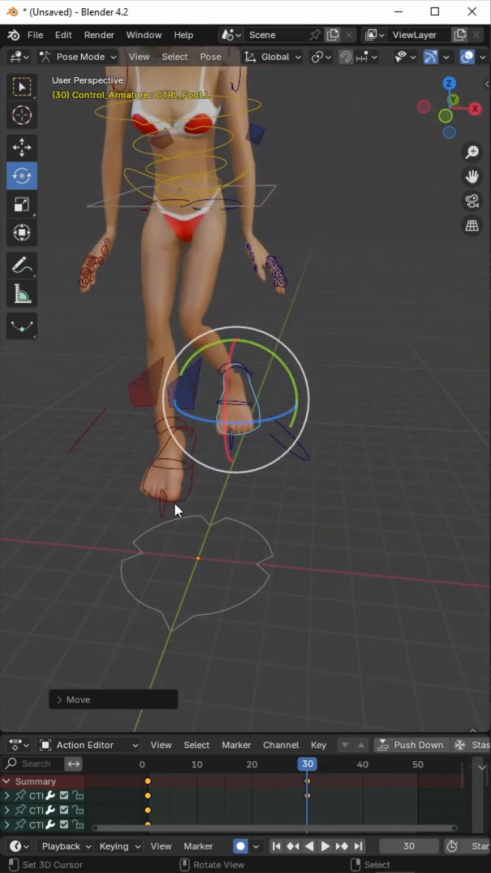
{"action": "left_click_drag", "start_coordinate": [177, 511], "coordinate": [179, 594]}
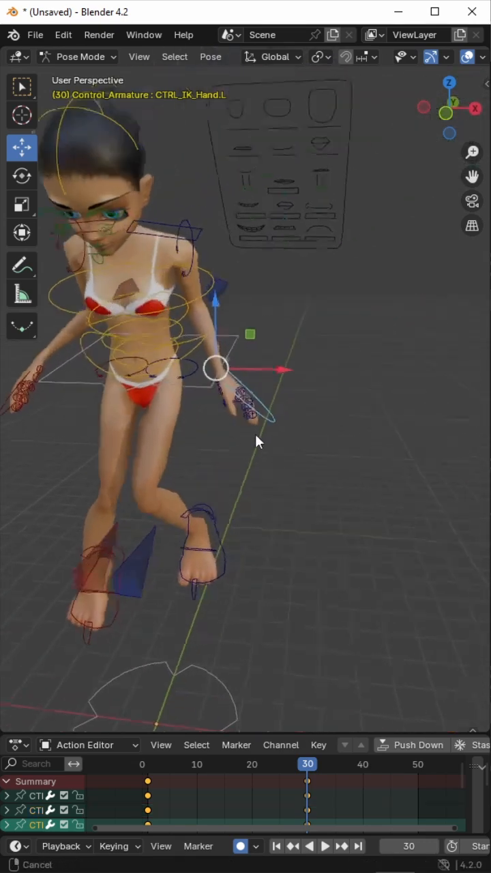
Step: Move the left and right IK hand controls outward to spread the arms at frame 30
{"action": "left_click_drag", "start_coordinate": [216, 368], "coordinate": [285, 321]}
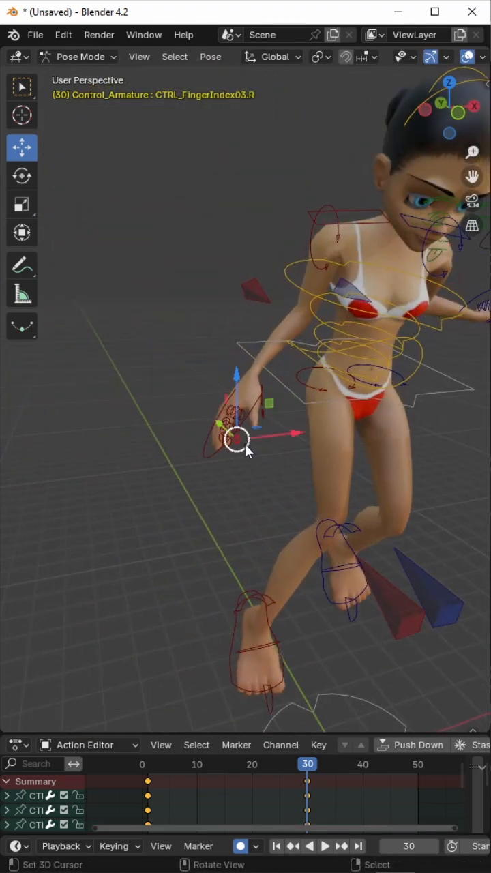
{"action": "left_click_drag", "start_coordinate": [237, 436], "coordinate": [191, 348]}
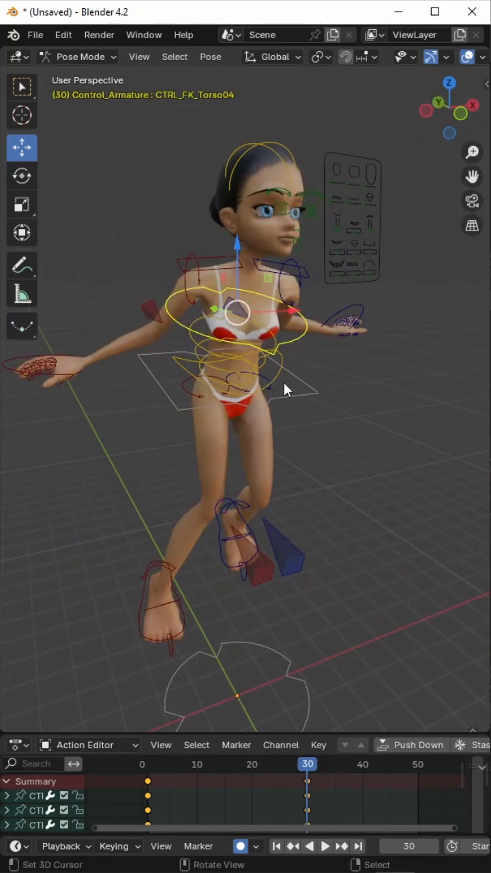
Step: Zero the rotations of two torso controls with the Toolkit's Zero Bone, leaving the torso upright
{"action": "left_click", "coordinate": [139, 58]}
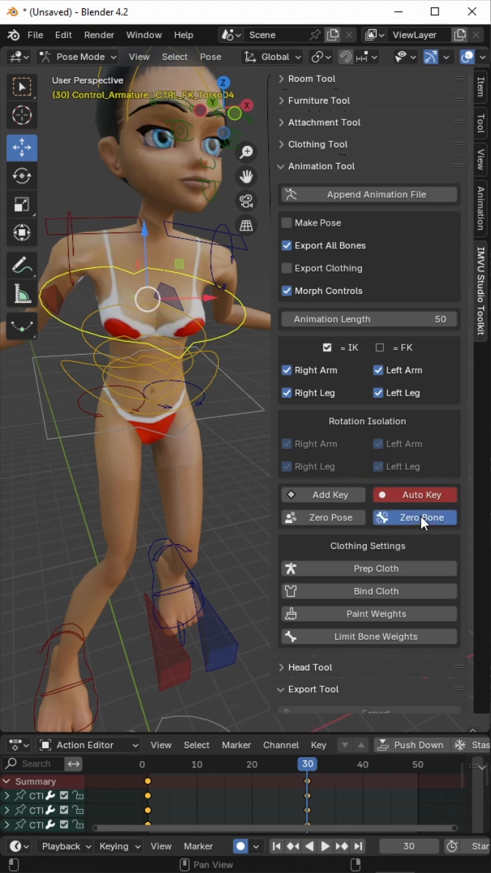
{"action": "left_click", "coordinate": [415, 517]}
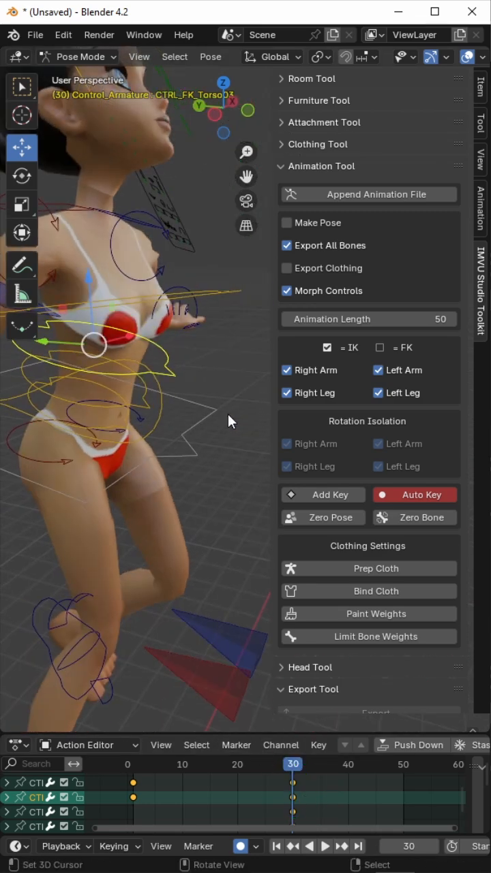
{"action": "left_click", "coordinate": [414, 517]}
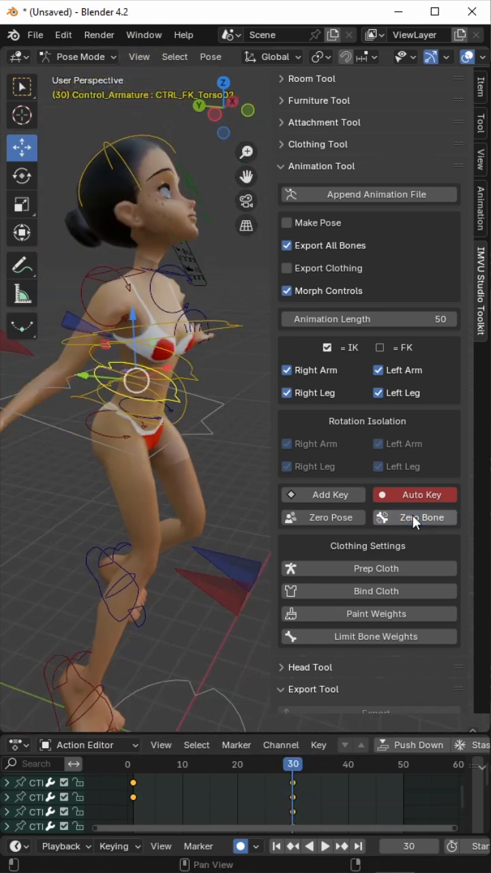
{"action": "left_click", "coordinate": [415, 517]}
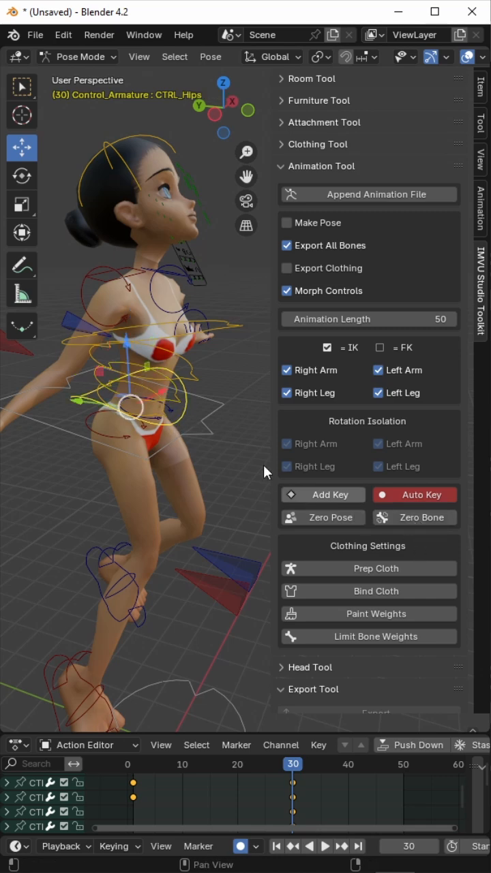
Step: Zero the hip control as well and check the upright arms-out pose at frame 30
{"action": "left_click", "coordinate": [136, 382]}
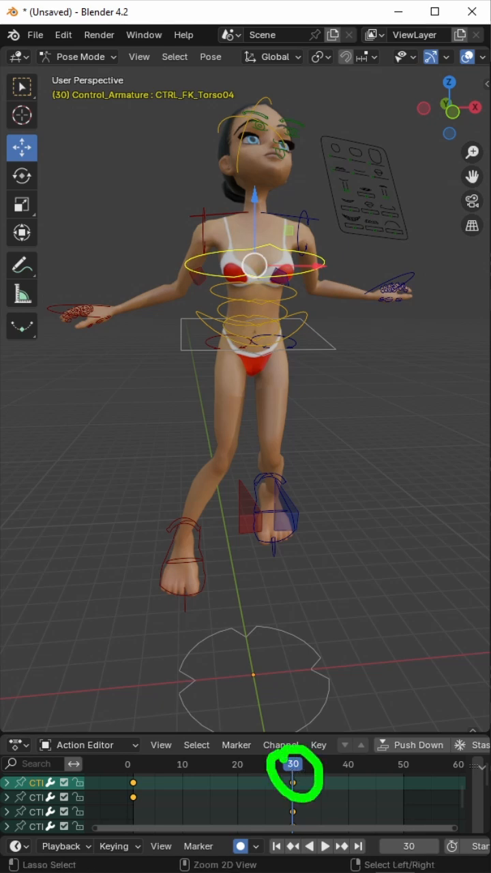
{"action": "left_click", "coordinate": [325, 846]}
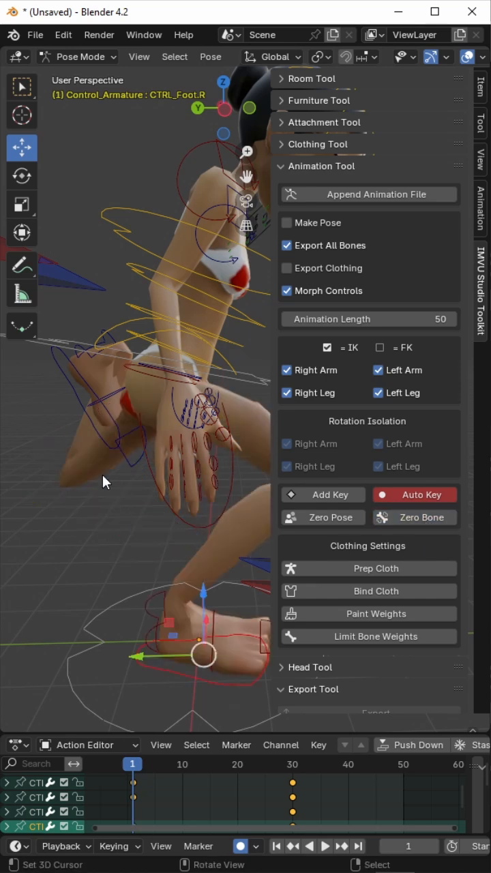
Step: Shape the crouch at frame 1 by adjusting body and left-foot controls and keying them
{"action": "left_click", "coordinate": [414, 517]}
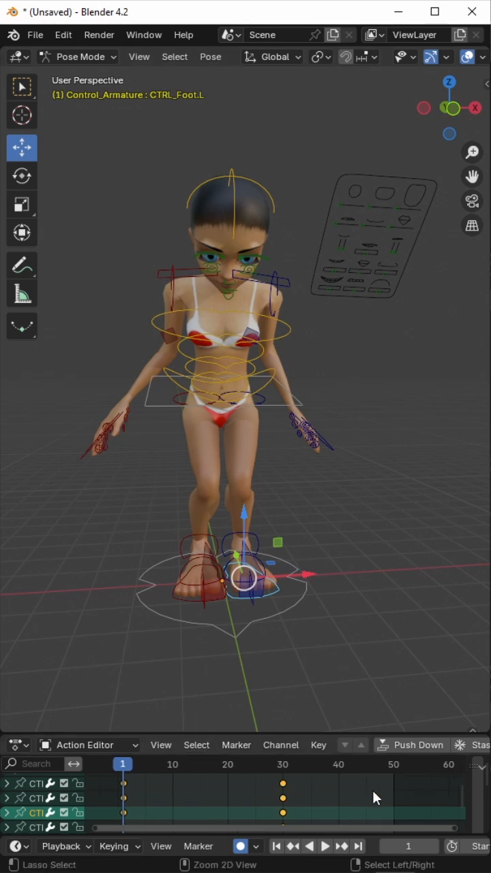
{"action": "left_click", "coordinate": [397, 810]}
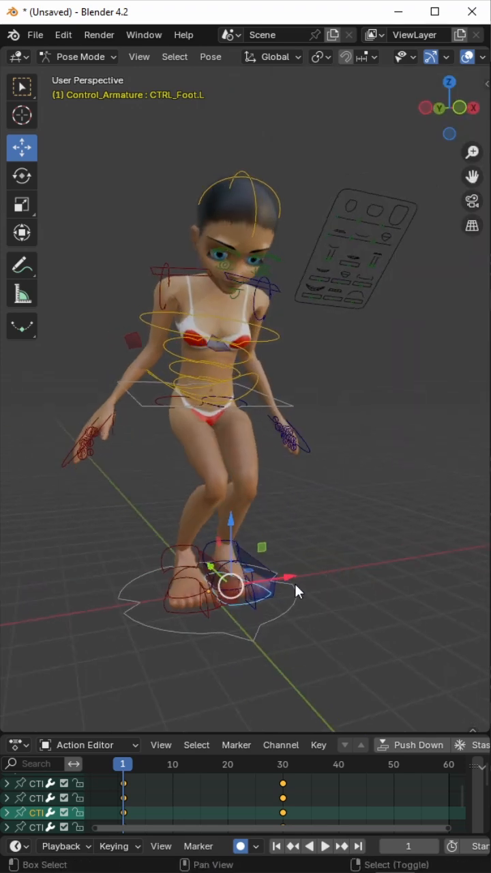
Step: Scrub the playhead to frame 59 to preview the jump, then return to frame 1
{"action": "left_click", "coordinate": [325, 846]}
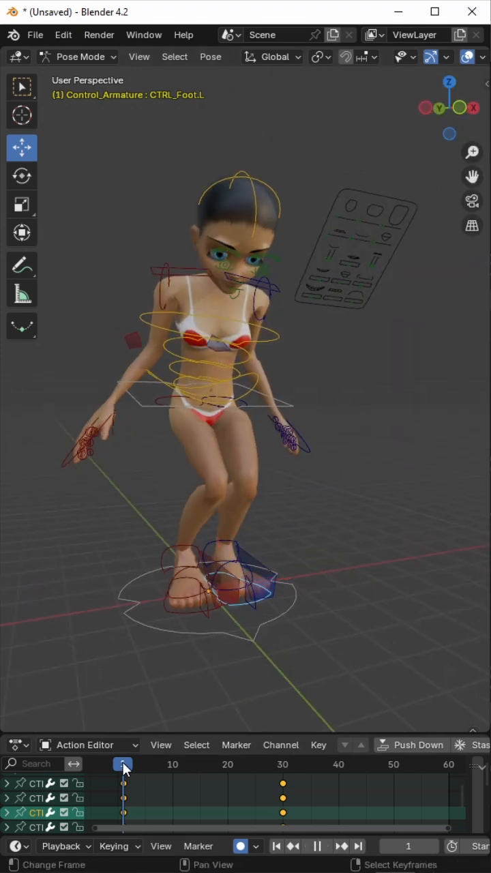
{"action": "left_click_drag", "start_coordinate": [122, 765], "coordinate": [444, 764]}
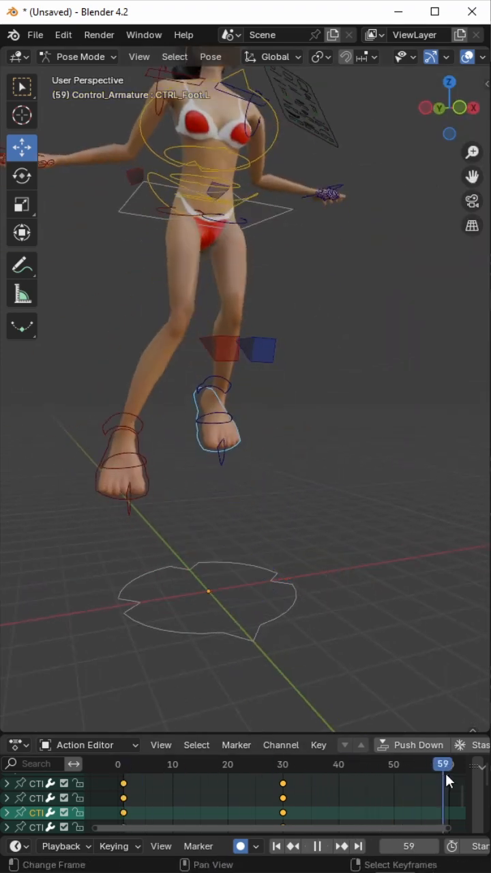
{"action": "left_click", "coordinate": [123, 764]}
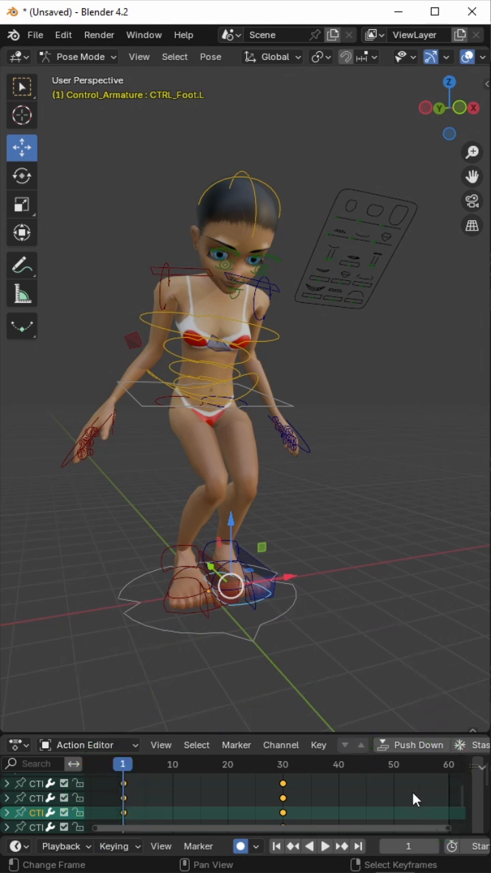
{"action": "left_click", "coordinate": [325, 846]}
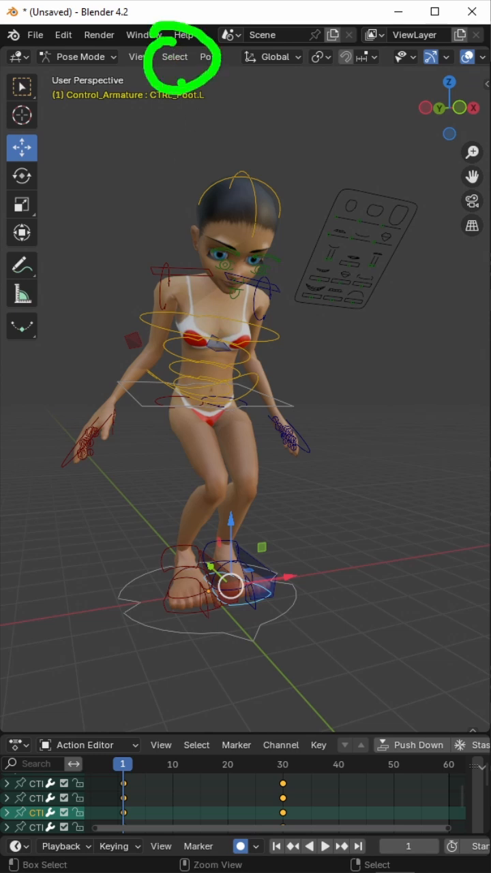
Step: Select all of the avatar's pose controls in the 3D viewport
{"action": "left_click", "coordinate": [174, 57]}
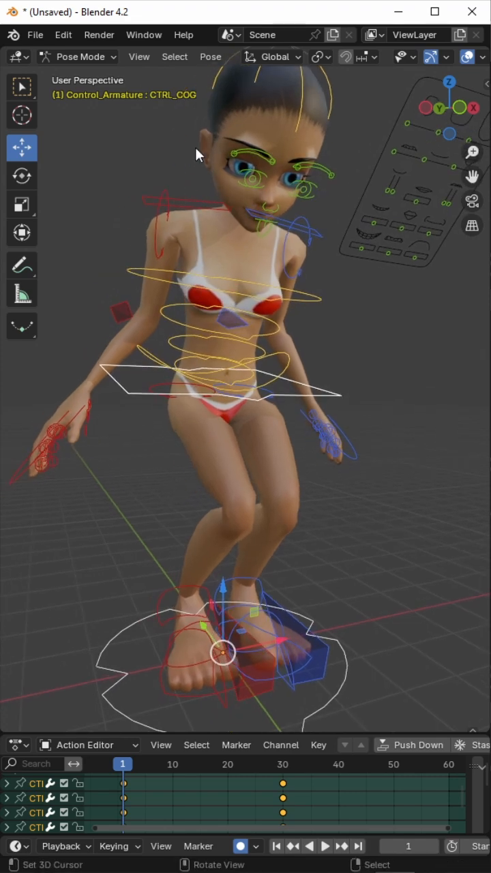
Step: Copy the frame-1 crouch pose via Pose > Copy Pose
{"action": "left_click", "coordinate": [210, 57]}
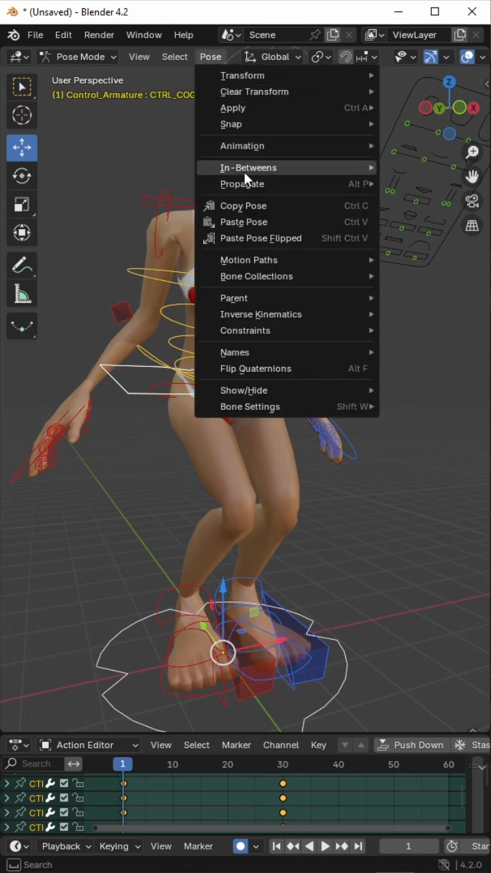
{"action": "mouse_move", "coordinate": [243, 205]}
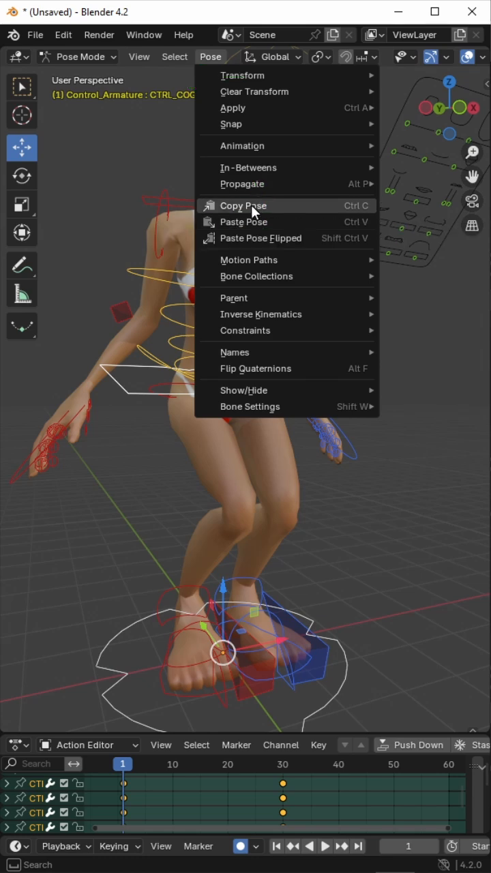
{"action": "left_click", "coordinate": [243, 205]}
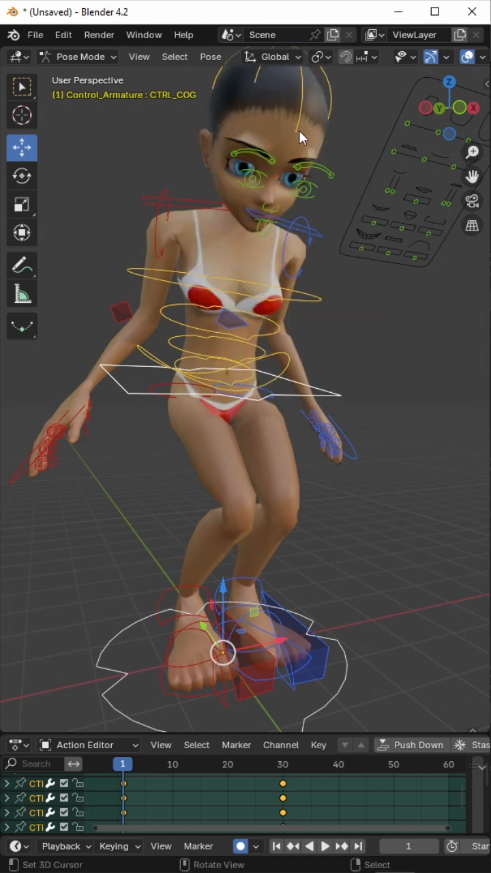
{"action": "mouse_move", "coordinate": [98, 462]}
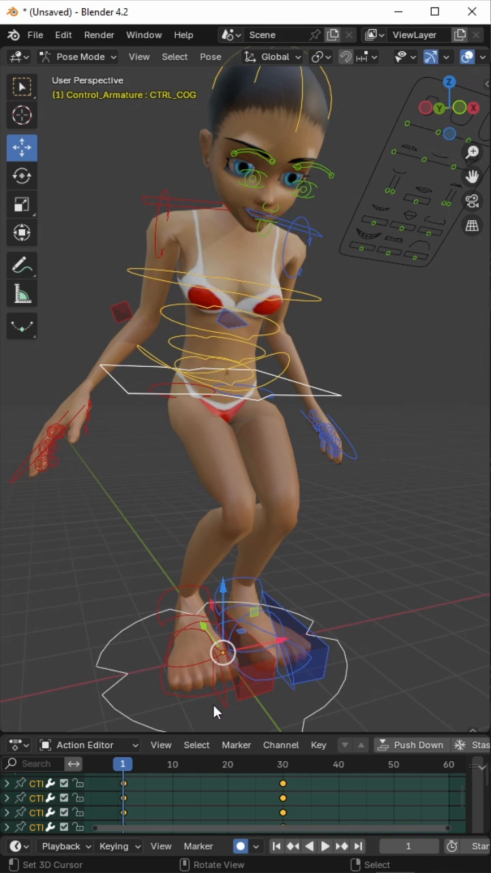
Step: Move to frame 60 and paste the crouch pose so the loop ends where it begins
{"action": "left_click", "coordinate": [325, 846]}
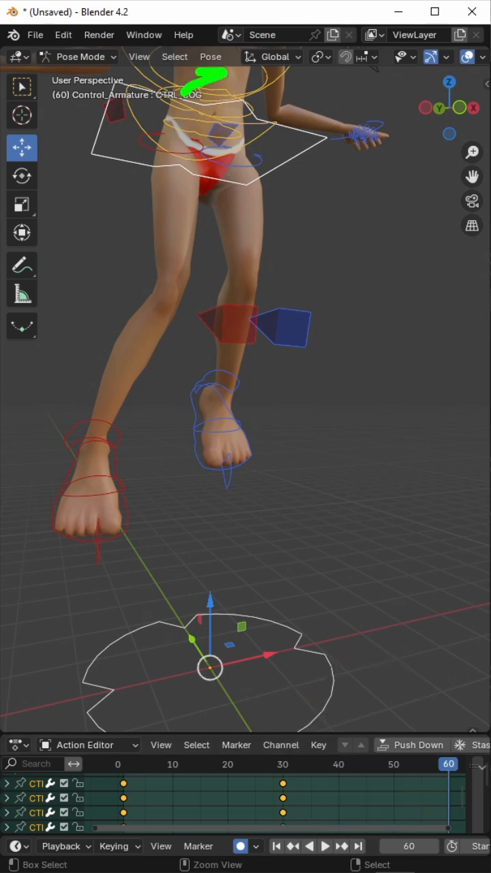
{"action": "left_click", "coordinate": [210, 57]}
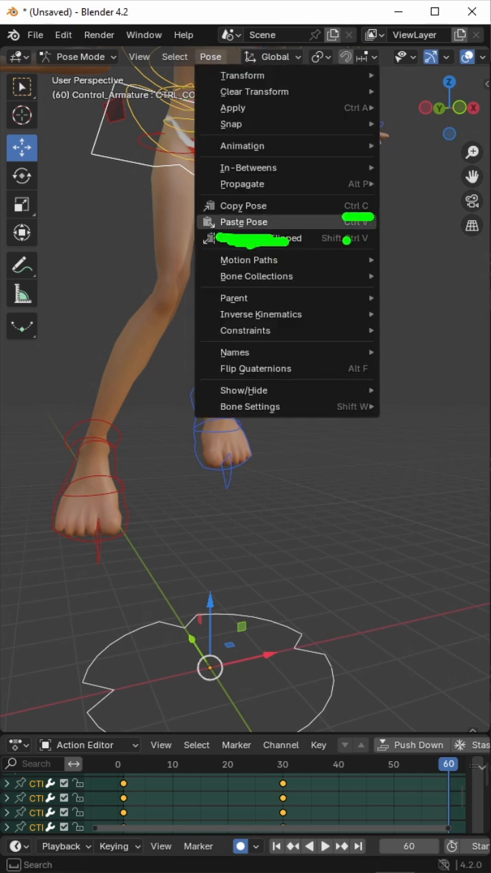
{"action": "mouse_move", "coordinate": [260, 237]}
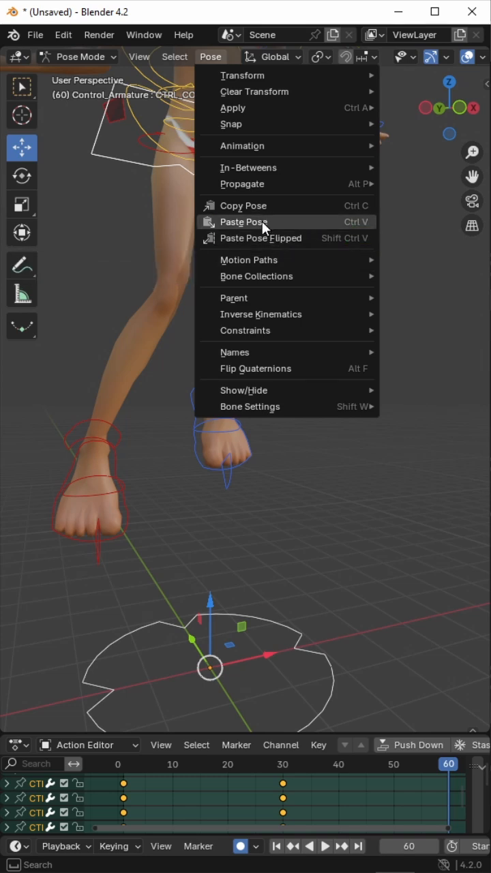
{"action": "left_click", "coordinate": [243, 221]}
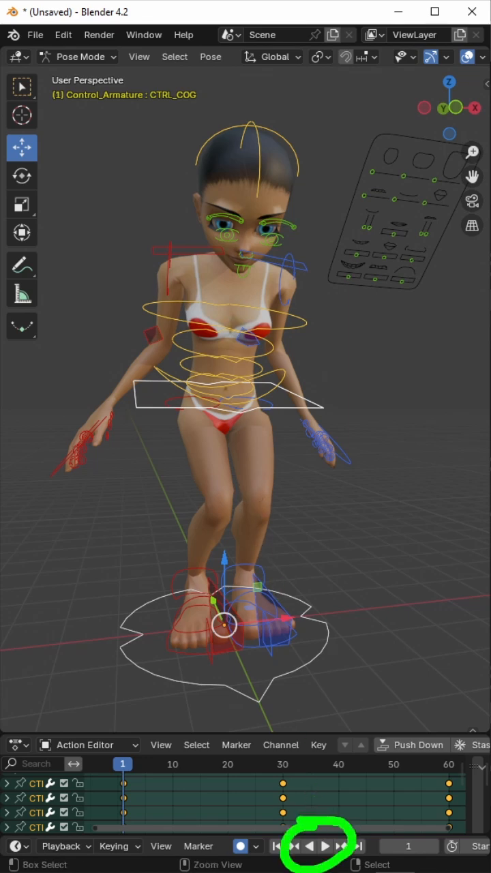
Step: Play back the looping crouch-and-jump animation across frames 1, 30 and 60
{"action": "left_click", "coordinate": [325, 846]}
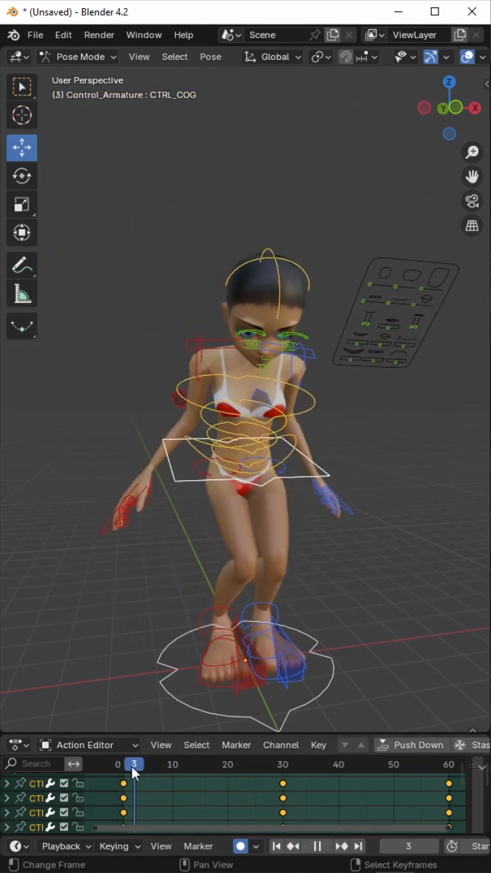
Step: Stop playback and save the project as 'tiktok animated pose (1).blend'
{"action": "left_click", "coordinate": [36, 35]}
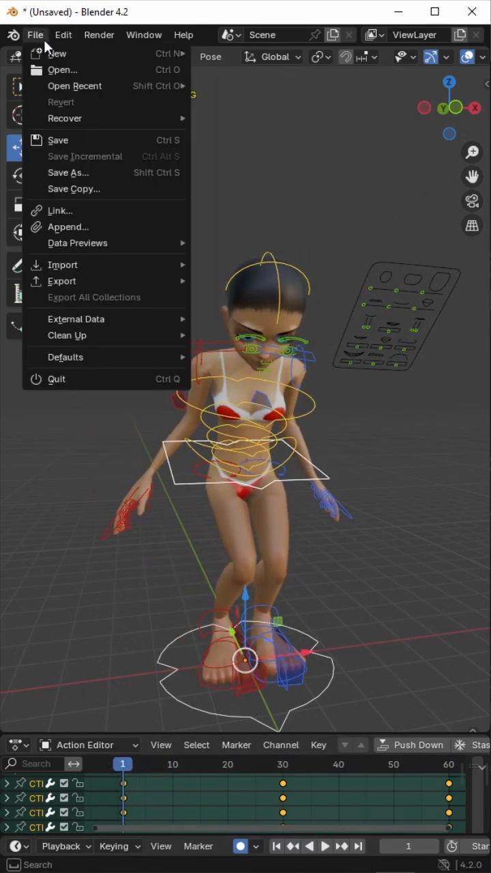
{"action": "left_click", "coordinate": [62, 70]}
{"action": "type", "text": "tiktok"}
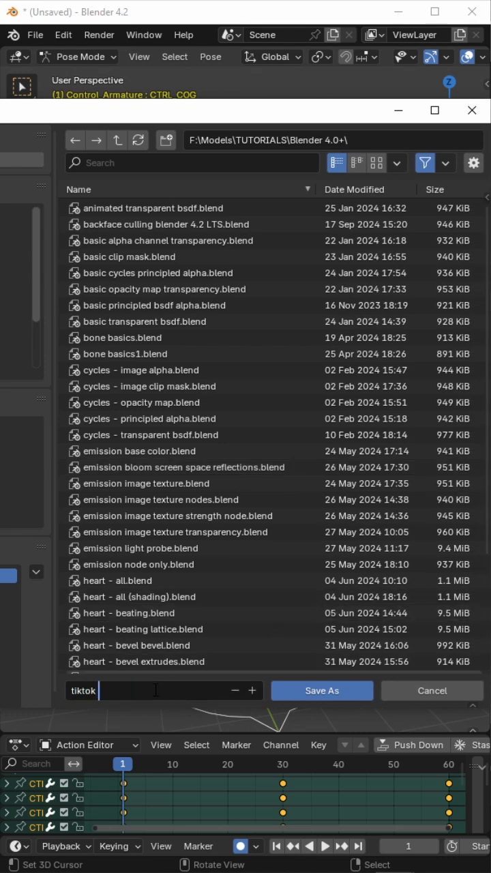
{"action": "type", "text": "animated pose"}
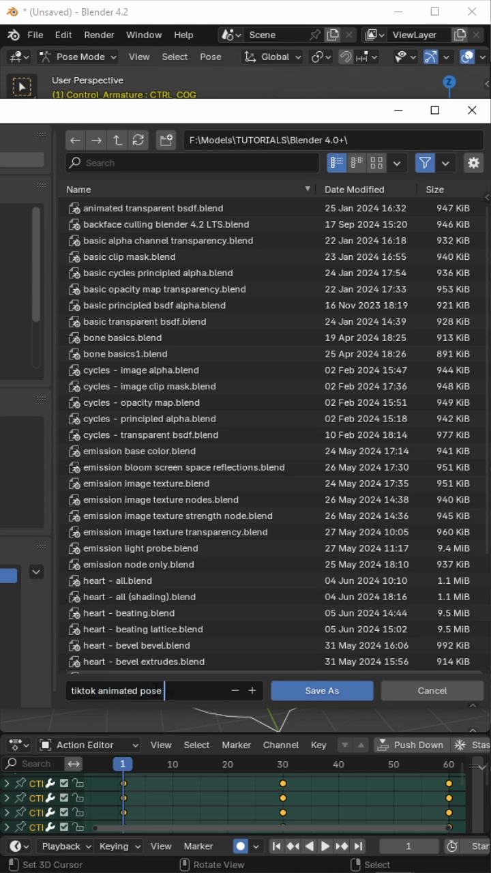
{"action": "type", "text": "(1).blend"}
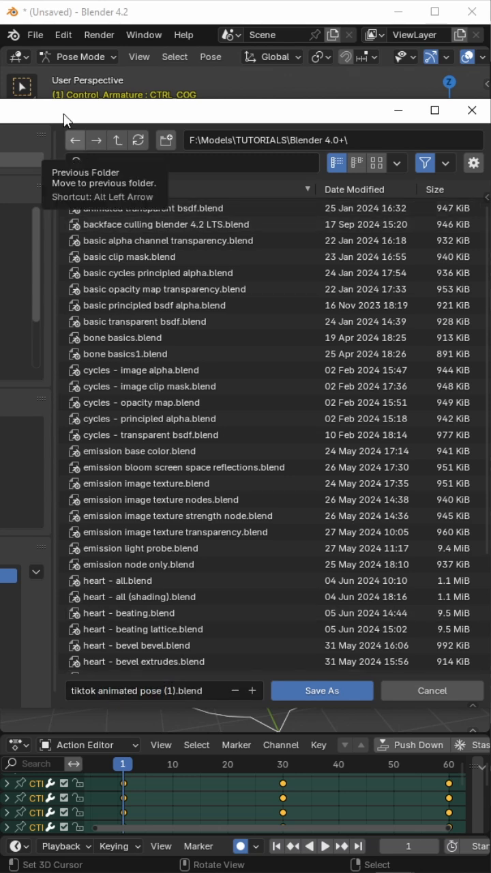
{"action": "mouse_move", "coordinate": [338, 685]}
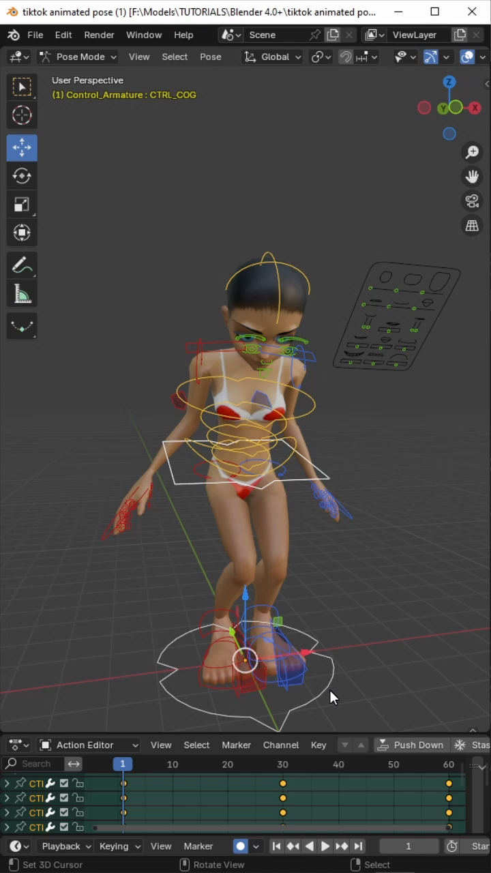
Step: Scrub to frame 10, crouch CTRL_COG deeper there, then adjust CTRL_FootRoll.L at frame 1
{"action": "left_click", "coordinate": [324, 846]}
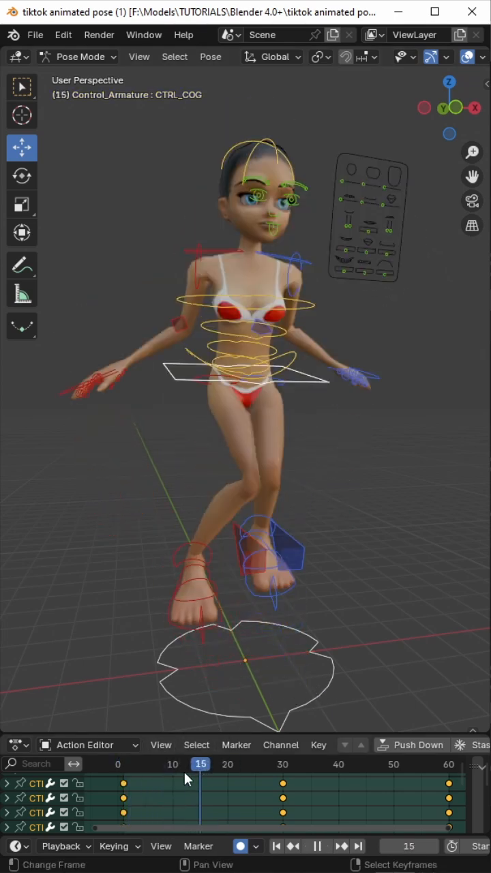
{"action": "left_click_drag", "start_coordinate": [202, 764], "coordinate": [172, 764]}
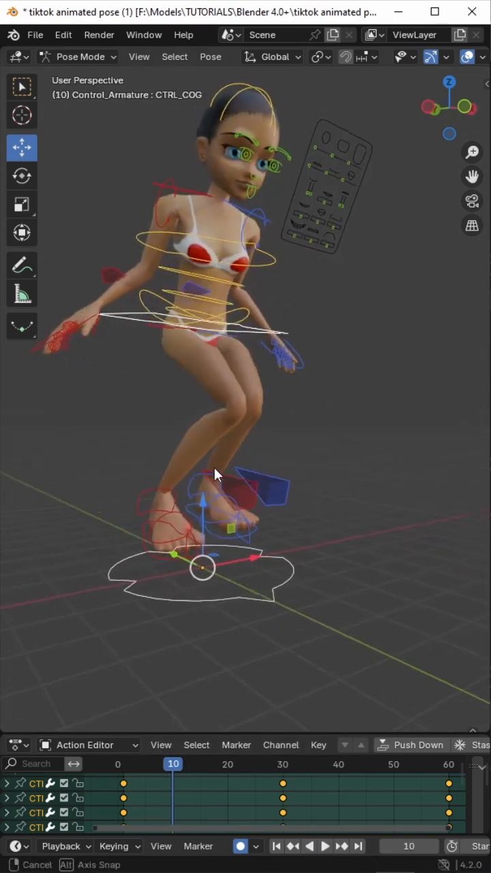
{"action": "left_click", "coordinate": [122, 764]}
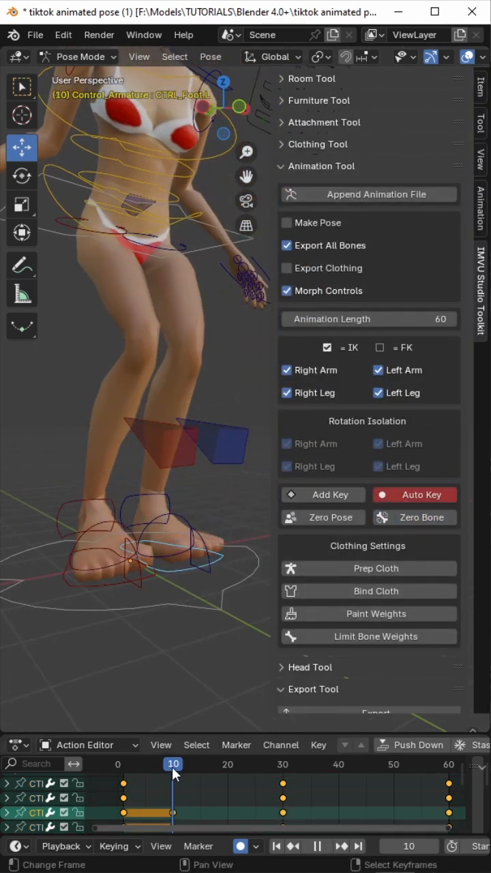
{"action": "left_click", "coordinate": [235, 765]}
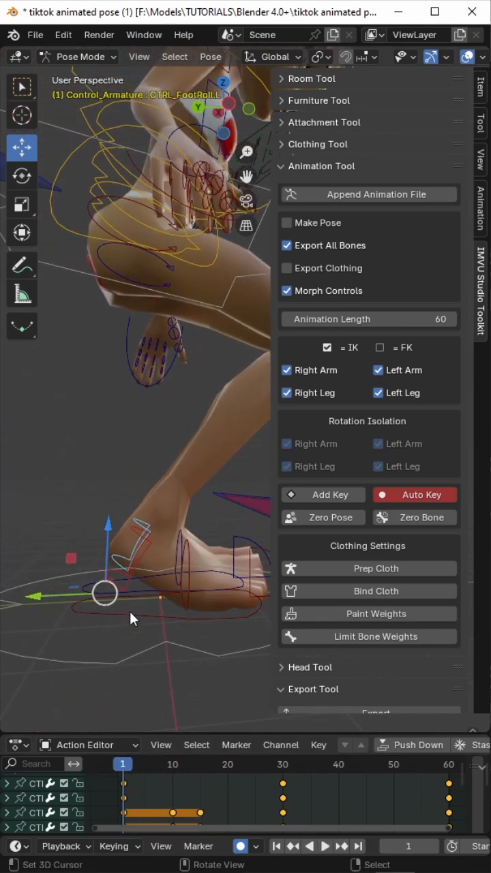
{"action": "mouse_move", "coordinate": [130, 611]}
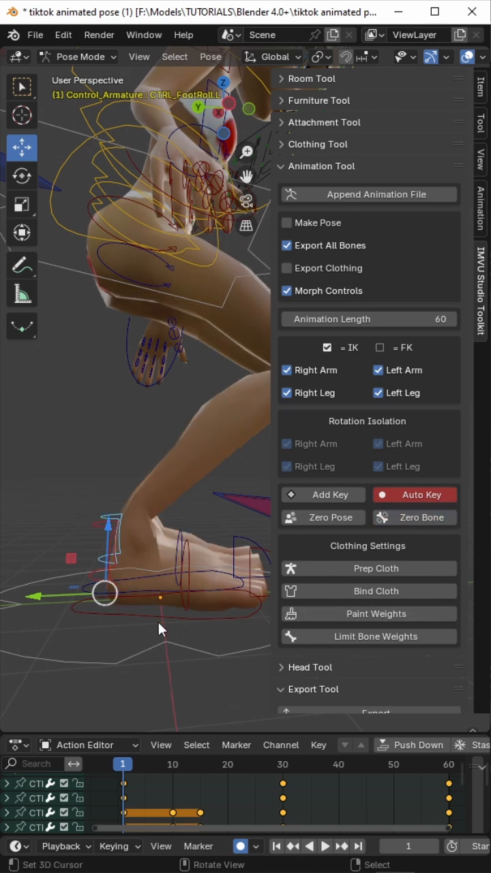
{"action": "mouse_move", "coordinate": [143, 598]}
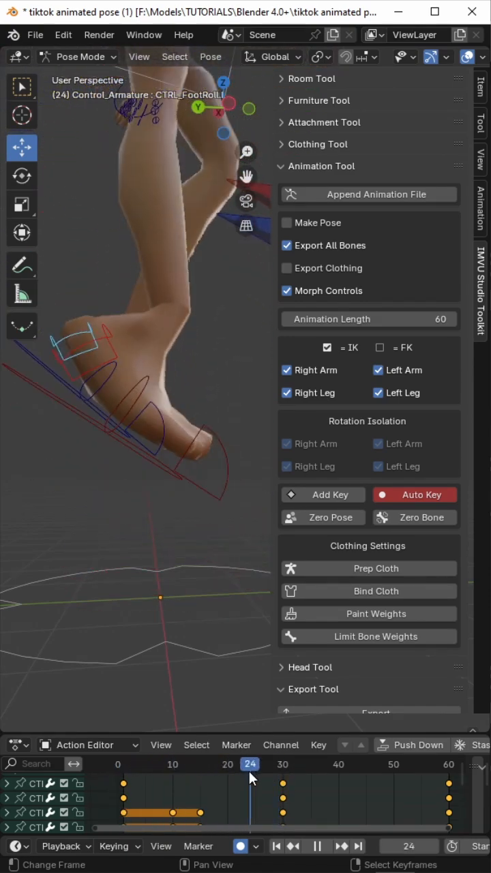
Step: Rotate CTRL_FootToeTip.L at frame 20 so the left foot pushes off
{"action": "left_click", "coordinate": [207, 764]}
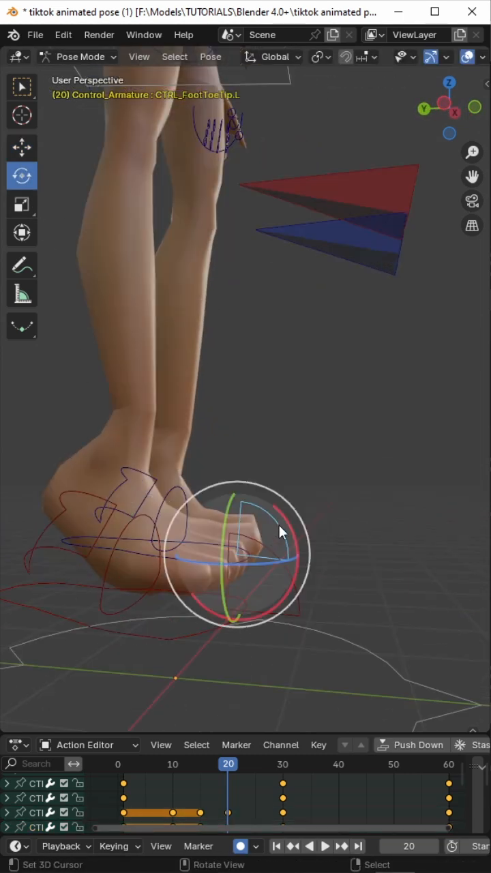
{"action": "left_click_drag", "start_coordinate": [279, 532], "coordinate": [256, 576]}
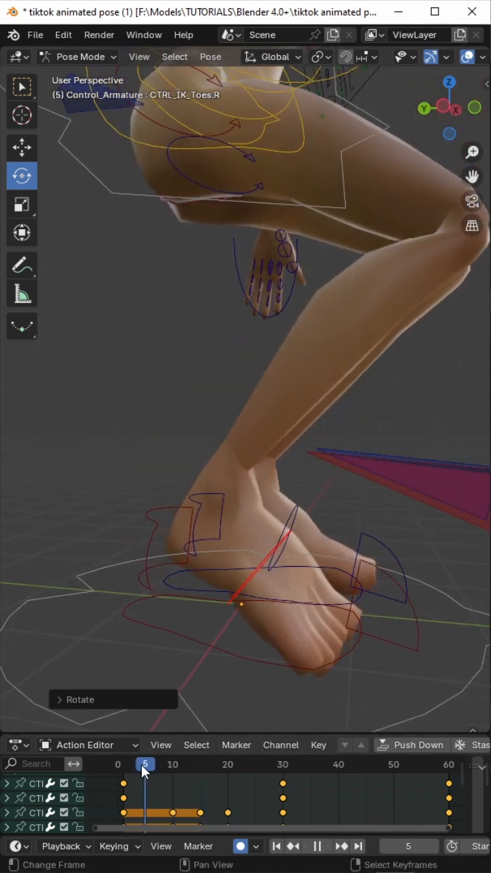
Step: Check the right-toe curl by stepping through frames 5 and 9
{"action": "left_click", "coordinate": [229, 764]}
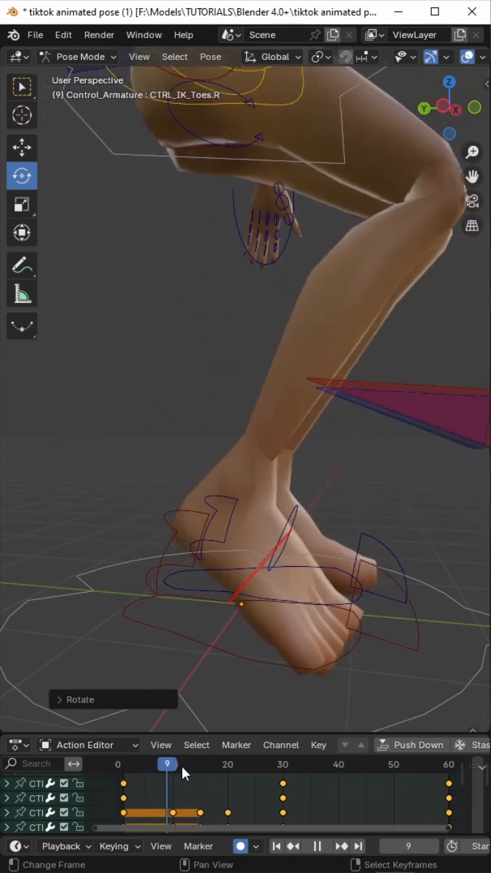
{"action": "left_click", "coordinate": [123, 764]}
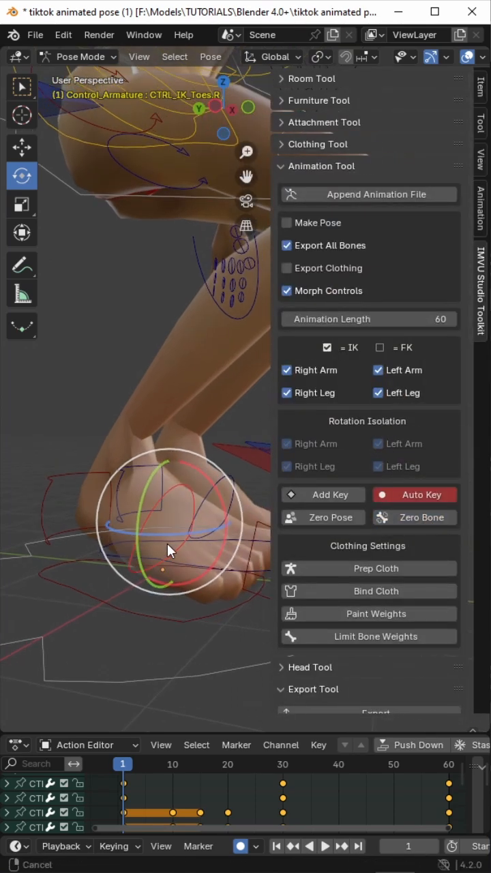
Step: Rotate CTRL_IK_Toes.R and CTRL_FootToeTip.R at frame 1 to tilt the right toes
{"action": "left_click", "coordinate": [415, 517]}
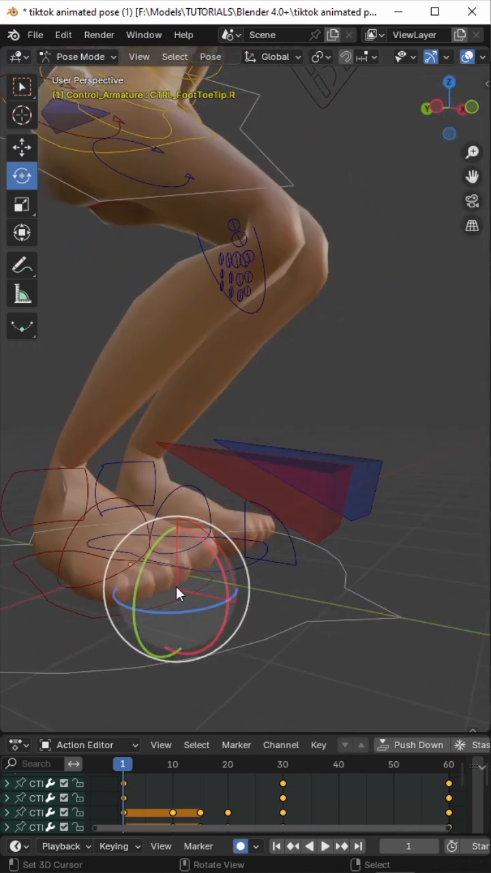
{"action": "left_click", "coordinate": [155, 764]}
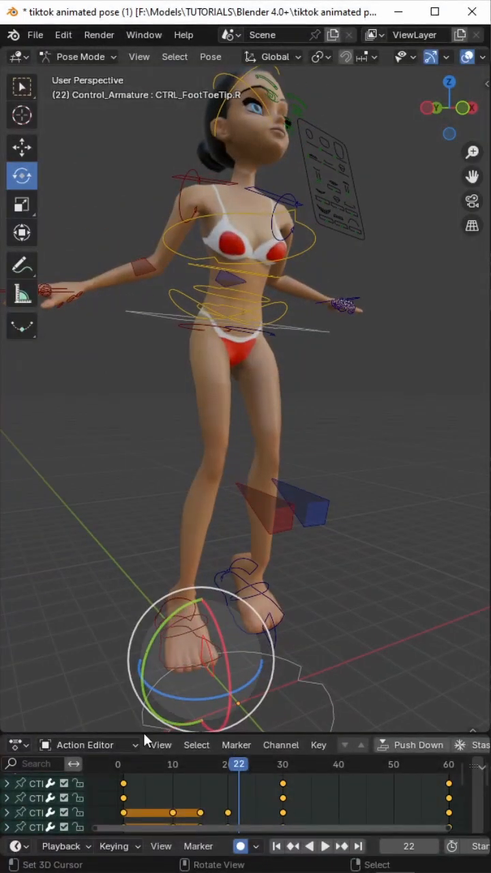
Step: Step through frames 22 and 26 to check the foot motion
{"action": "left_click", "coordinate": [325, 845]}
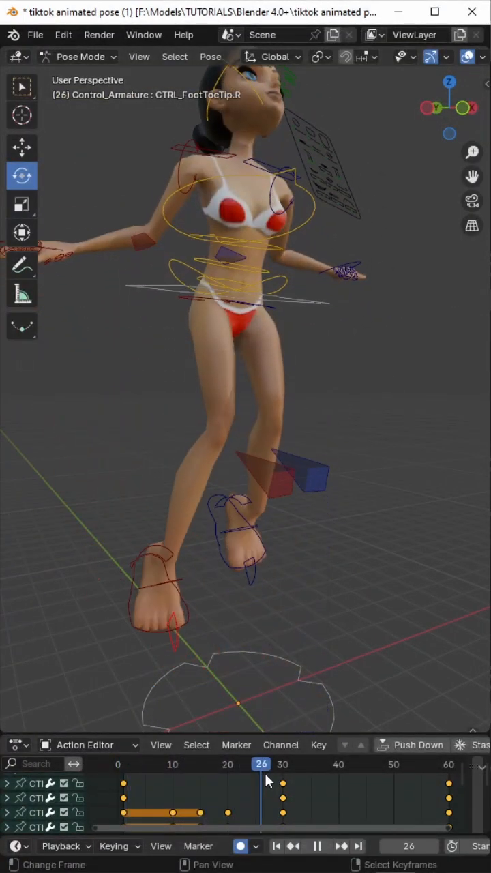
{"action": "left_click", "coordinate": [123, 764]}
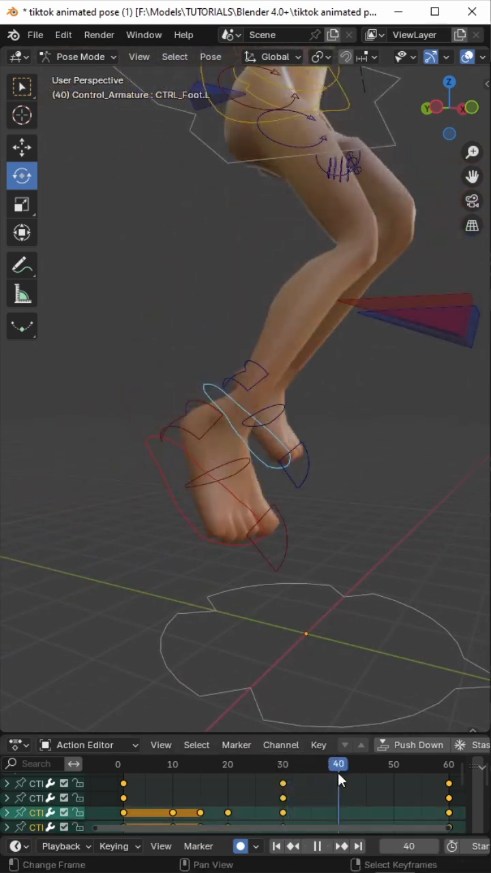
Step: Move the right knee pole target (CTRL_IK_Pole_Leg.R) at frame 40 and review frames 22 and 9
{"action": "left_click", "coordinate": [22, 148]}
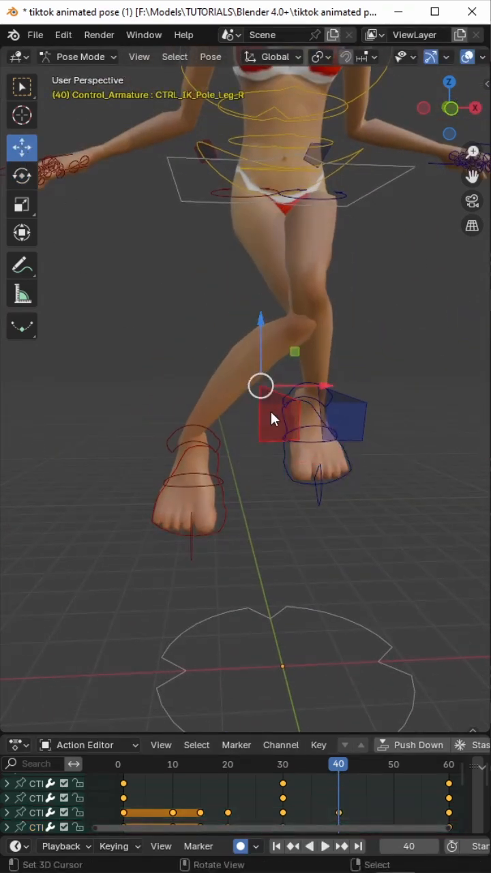
{"action": "left_click_drag", "start_coordinate": [273, 416], "coordinate": [232, 429]}
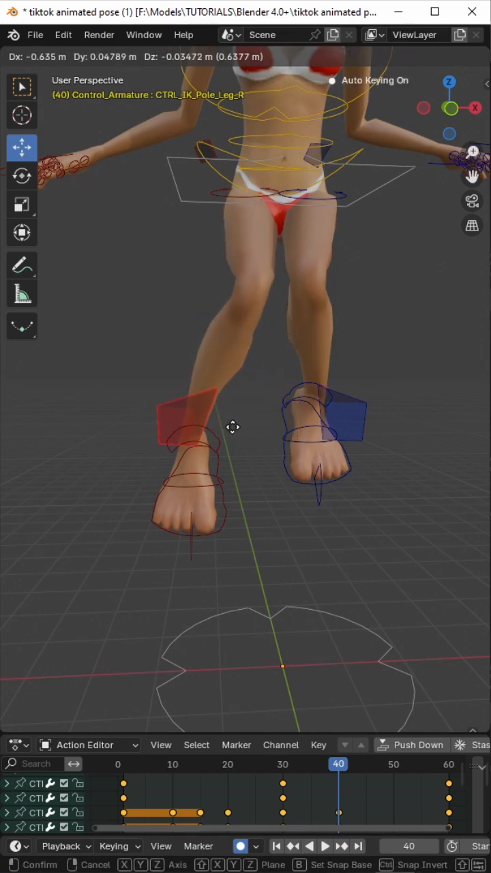
{"action": "left_click", "coordinate": [321, 385]}
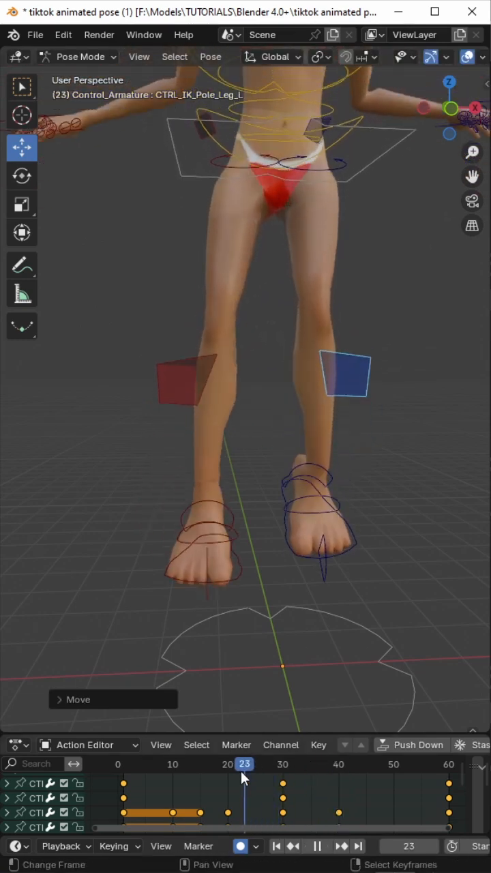
{"action": "left_click", "coordinate": [123, 764]}
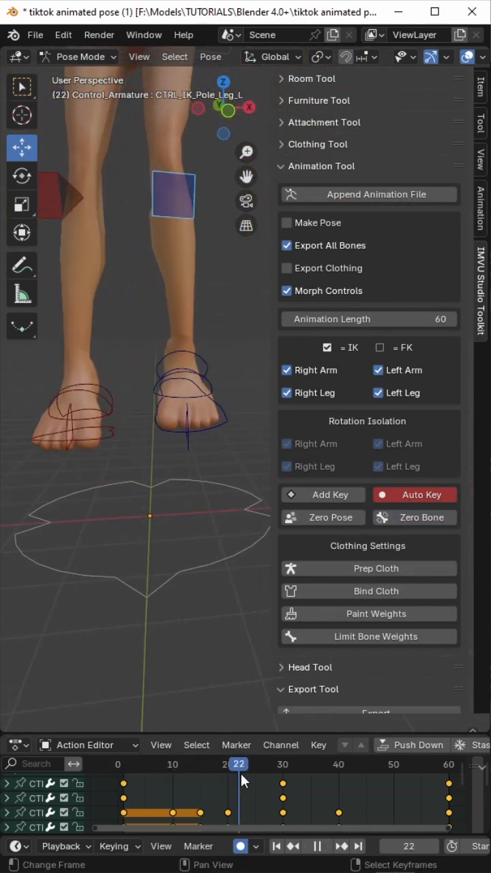
{"action": "left_click", "coordinate": [282, 765]}
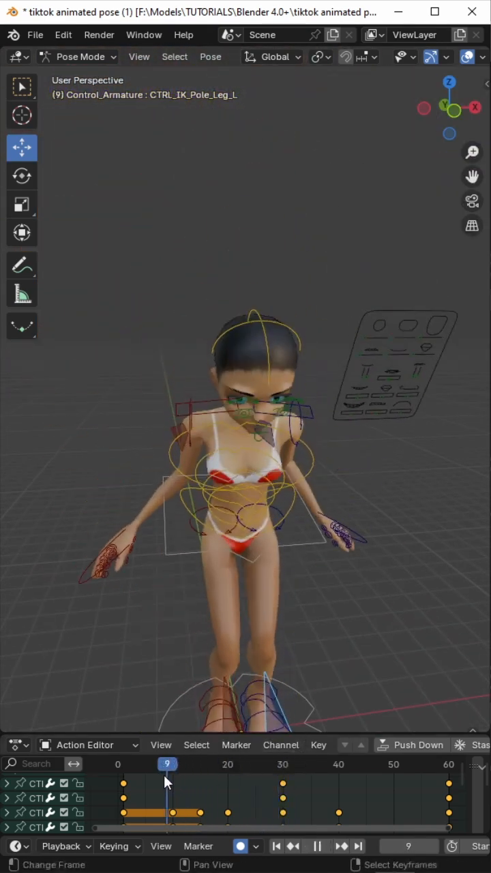
Step: Move the left knee pole target at frame 60, then adjust the foot mid-jump at frame 30
{"action": "left_click_drag", "start_coordinate": [167, 764], "coordinate": [190, 764]}
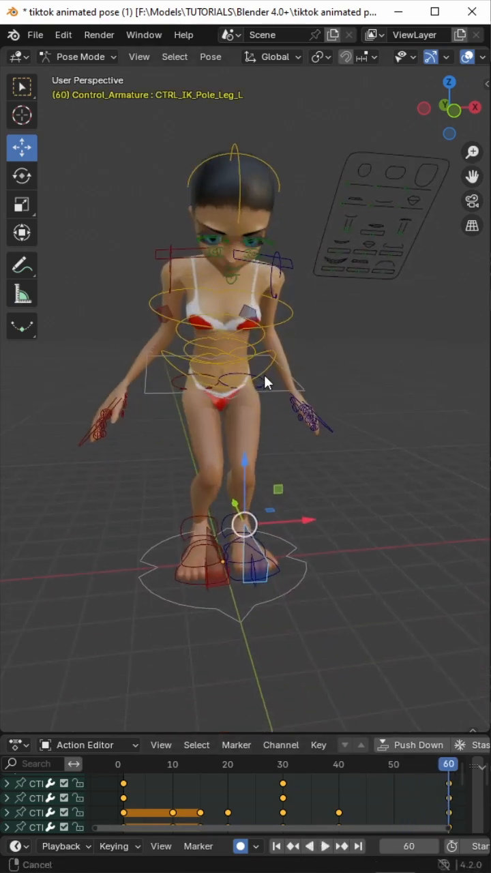
{"action": "left_click_drag", "start_coordinate": [266, 382], "coordinate": [303, 563]}
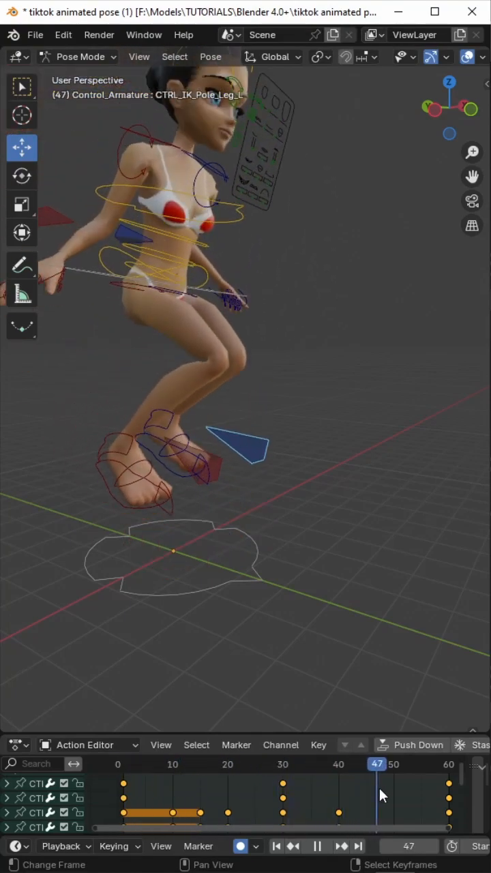
{"action": "left_click", "coordinate": [122, 764]}
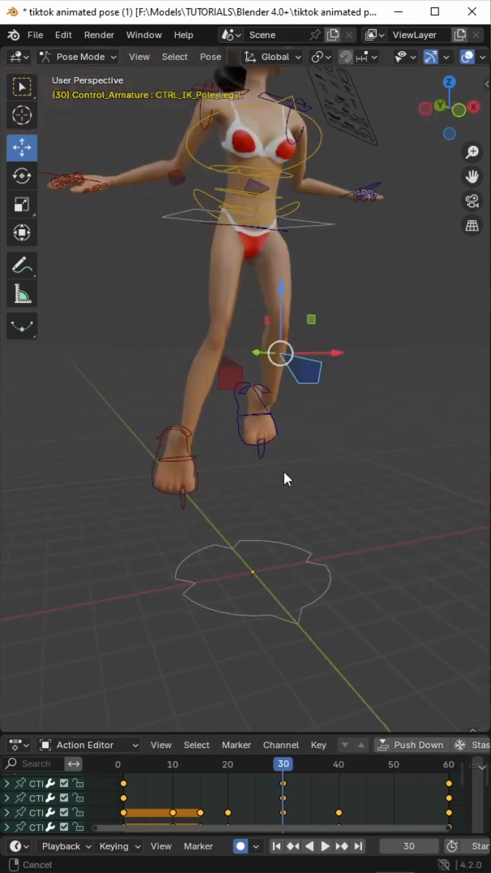
{"action": "left_click_drag", "start_coordinate": [283, 352], "coordinate": [193, 497]}
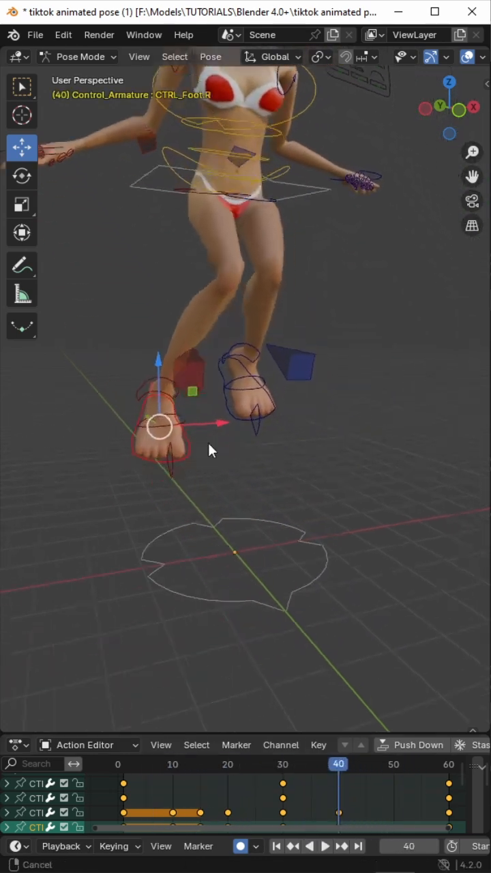
Step: Reposition CTRL_Foot.L at frame 60 so the landing matches the start, checking around frame 44
{"action": "left_click", "coordinate": [324, 845]}
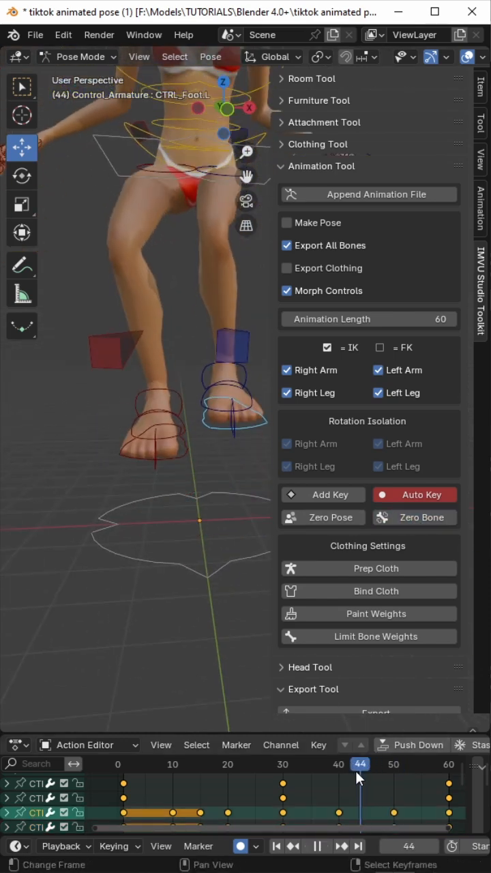
{"action": "left_click_drag", "start_coordinate": [360, 764], "coordinate": [376, 764]}
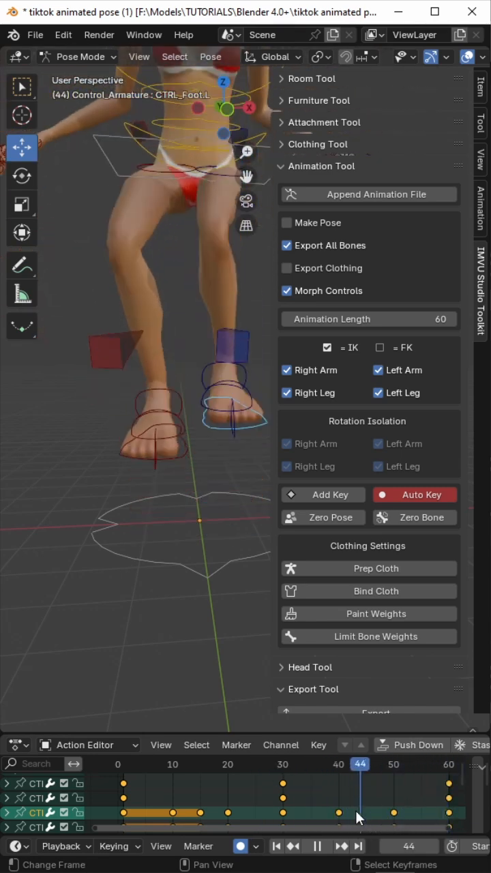
{"action": "left_click", "coordinate": [448, 764]}
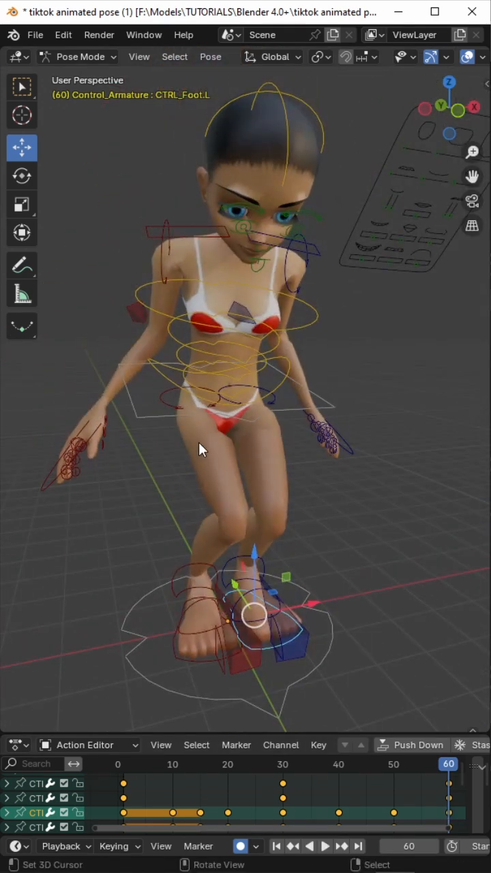
{"action": "left_click", "coordinate": [325, 846]}
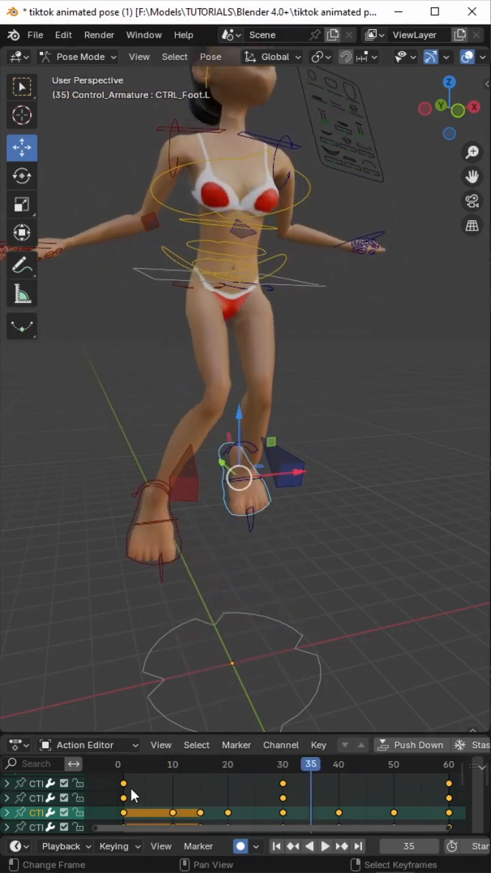
{"action": "left_click", "coordinate": [317, 846]}
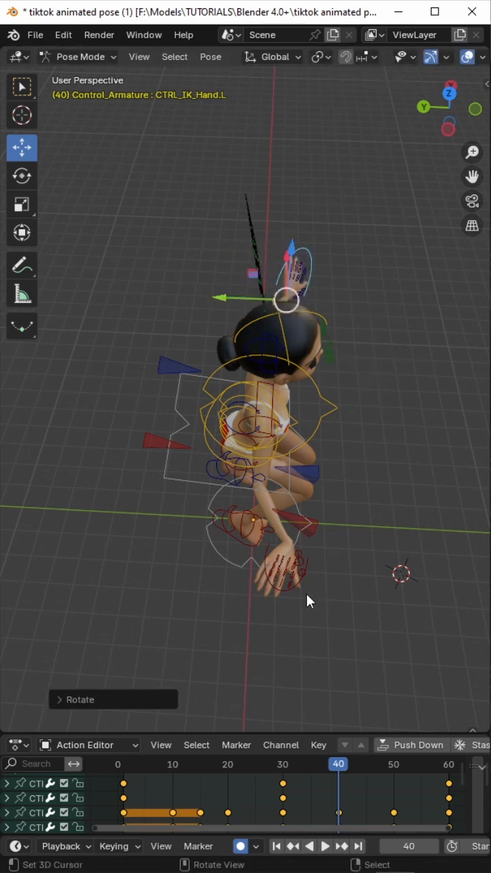
Step: Rotate the hand control at frame 1, then review frames 56 and 30 at the jump's peak
{"action": "left_click_drag", "start_coordinate": [293, 300], "coordinate": [293, 546]}
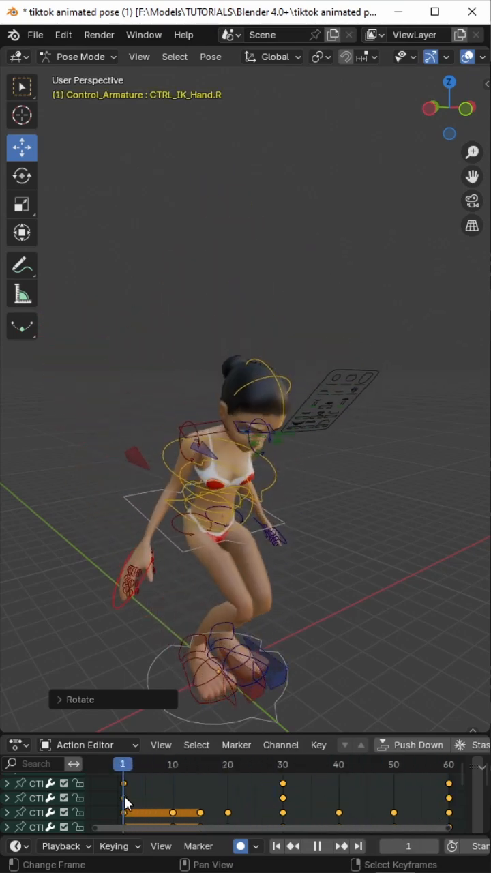
{"action": "left_click", "coordinate": [425, 764]}
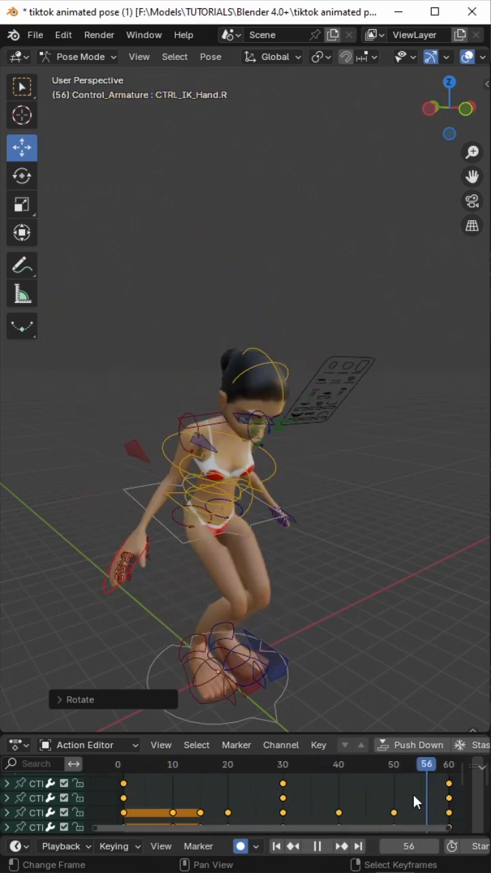
{"action": "left_click", "coordinate": [145, 764]}
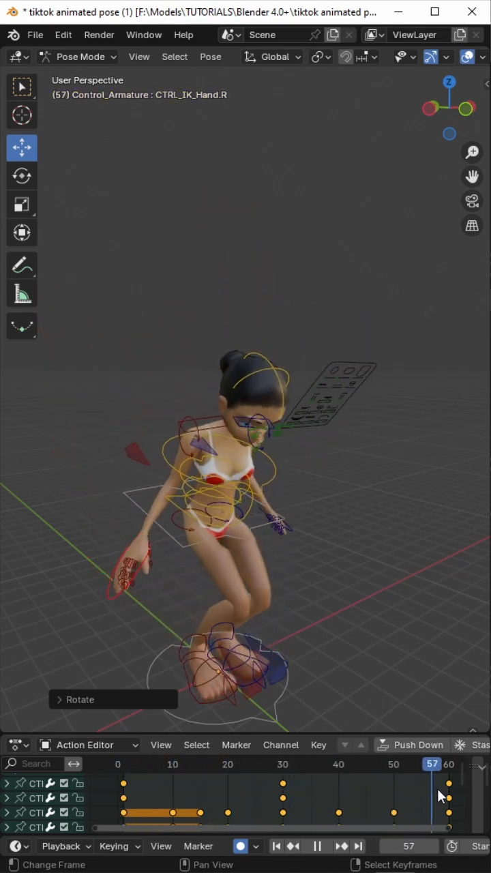
{"action": "left_click", "coordinate": [133, 764]}
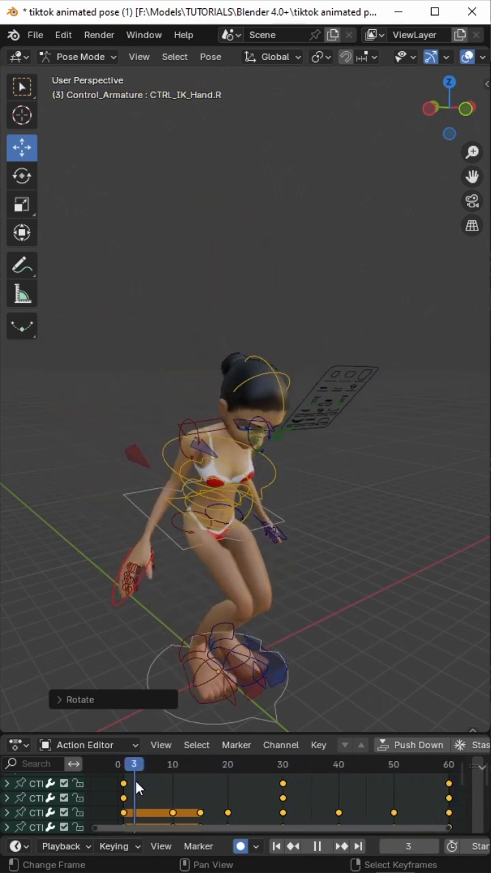
{"action": "left_click", "coordinate": [282, 764]}
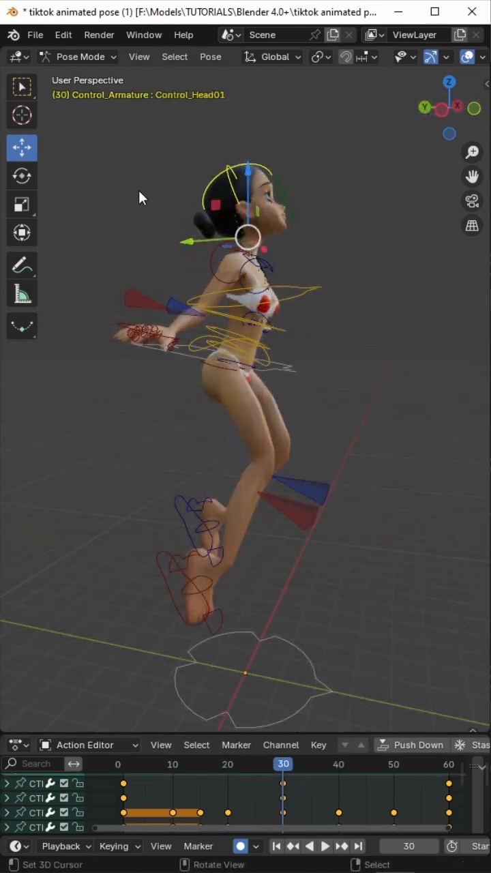
Step: Rotate the head control at the final frame 60 and bring up the File menu
{"action": "key", "text": "r"}
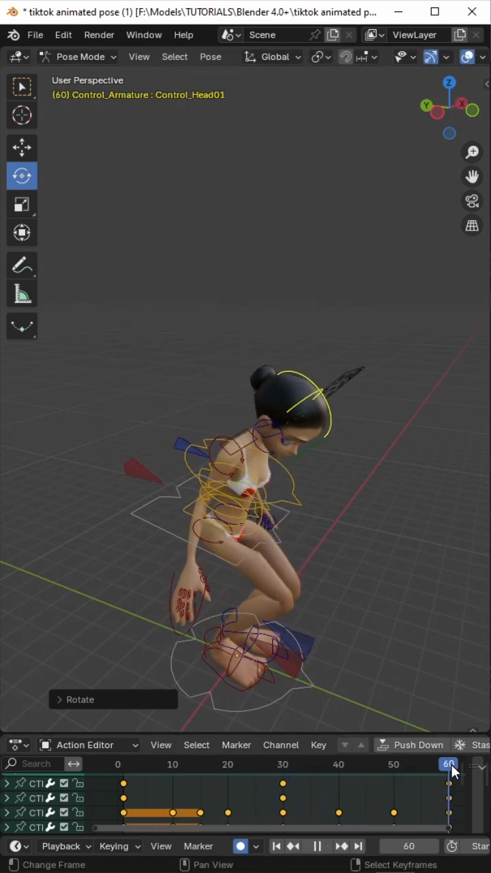
{"action": "left_click", "coordinate": [267, 764]}
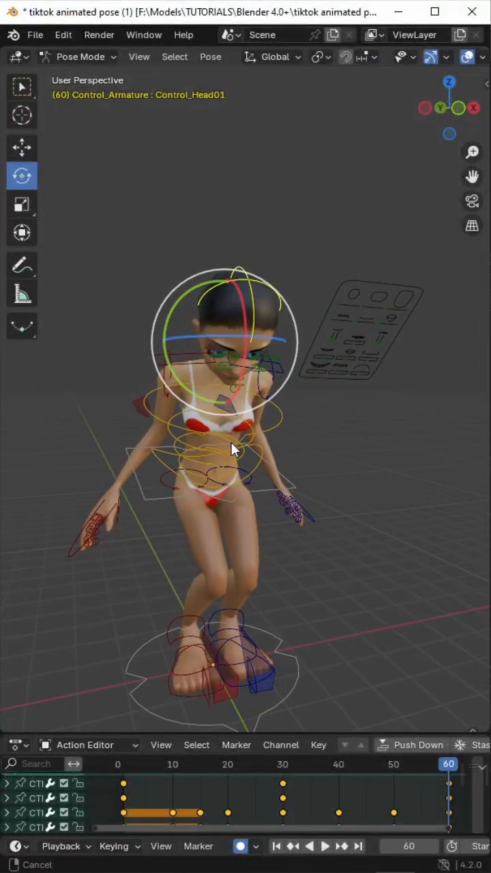
{"action": "left_click", "coordinate": [35, 36]}
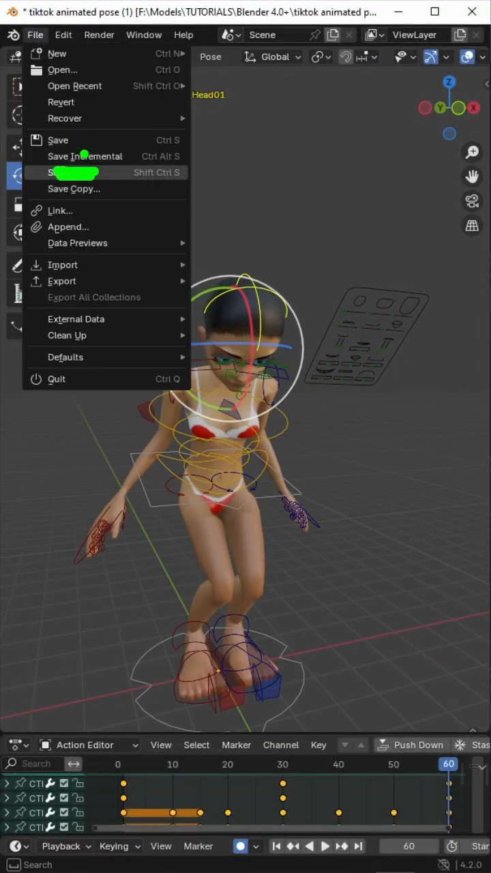
{"action": "mouse_move", "coordinate": [85, 155]}
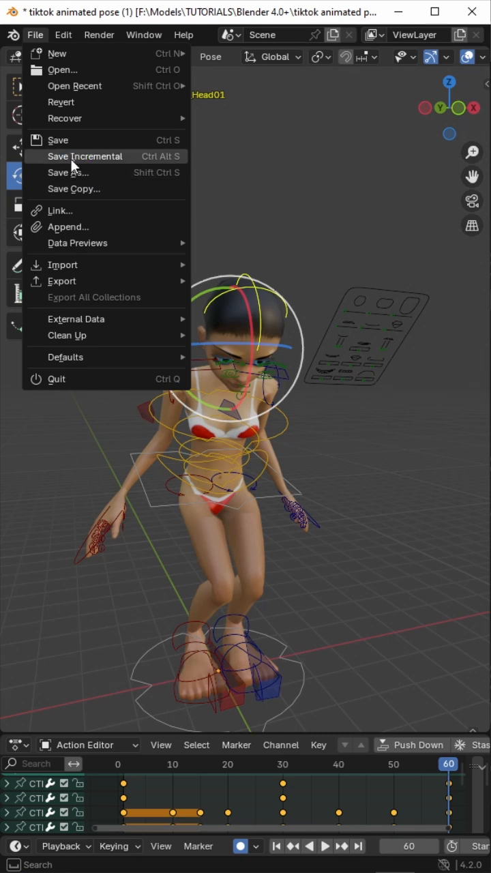
Step: Save Incremental as 'tiktok animated pose (2)'
{"action": "left_click", "coordinate": [85, 156]}
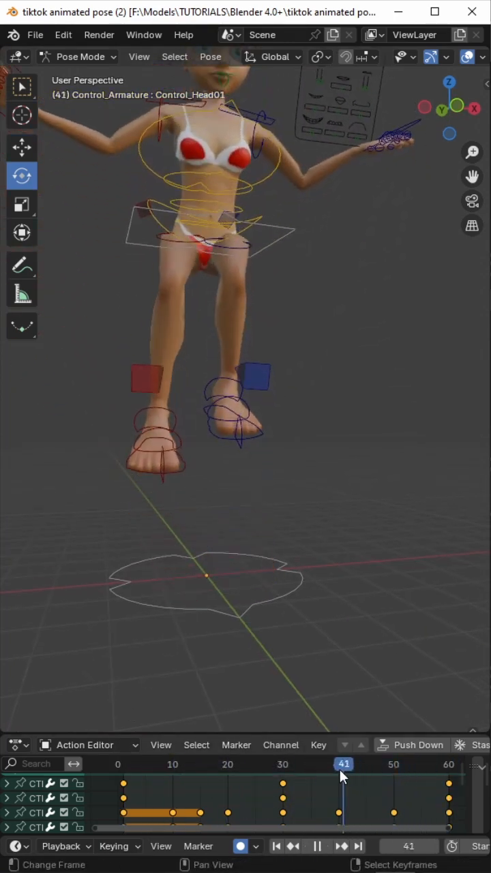
Step: Nudge both CTRL_IK_Pole_Leg controls at frames 40 and 50, scrubbing from frame 1 to 48
{"action": "left_click", "coordinate": [338, 764]}
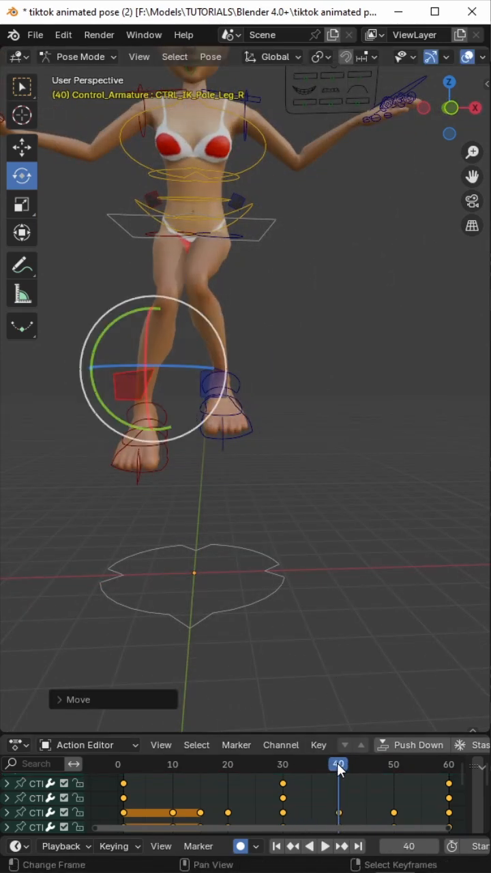
{"action": "left_click", "coordinate": [324, 846]}
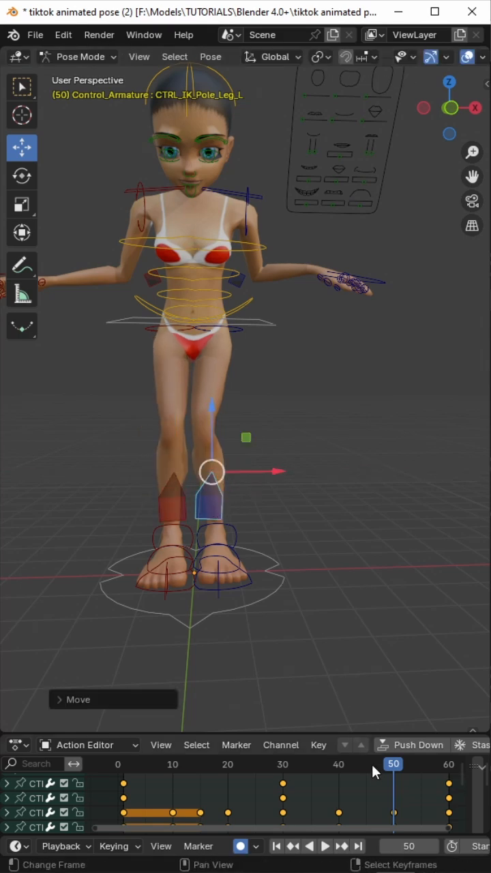
{"action": "left_click", "coordinate": [325, 846]}
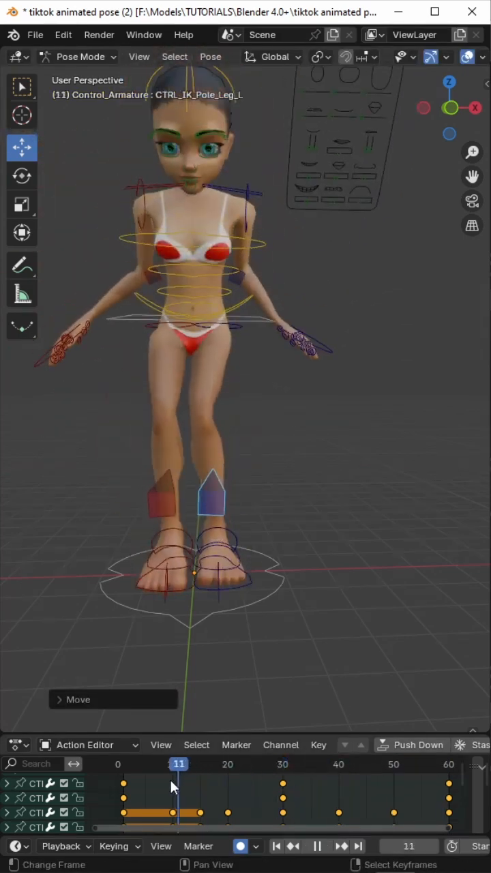
{"action": "left_click", "coordinate": [344, 764]}
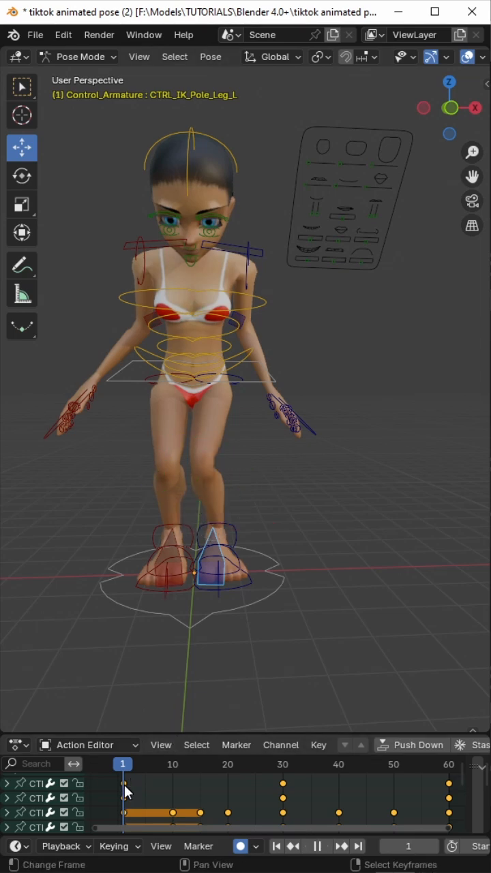
{"action": "left_click_drag", "start_coordinate": [122, 764], "coordinate": [239, 764]}
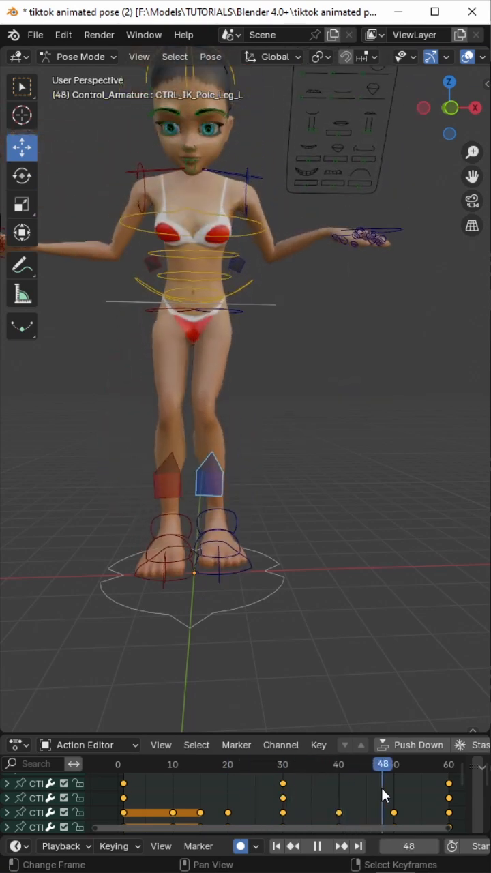
{"action": "left_click", "coordinate": [239, 764]}
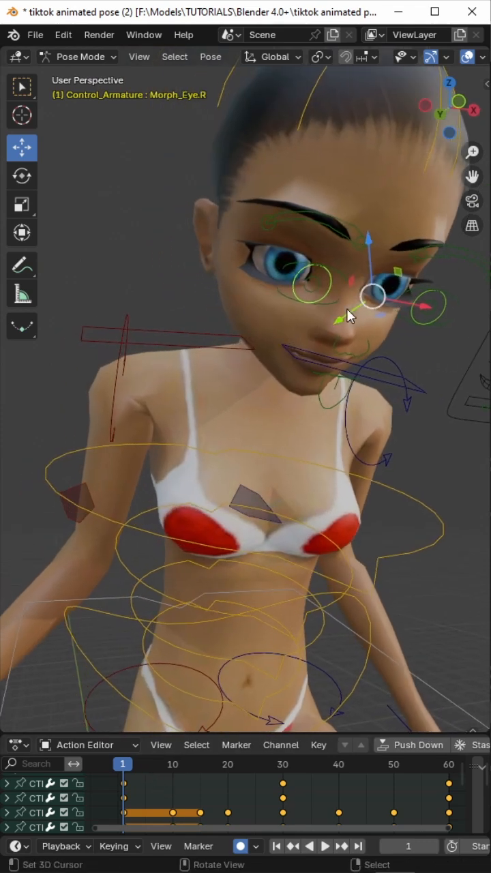
Step: Move Morph_Eye.R at frame 1 to lower the eyelids and copy the face pose
{"action": "left_click_drag", "start_coordinate": [371, 294], "coordinate": [311, 334]}
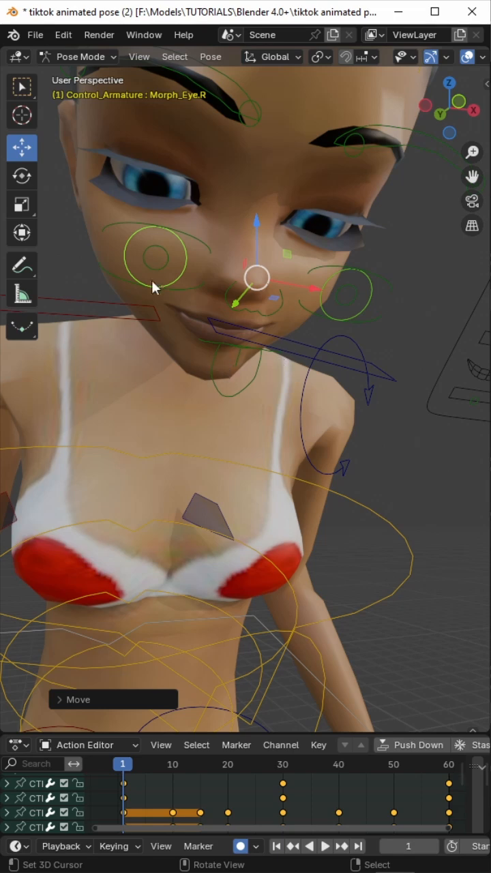
{"action": "mouse_move", "coordinate": [163, 268]}
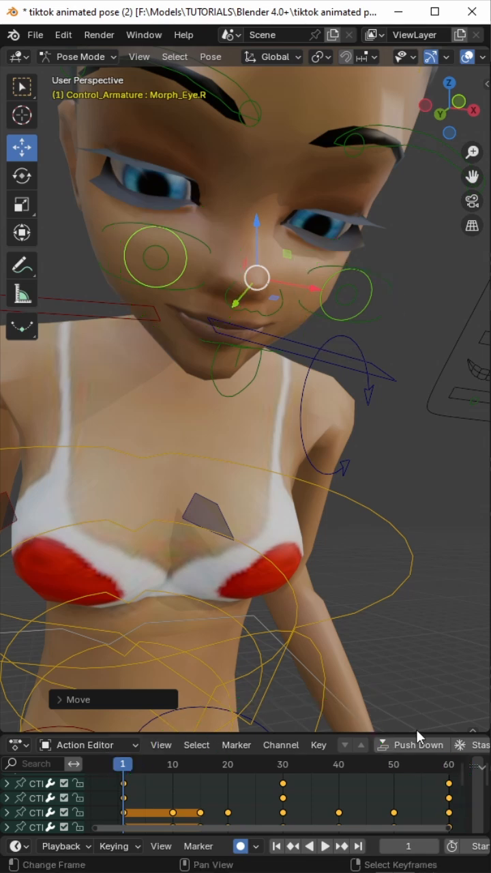
{"action": "mouse_move", "coordinate": [184, 321]}
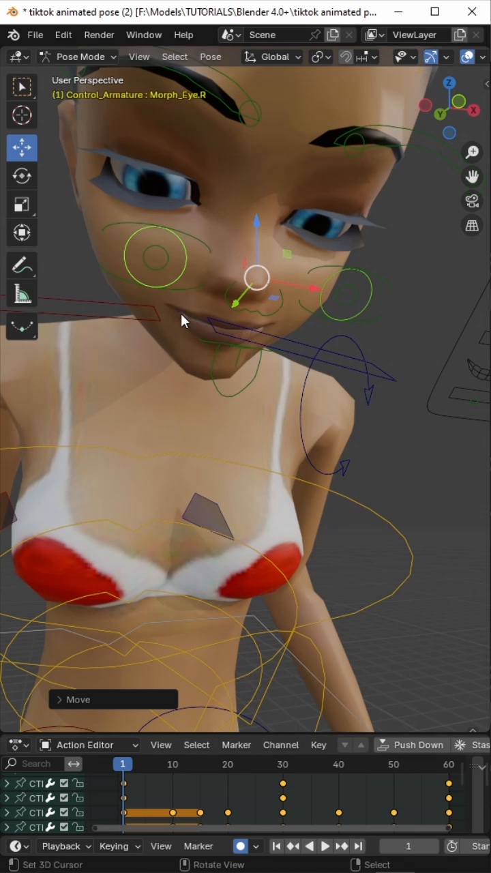
{"action": "mouse_move", "coordinate": [171, 307]}
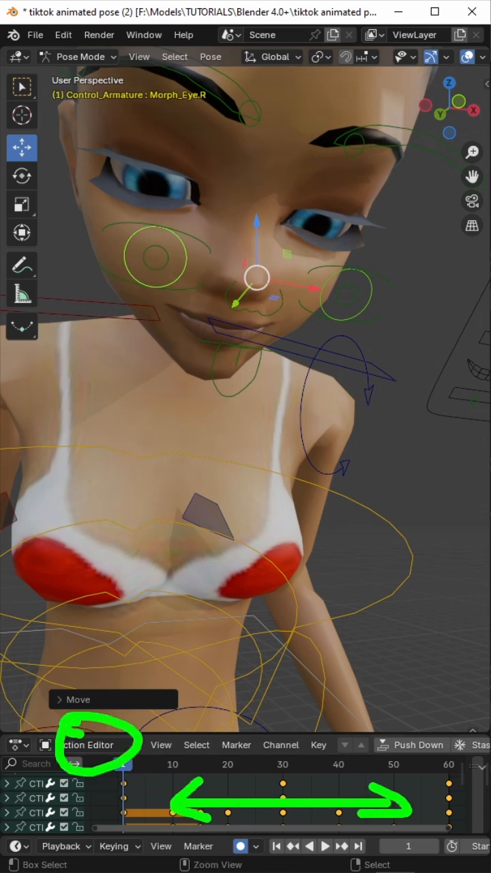
{"action": "left_click", "coordinate": [142, 256]}
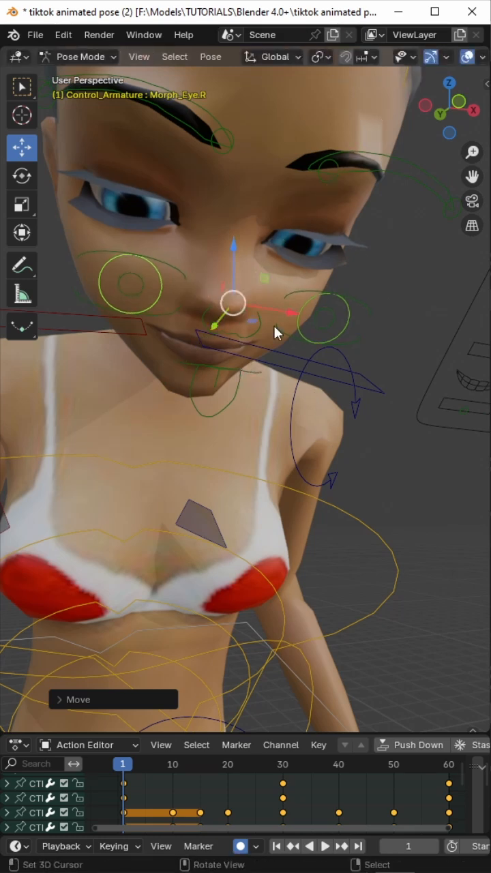
{"action": "left_click", "coordinate": [210, 57]}
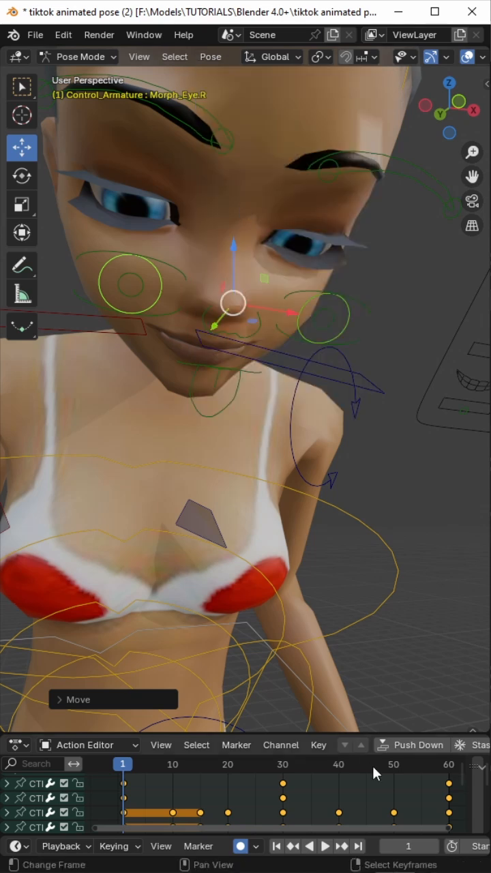
Step: Paste the lowered-eyelid pose onto frame 60 via Pose > Paste Pose, then check frame 30
{"action": "left_click", "coordinate": [447, 764]}
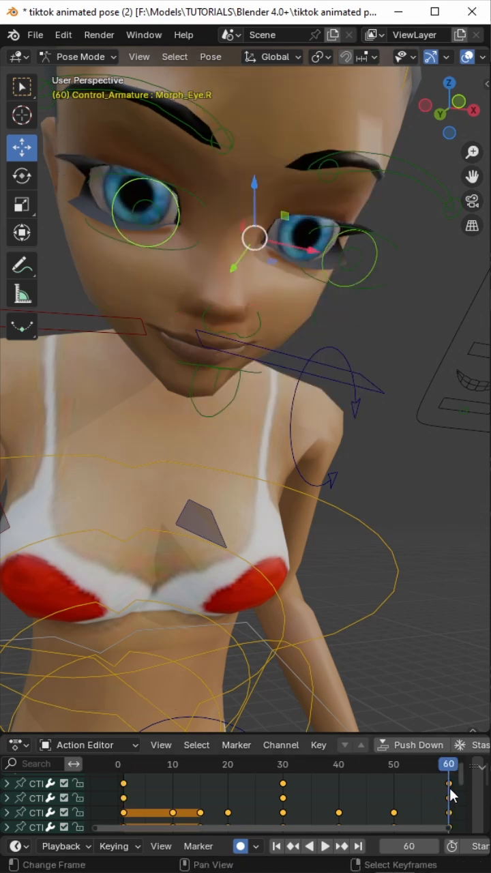
{"action": "left_click", "coordinate": [210, 58]}
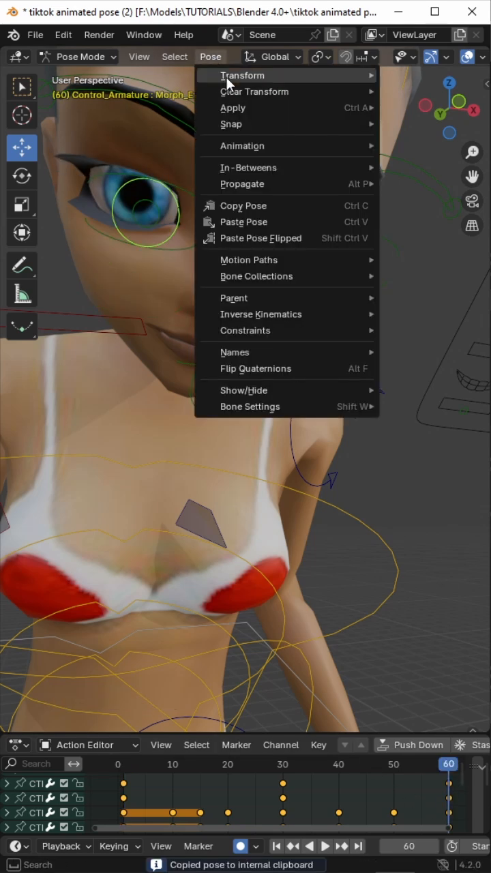
{"action": "left_click", "coordinate": [243, 221]}
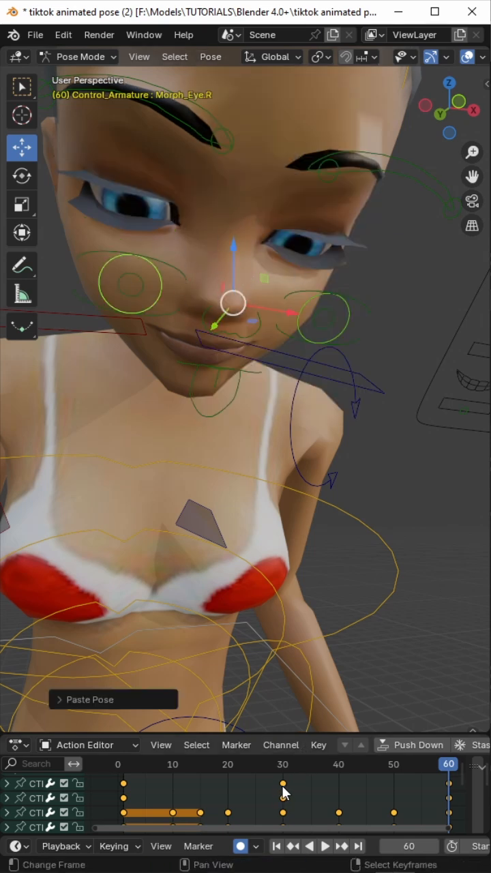
{"action": "left_click", "coordinate": [283, 785]}
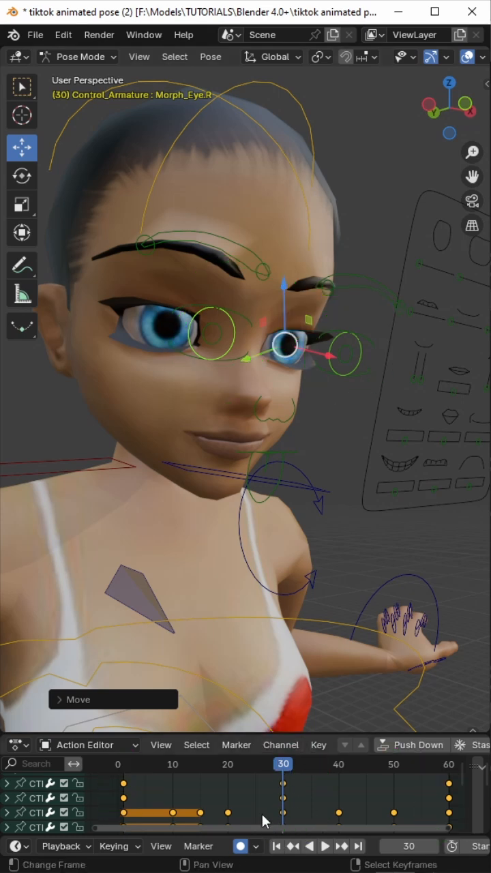
Step: Check the eye morph at frames 1, 60 and 30, then play the loop and stop it
{"action": "left_click", "coordinate": [229, 764]}
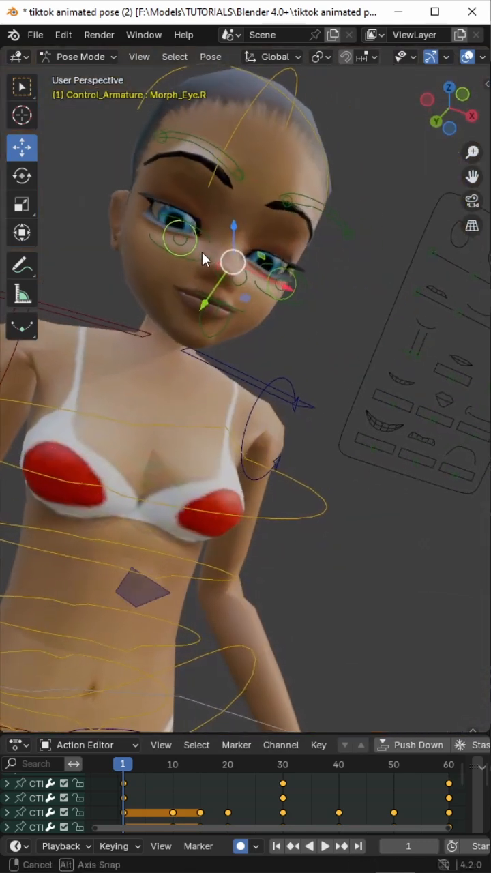
{"action": "left_click", "coordinate": [447, 764]}
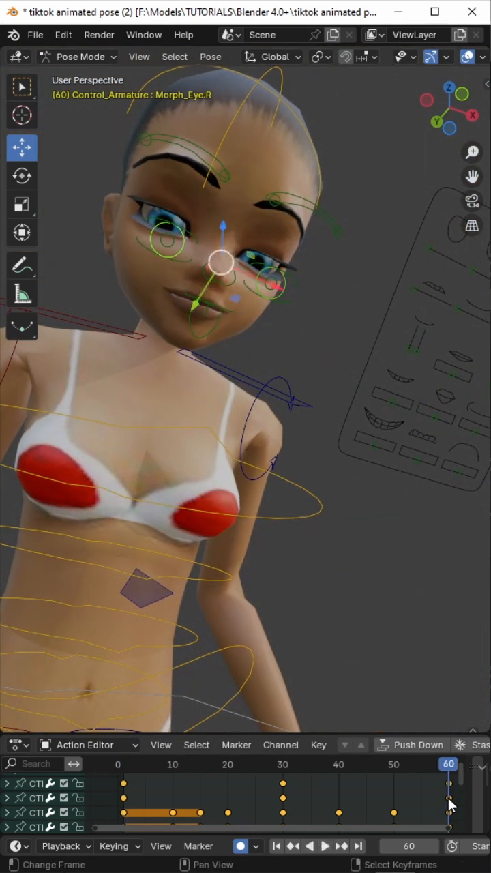
{"action": "left_click", "coordinate": [282, 764]}
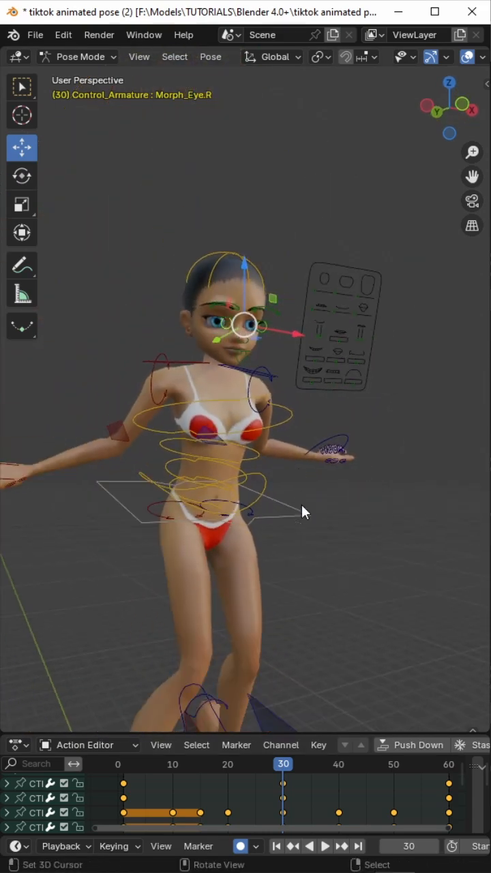
{"action": "left_click", "coordinate": [324, 846]}
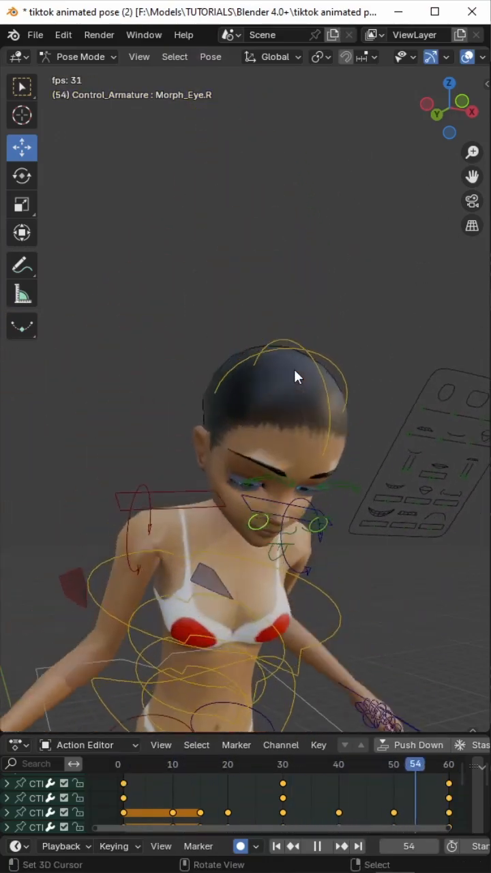
{"action": "left_click", "coordinate": [179, 764]}
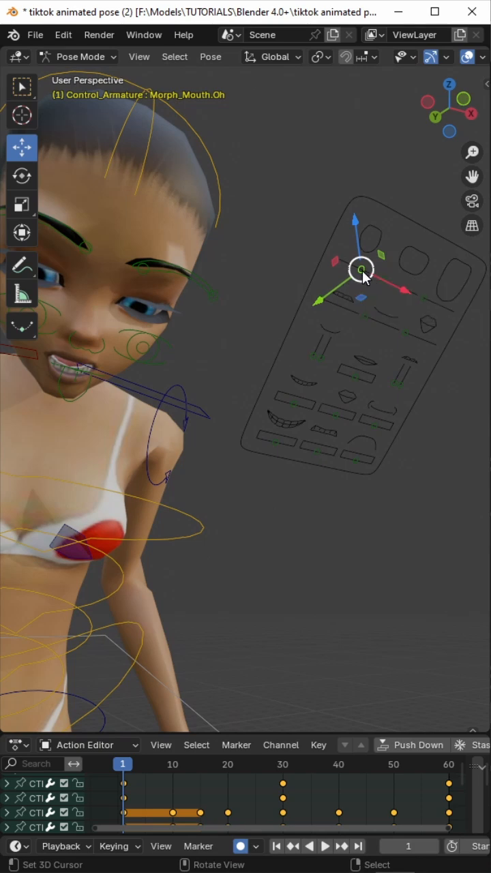
Step: Pose the mouth morph control at frame 1 via the IMVU Studio toolkit panel and copy the pose
{"action": "left_click", "coordinate": [484, 157]}
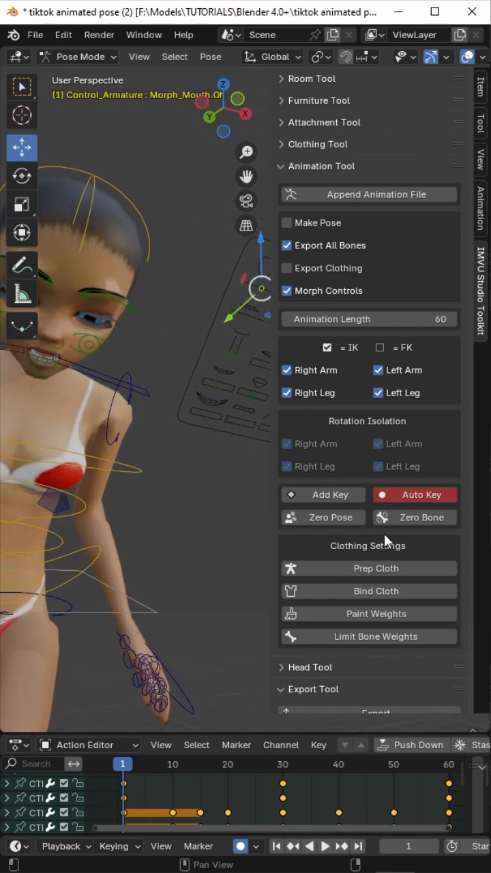
{"action": "left_click", "coordinate": [415, 517]}
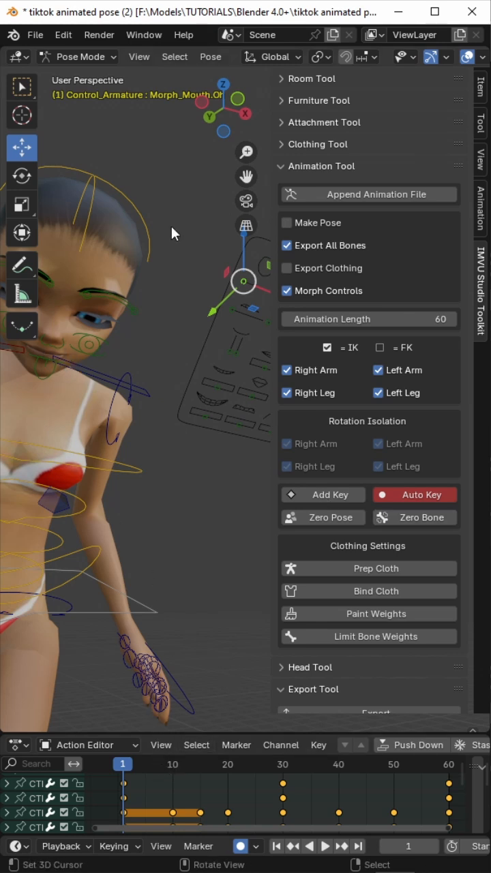
{"action": "left_click", "coordinate": [210, 56]}
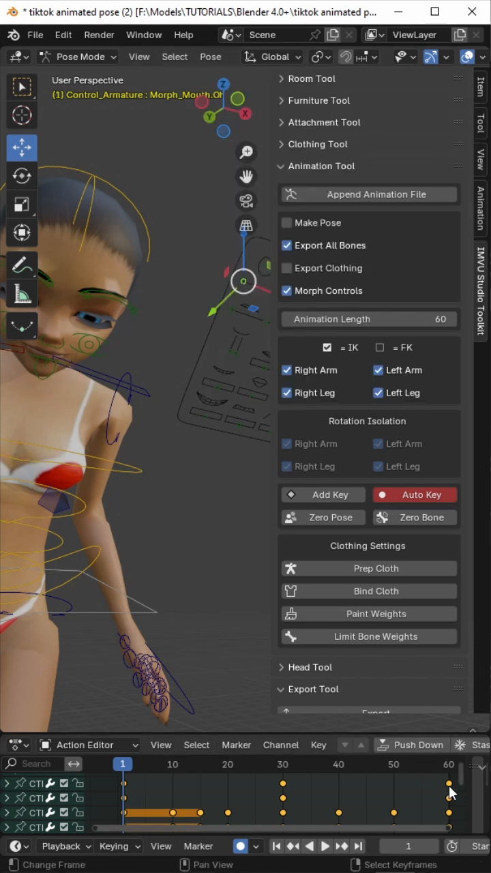
Step: Paste the copied starting pose onto frame 60 with Pose > Paste Pose and check another frame
{"action": "left_click", "coordinate": [210, 56]}
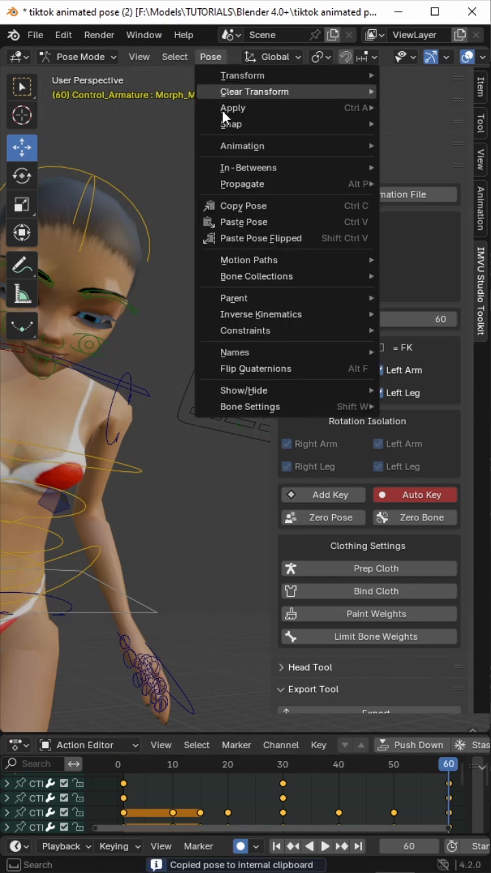
{"action": "left_click", "coordinate": [243, 221]}
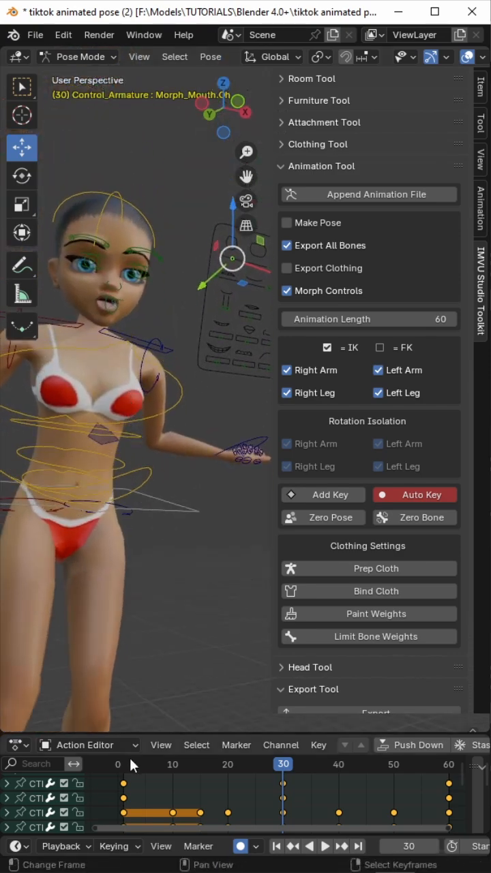
{"action": "left_click", "coordinate": [325, 846]}
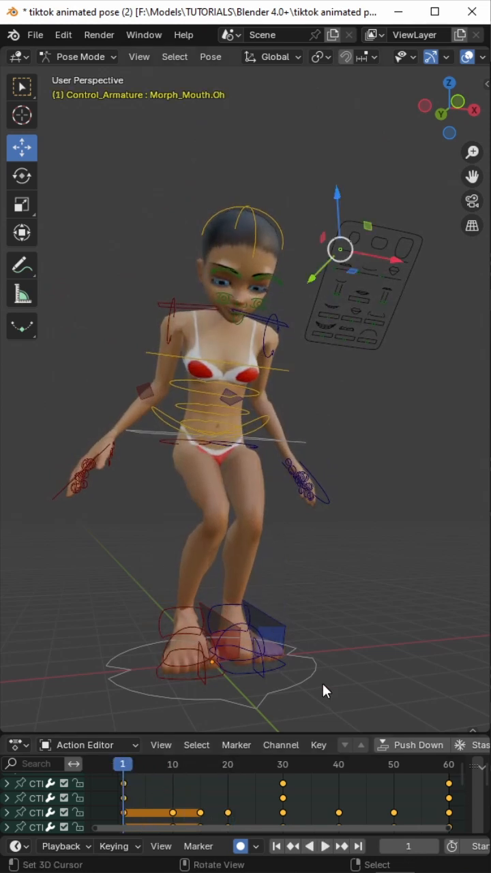
{"action": "mouse_move", "coordinate": [77, 169]}
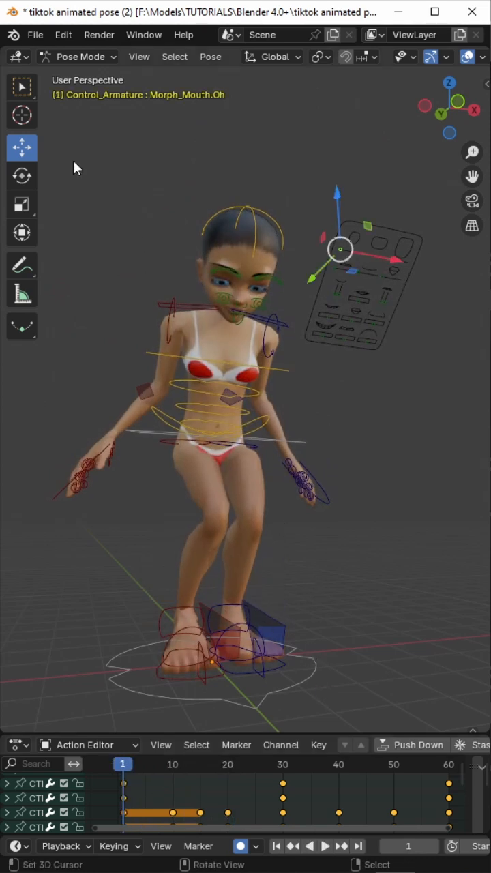
Step: Save Incremental to 'tiktok animated pose (3)' and select a keyframe near frame 10
{"action": "left_click", "coordinate": [36, 36]}
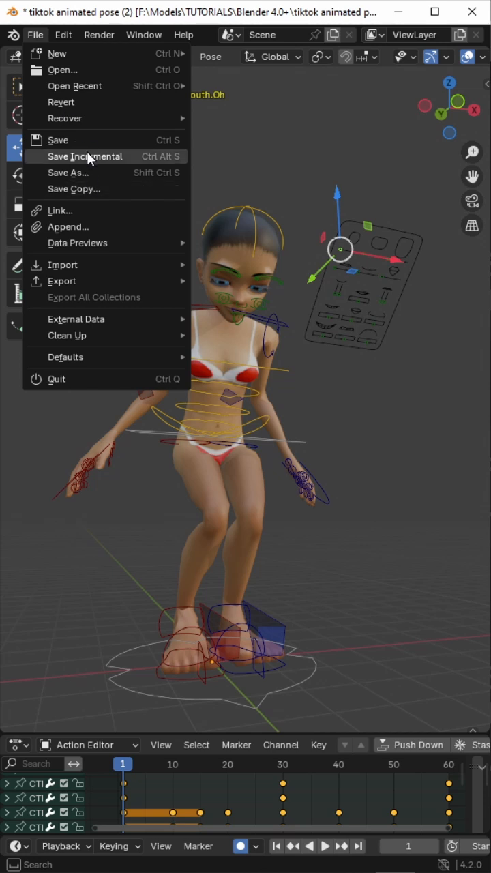
{"action": "left_click", "coordinate": [84, 156]}
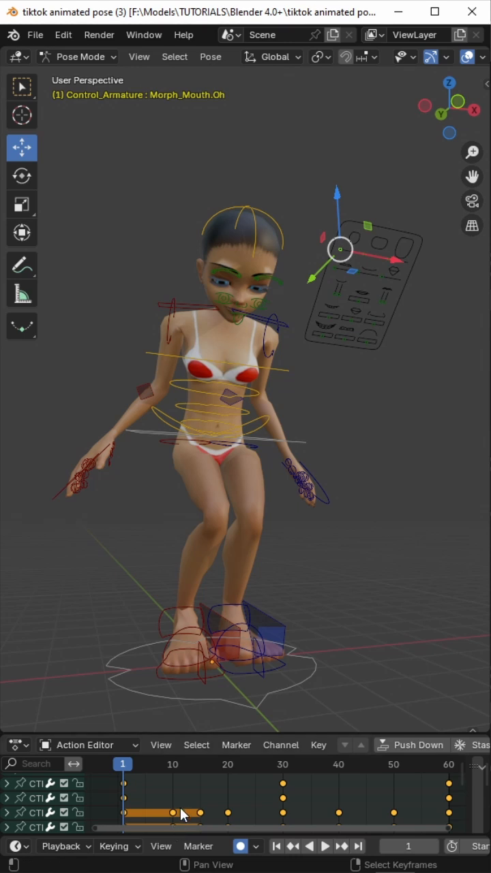
{"action": "left_click", "coordinate": [175, 796]}
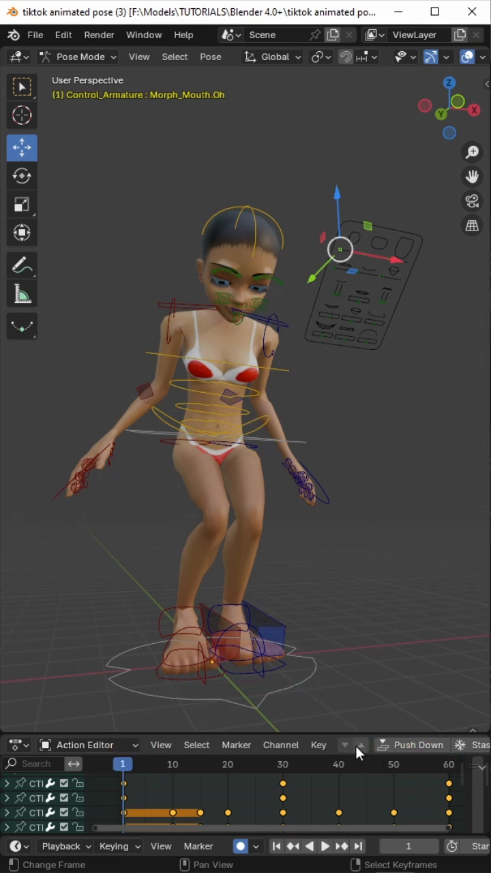
{"action": "mouse_move", "coordinate": [352, 786]}
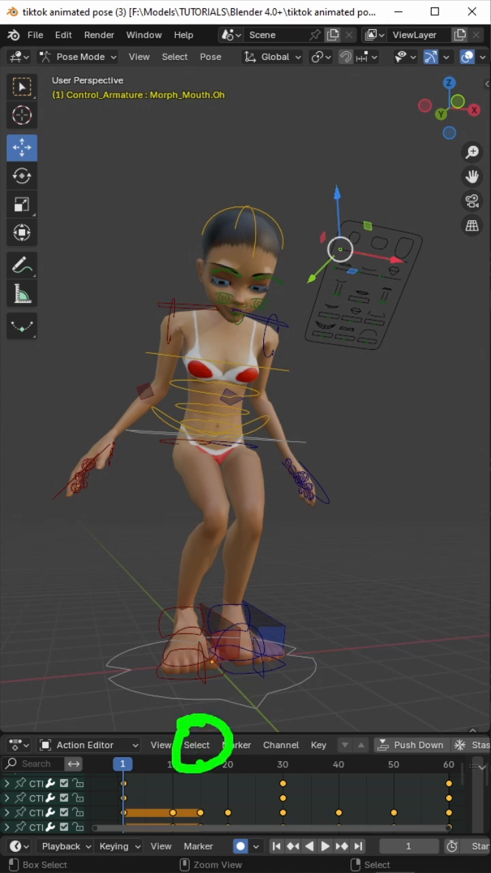
Step: Select all keyframes in the Action Editor so they can be scaled to end at frame 40
{"action": "left_click", "coordinate": [196, 745]}
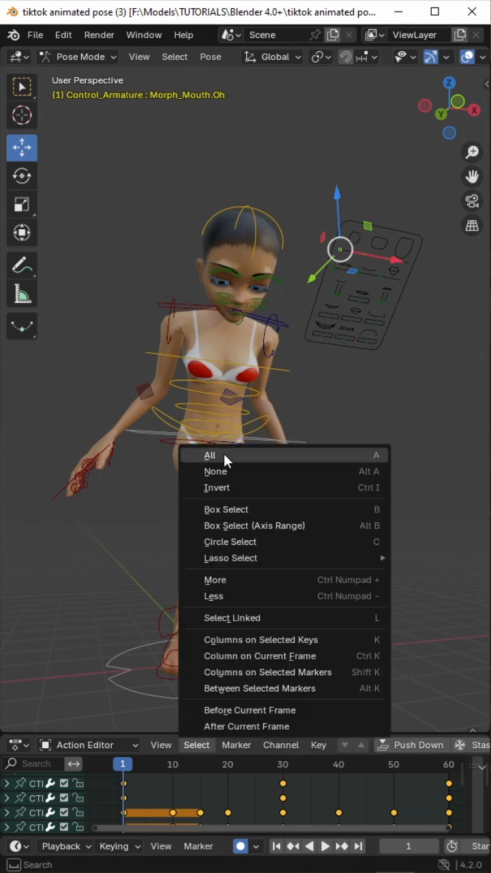
{"action": "left_click", "coordinate": [210, 456]}
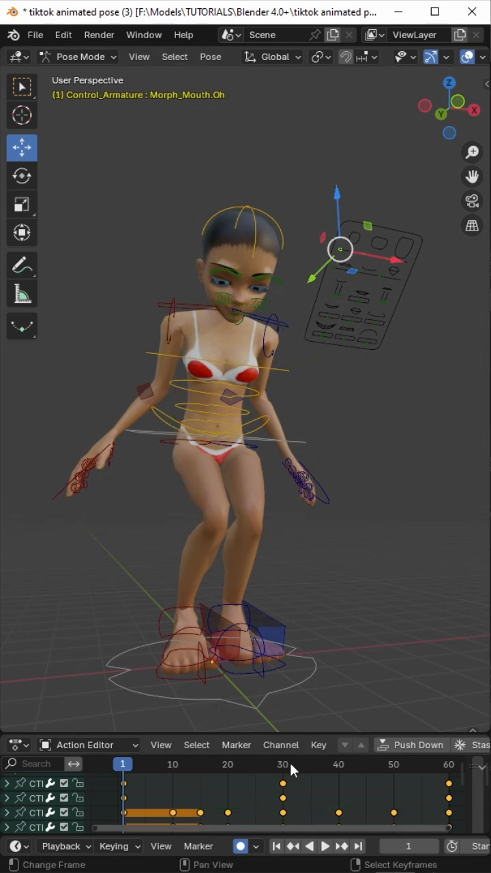
{"action": "mouse_move", "coordinate": [346, 791]}
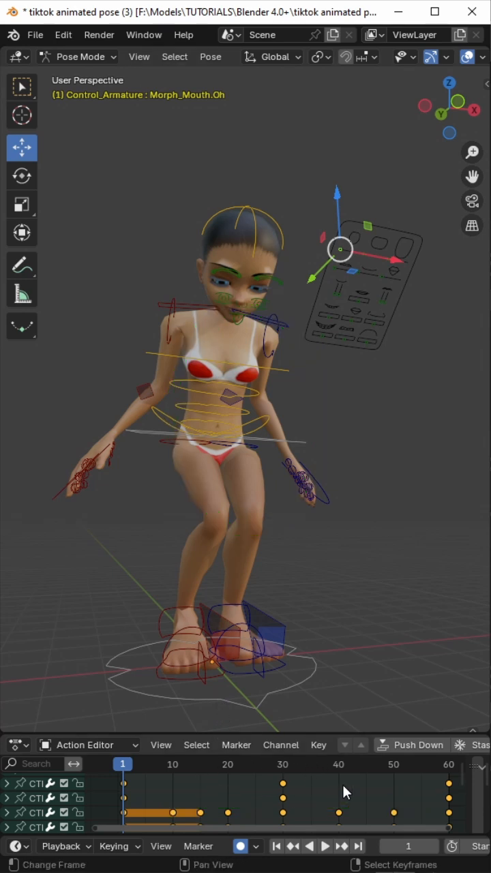
{"action": "mouse_move", "coordinate": [366, 796]}
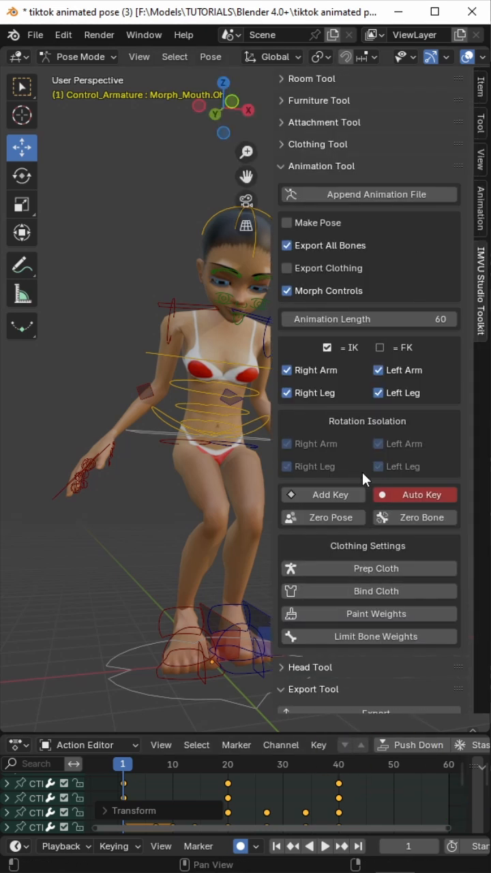
Step: Hide the IMVU Studio Toolkit sidebar to give the avatar and keyframe summary more room
{"action": "left_click", "coordinate": [368, 319]}
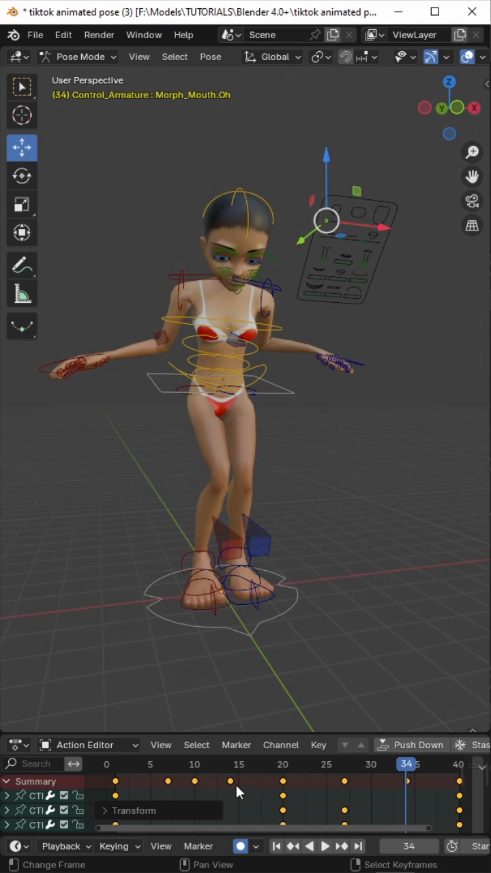
{"action": "mouse_move", "coordinate": [237, 794]}
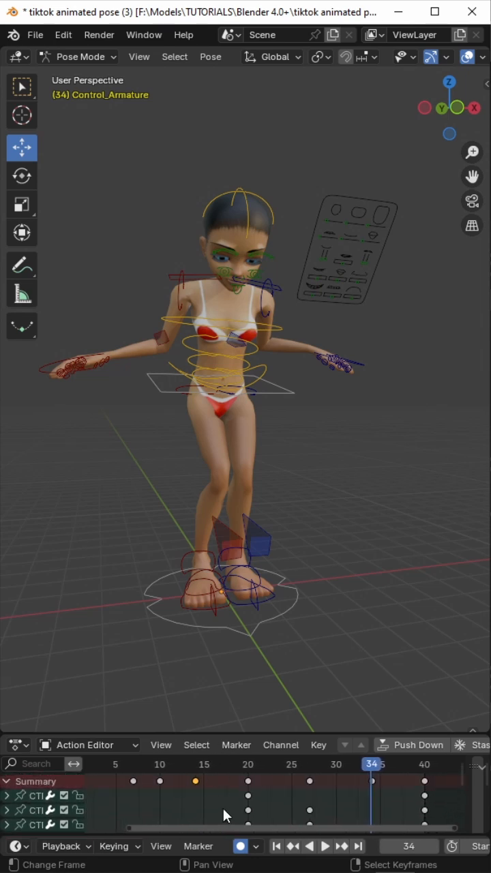
{"action": "mouse_move", "coordinate": [224, 813]}
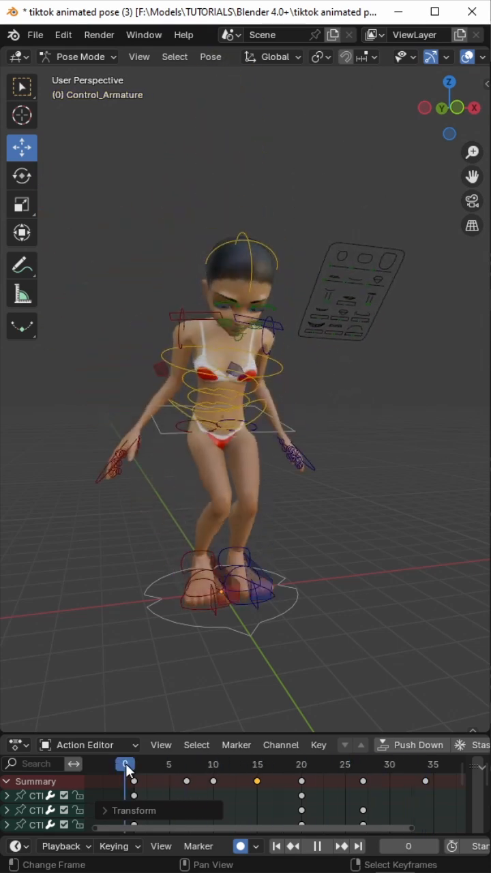
Step: Nudge CTRL_Foot.L at frame 30, the jump peak, then replay and scrub the early frames
{"action": "left_click", "coordinate": [310, 764]}
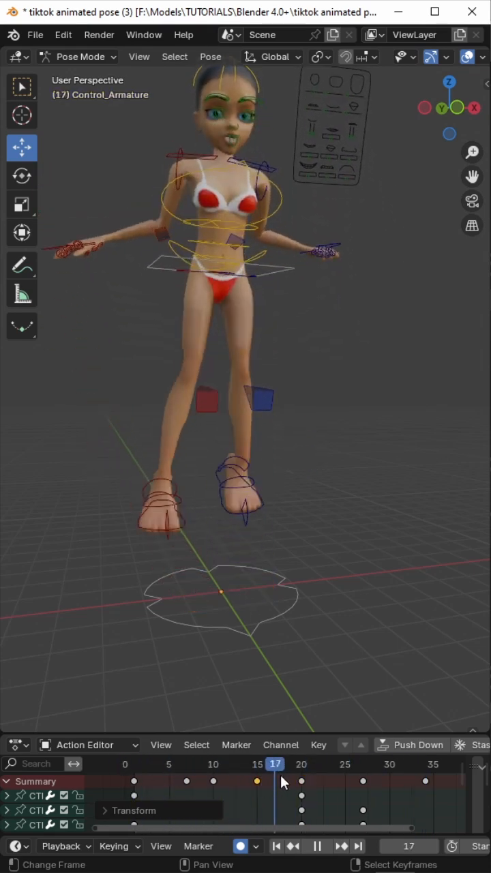
{"action": "left_click", "coordinate": [363, 764]}
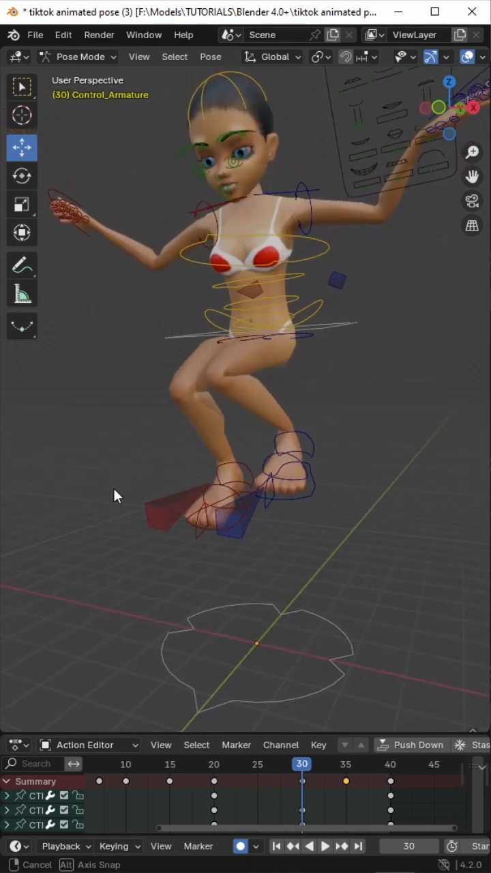
{"action": "left_click", "coordinate": [325, 846]}
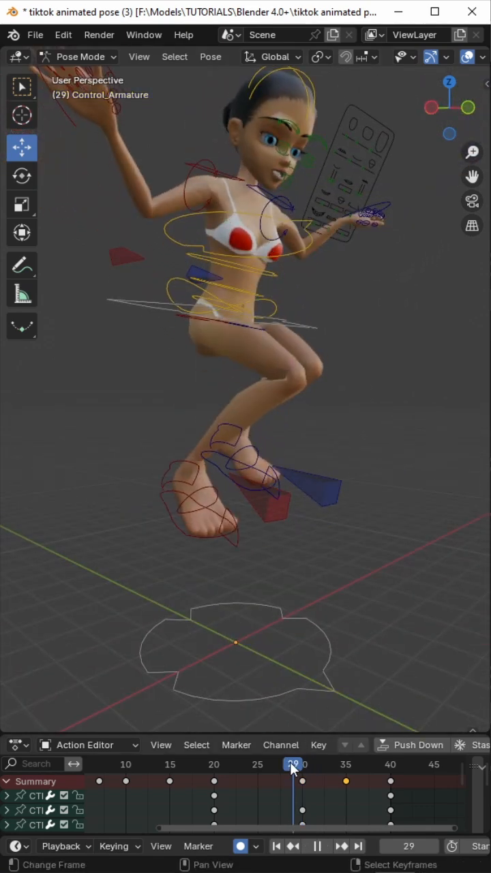
{"action": "left_click_drag", "start_coordinate": [294, 764], "coordinate": [355, 764]}
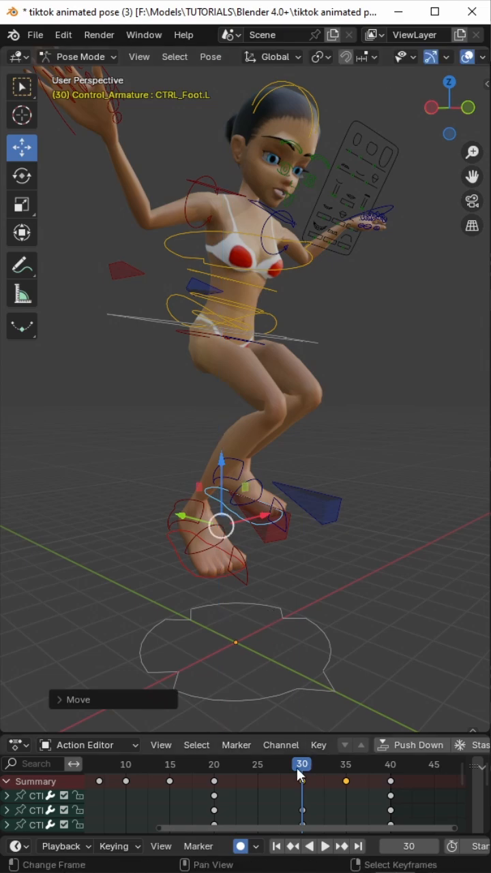
{"action": "left_click", "coordinate": [325, 846]}
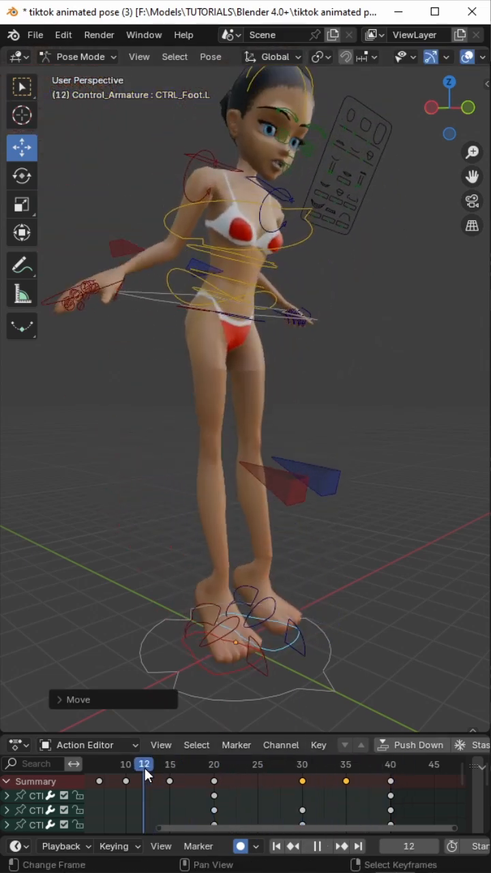
{"action": "left_click", "coordinate": [337, 764]}
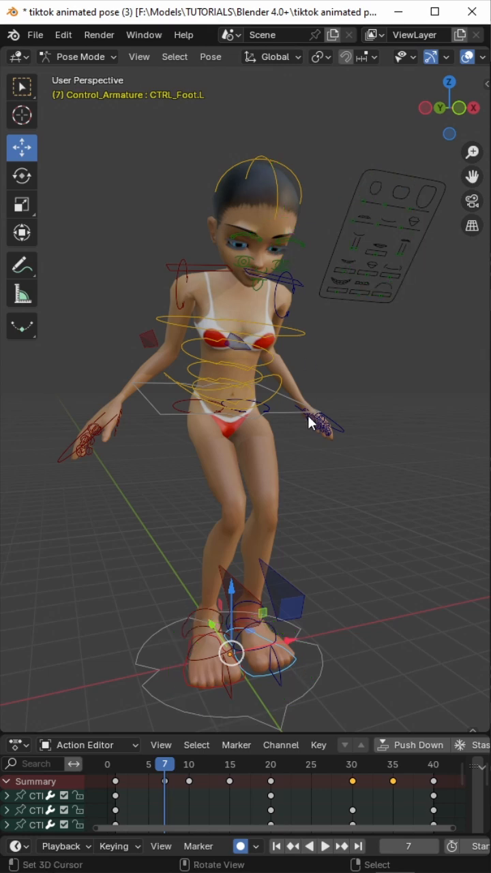
Step: Save Incremental to 'tiktok animated pose (4)' and set the IMVU Animation Length to 40
{"action": "left_click", "coordinate": [35, 34]}
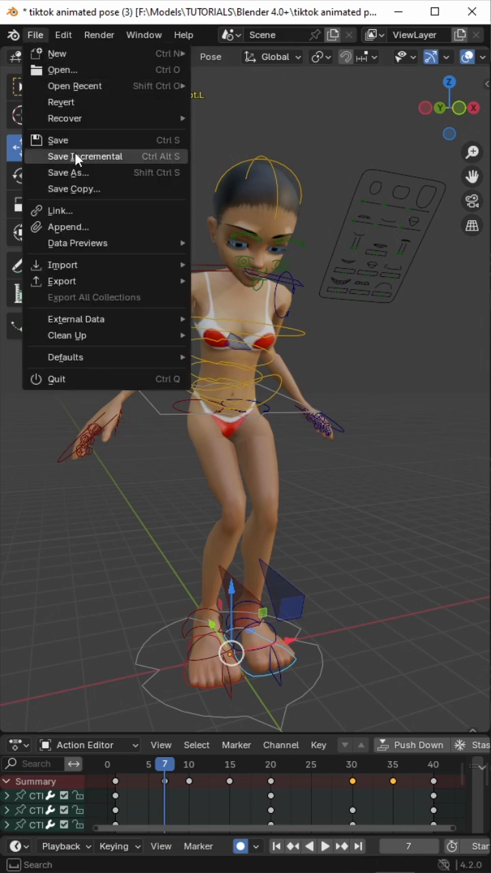
{"action": "left_click", "coordinate": [85, 156]}
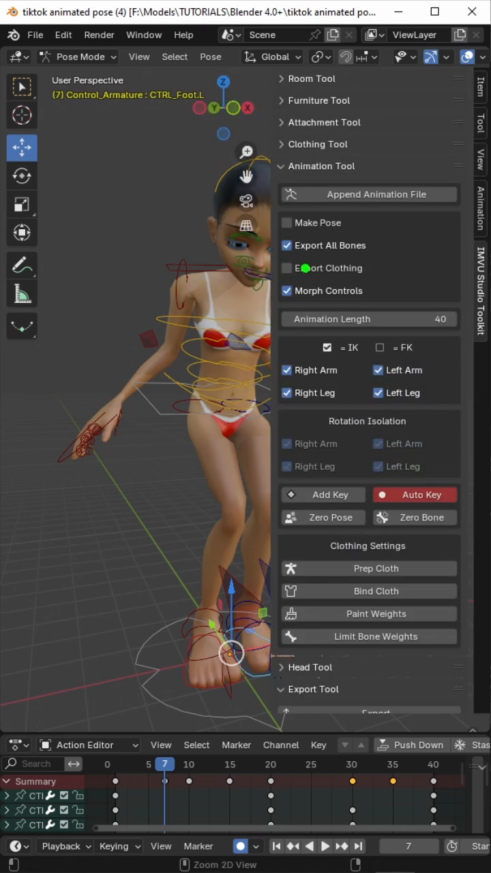
{"action": "left_click", "coordinate": [286, 267]}
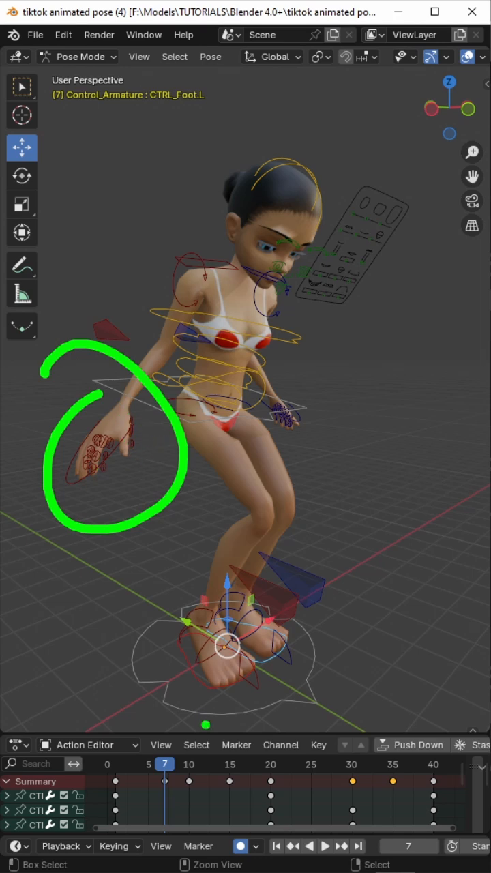
{"action": "left_click_drag", "start_coordinate": [122, 764], "coordinate": [430, 736]}
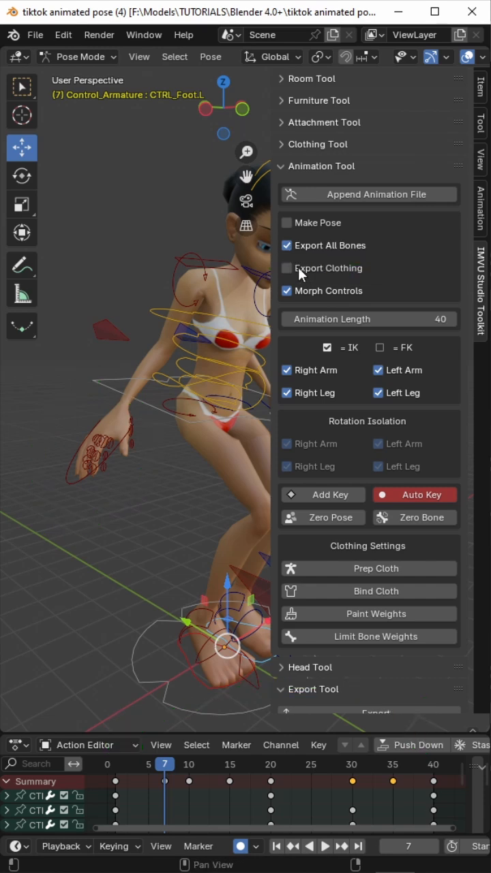
{"action": "left_click", "coordinate": [287, 268]}
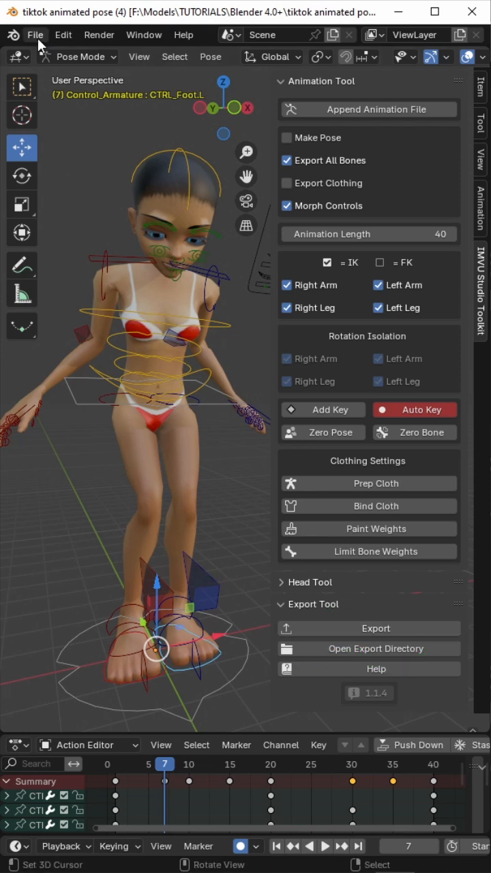
Step: Rename Control_ArmatureAction to tiktok_animation.ACTION and give it a Fake User
{"action": "left_click", "coordinate": [36, 35]}
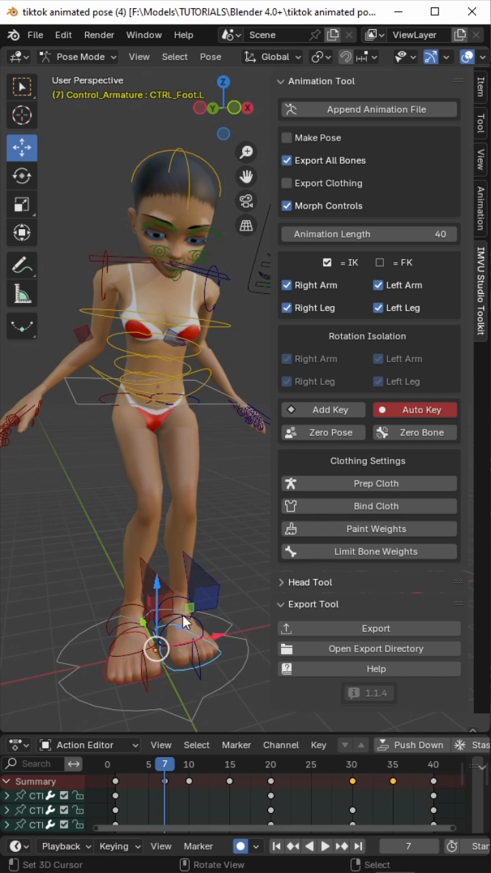
{"action": "left_click", "coordinate": [376, 628]}
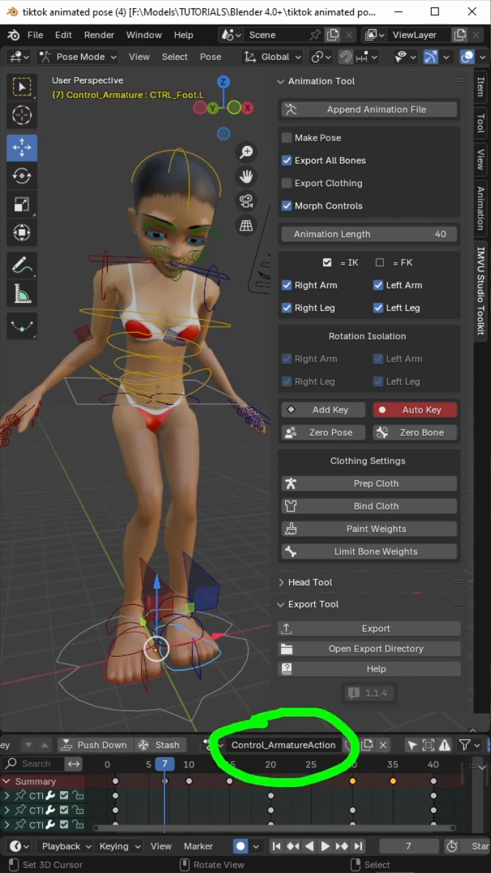
{"action": "double_click", "coordinate": [283, 745]}
{"action": "type", "text": "tiktok_"}
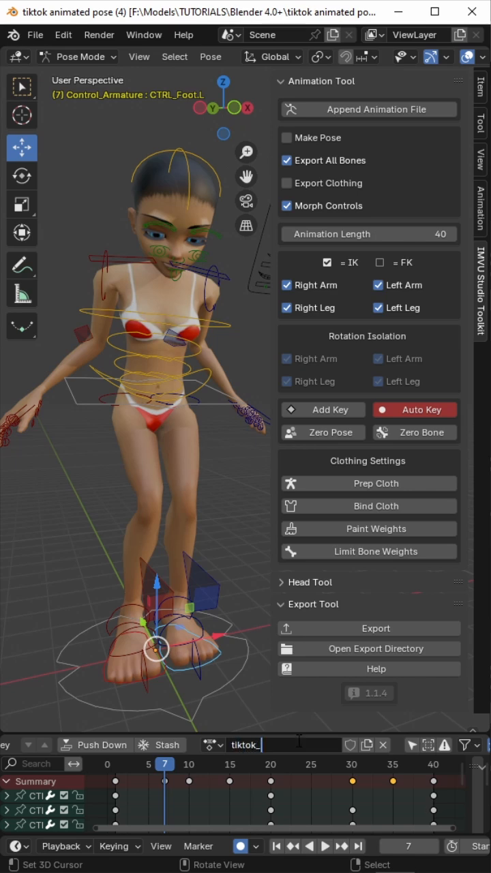
{"action": "type", "text": "animat"}
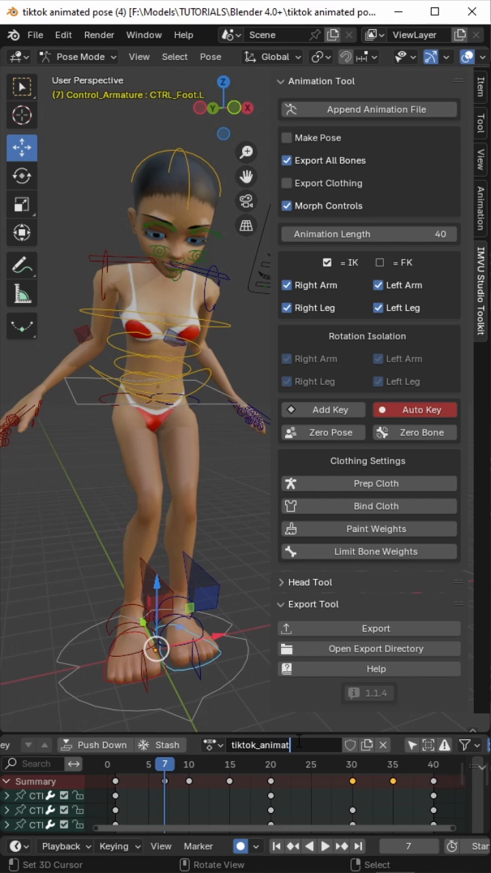
{"action": "type", "text": "ion.ACTION"}
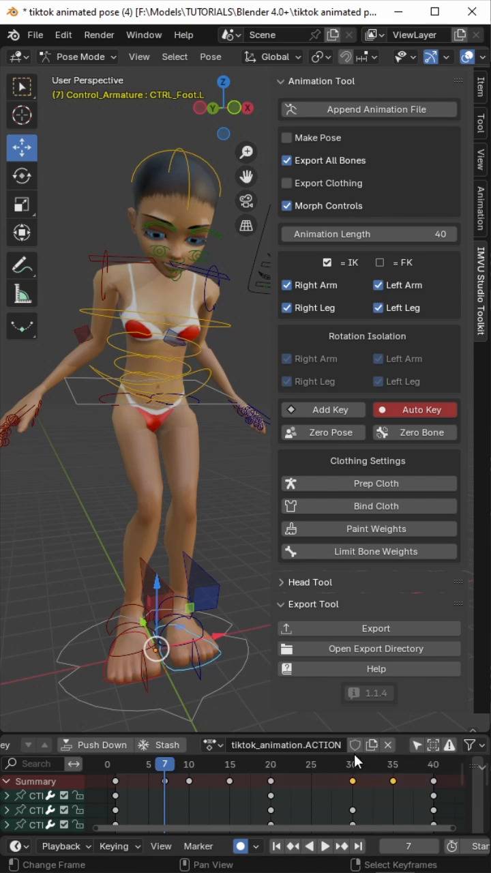
{"action": "left_click", "coordinate": [355, 745]}
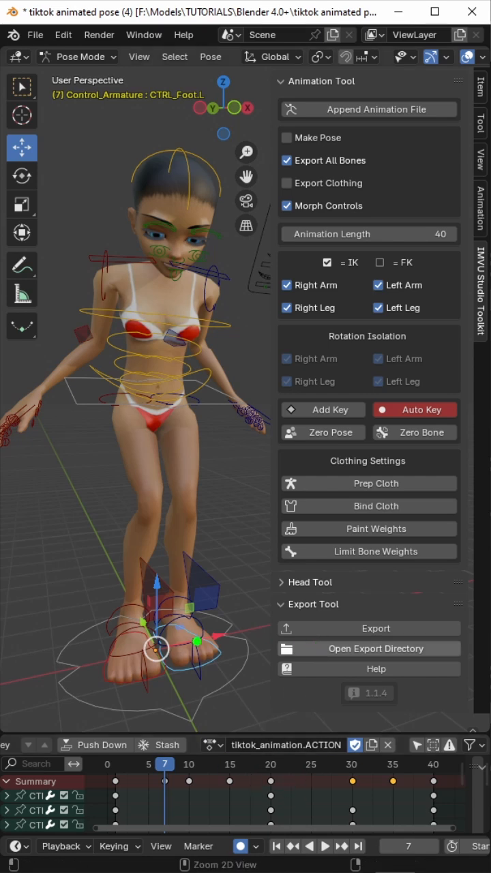
Step: Save the scene and export the animated avatar with the IMVU Toolkit Export Tool
{"action": "left_click", "coordinate": [35, 35]}
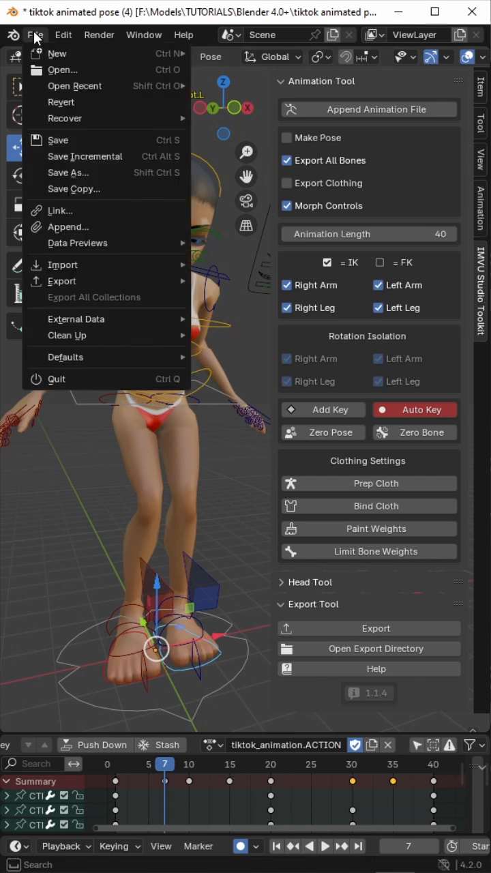
{"action": "mouse_move", "coordinate": [57, 139]}
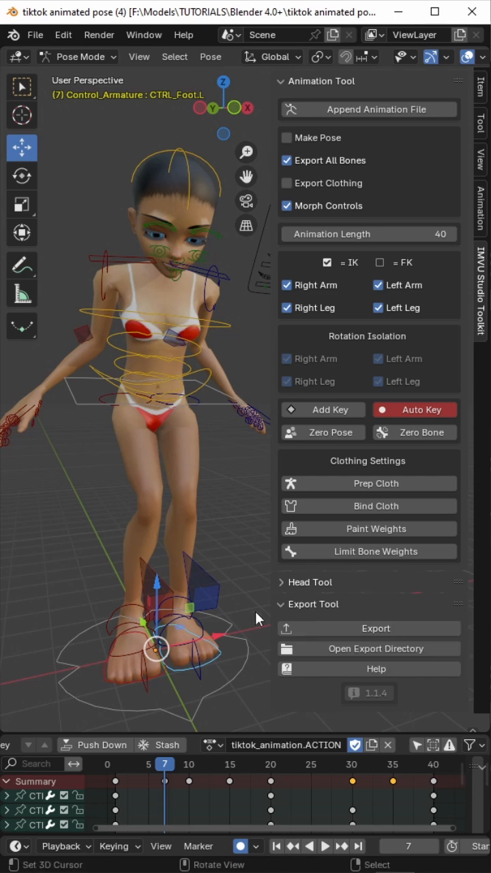
{"action": "left_click", "coordinate": [376, 628]}
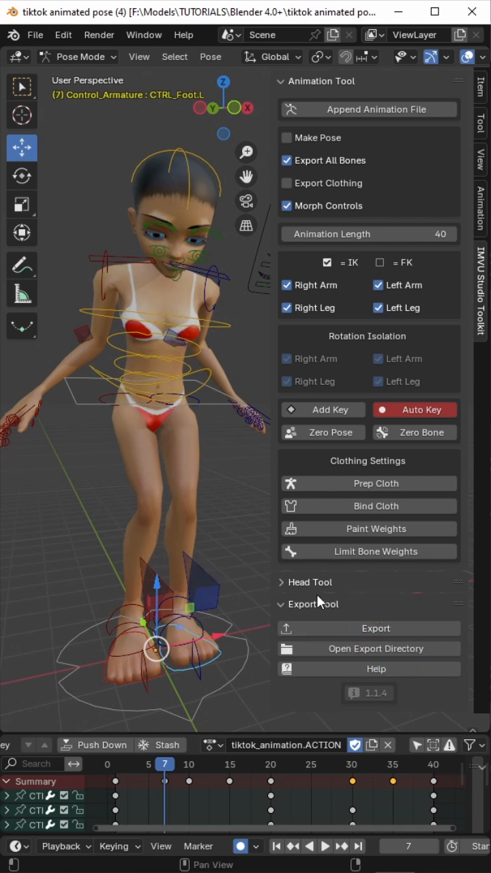
{"action": "left_click", "coordinate": [36, 35]}
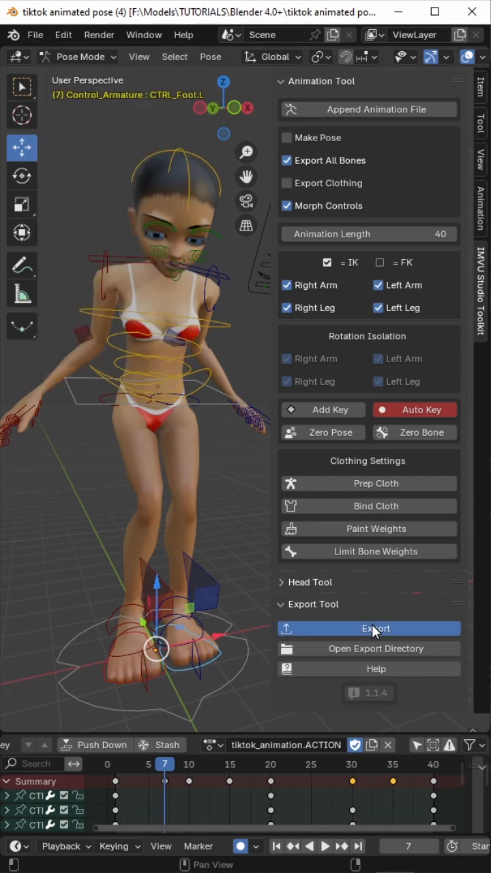
{"action": "left_click", "coordinate": [377, 628]}
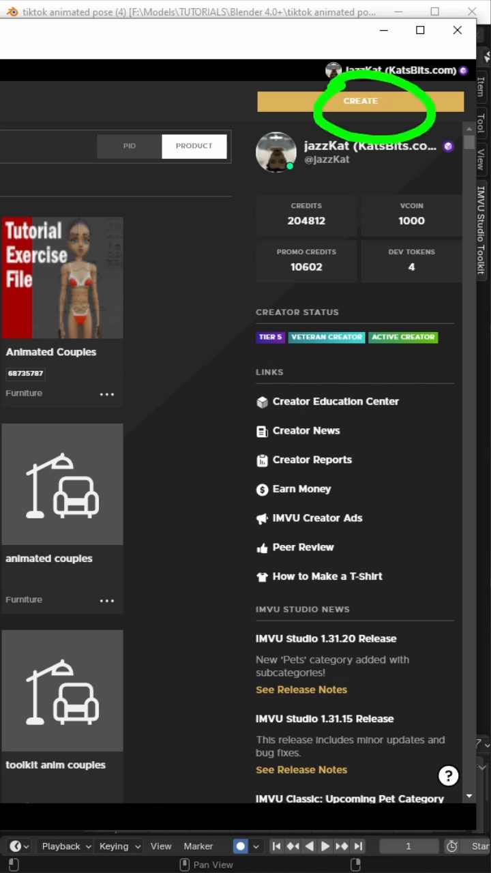
Step: Start a new creation and pick Empty Mood, product ID 10945930, as the base
{"action": "left_click", "coordinate": [360, 101]}
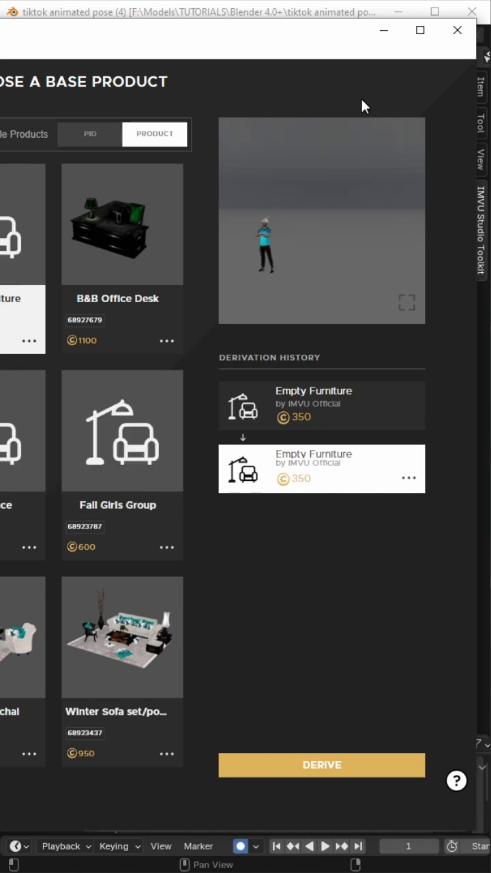
{"action": "mouse_move", "coordinate": [147, 74]}
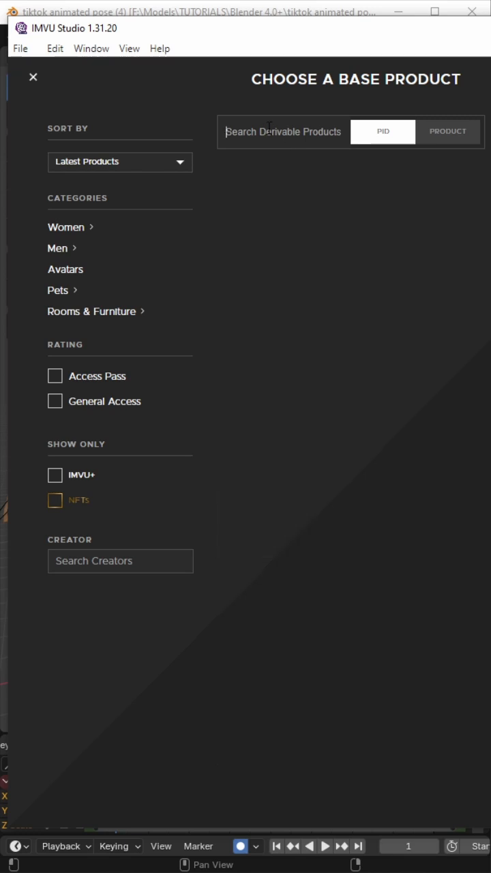
{"action": "type", "text": "10945930"}
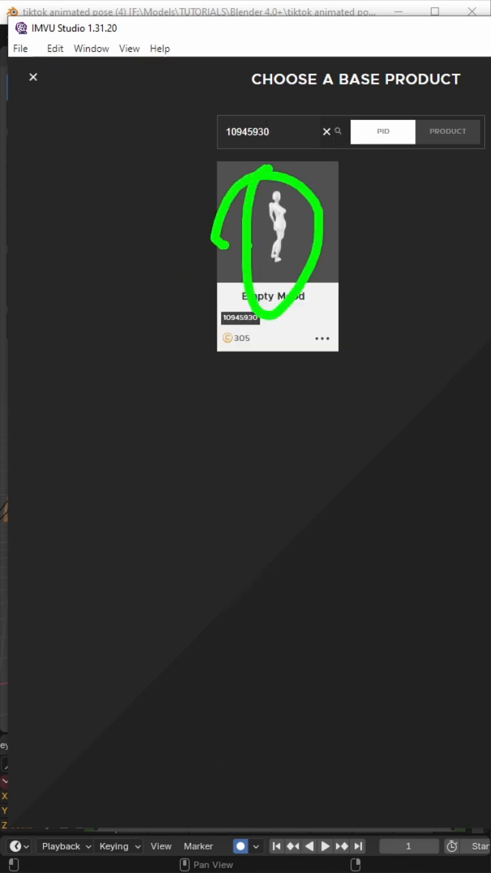
{"action": "left_click", "coordinate": [277, 221]}
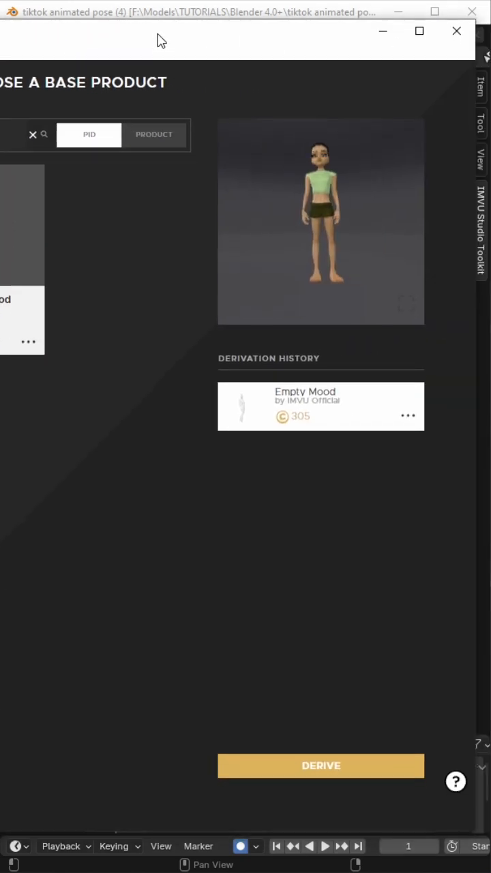
{"action": "left_click_drag", "start_coordinate": [307, 170], "coordinate": [321, 273]}
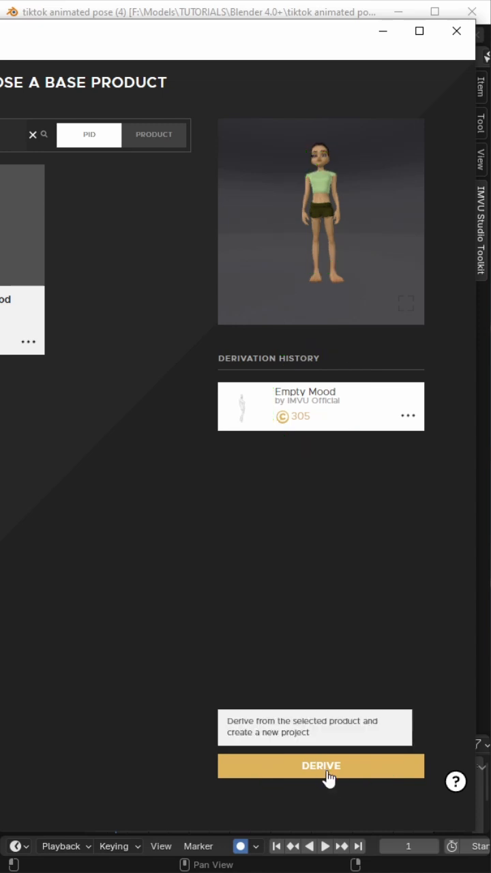
{"action": "mouse_move", "coordinate": [280, 104]}
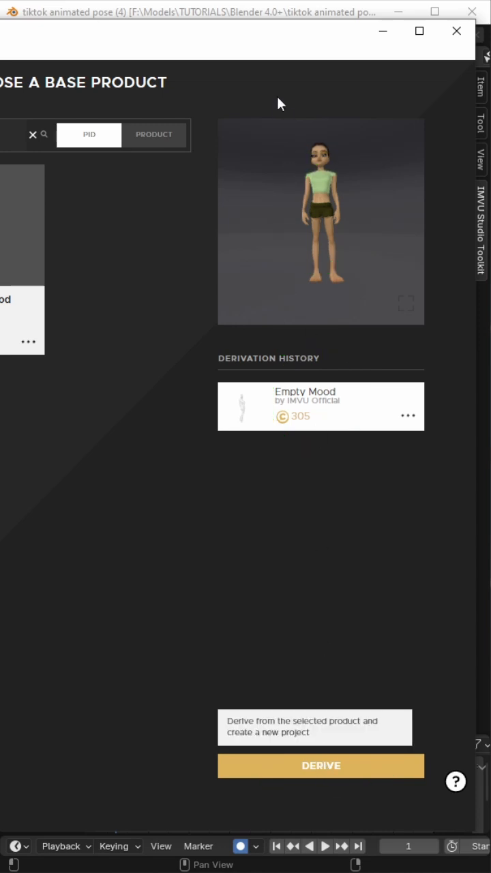
Step: Derive a new project from Empty Mood and choose Import FBX
{"action": "left_click", "coordinate": [321, 766]}
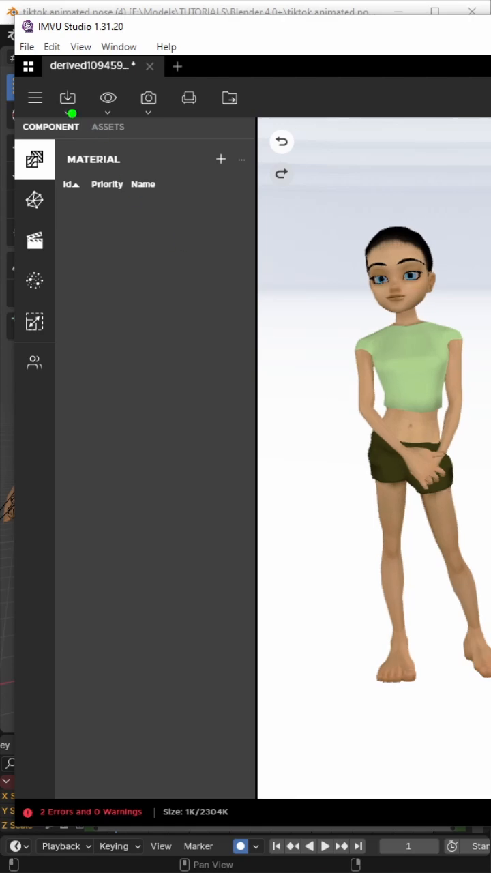
{"action": "left_click", "coordinate": [67, 98]}
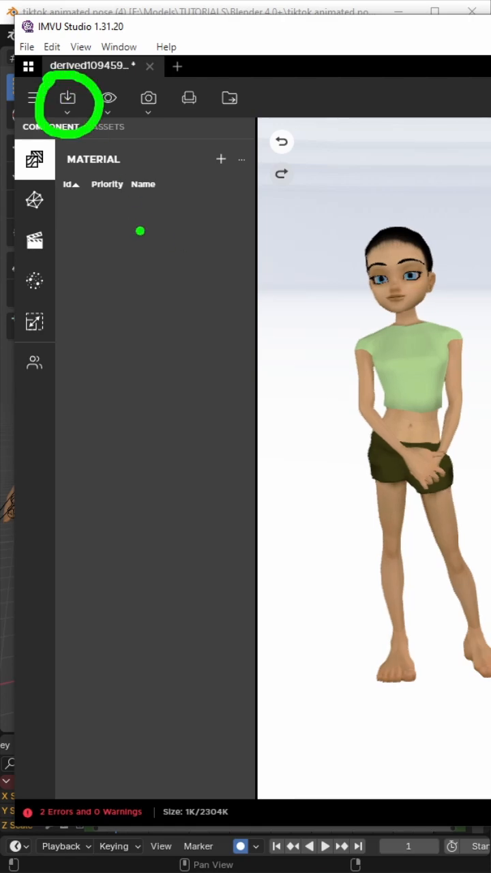
{"action": "left_click", "coordinate": [67, 98]}
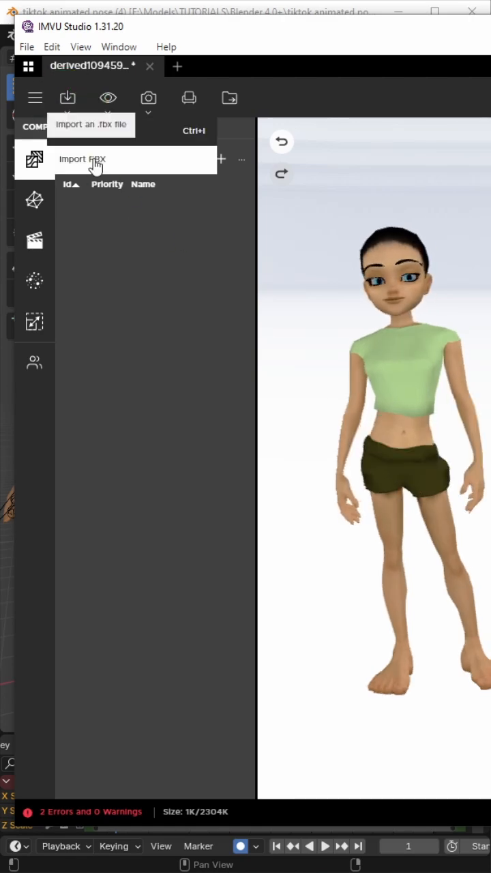
{"action": "left_click", "coordinate": [82, 158]}
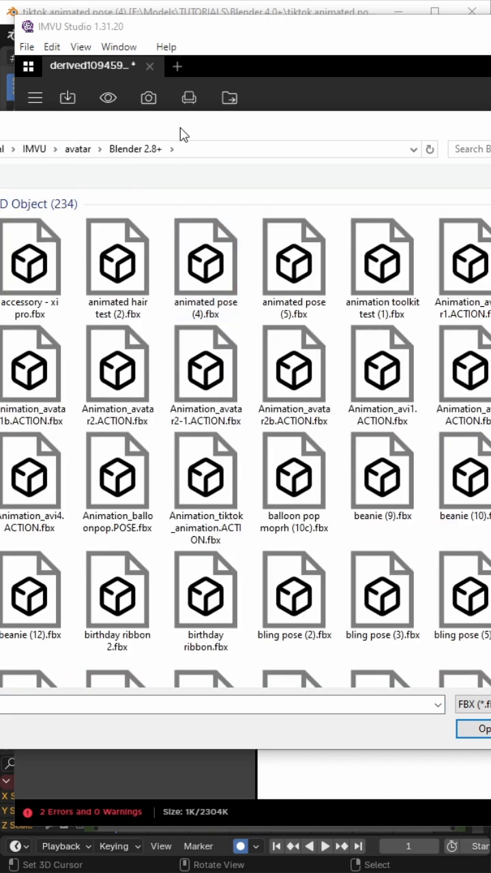
Step: Select and open Animation_tiktok_animation.ACTION.fbx in the file browser
{"action": "left_click", "coordinate": [206, 369]}
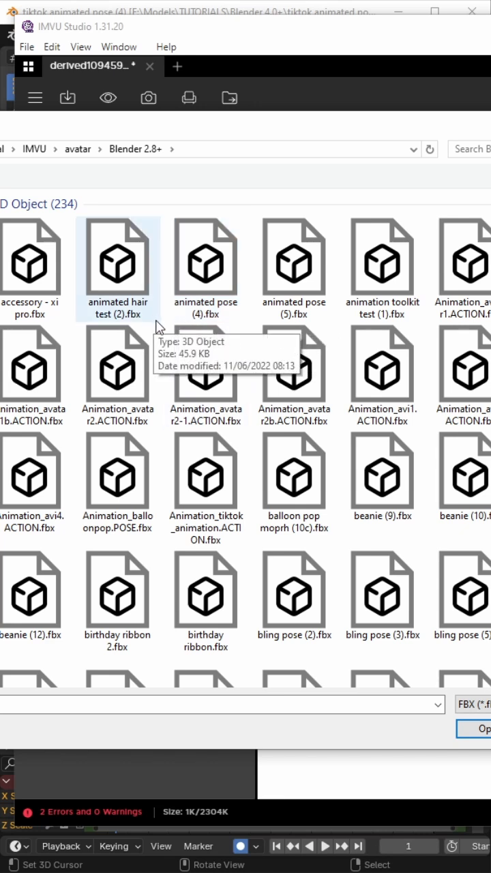
{"action": "left_click", "coordinate": [295, 368]}
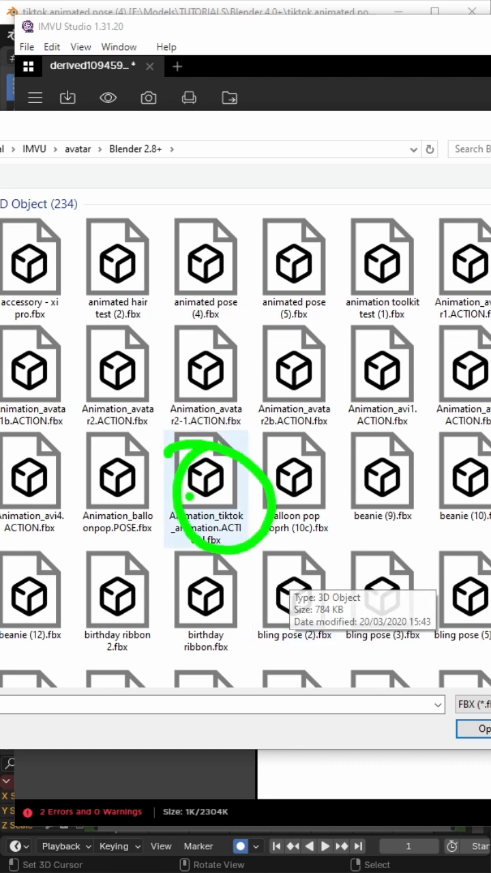
{"action": "left_click", "coordinate": [206, 475]}
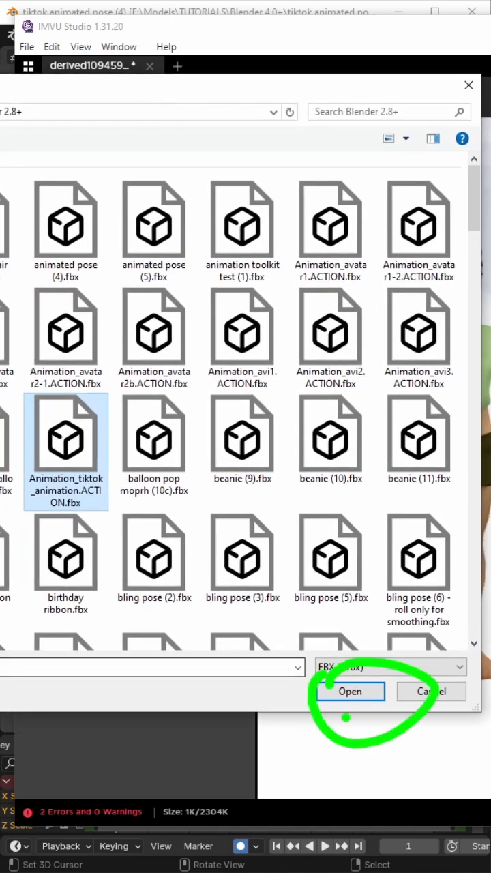
{"action": "left_click", "coordinate": [349, 691]}
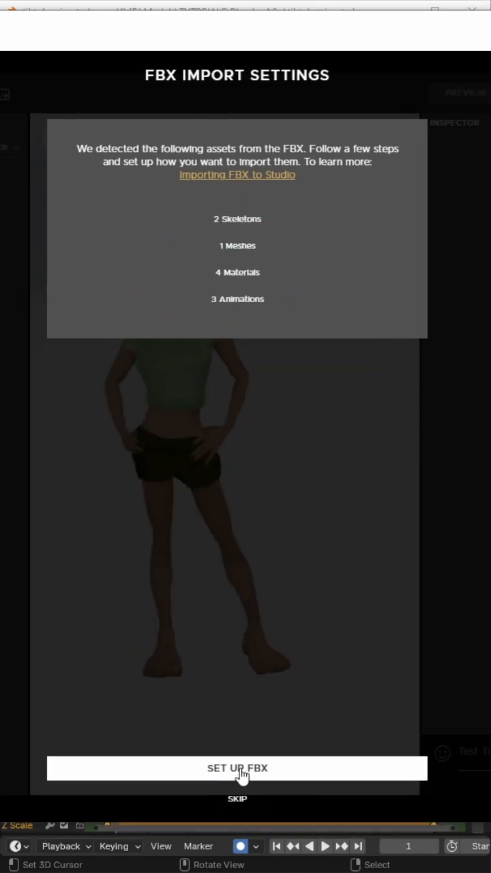
Step: Set up the FBX import with Mesh and Materials excluded
{"action": "left_click", "coordinate": [238, 768]}
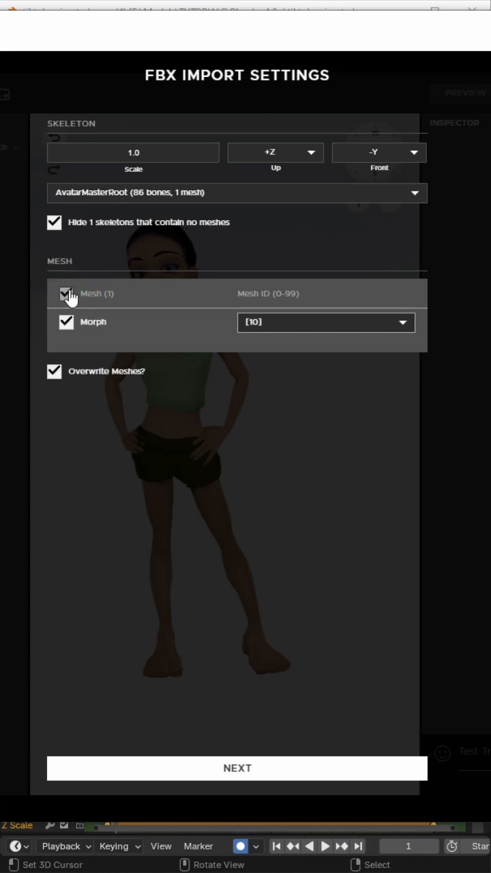
{"action": "left_click", "coordinate": [66, 294]}
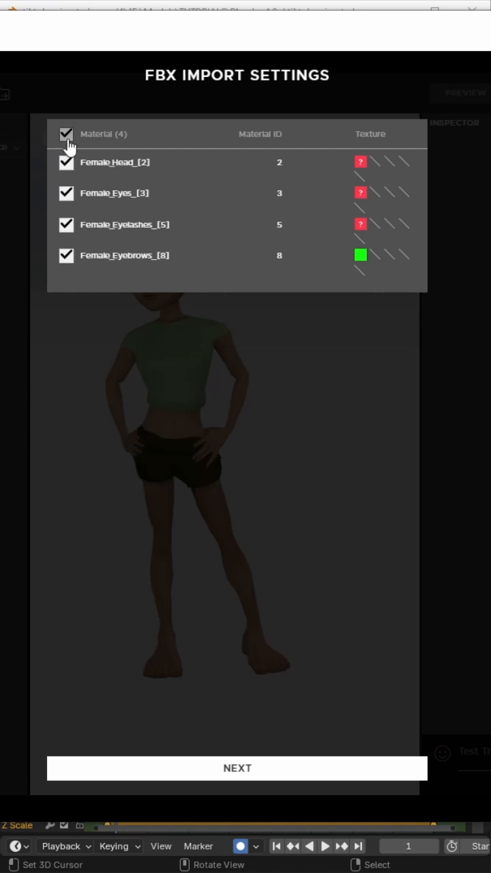
{"action": "left_click", "coordinate": [237, 768]}
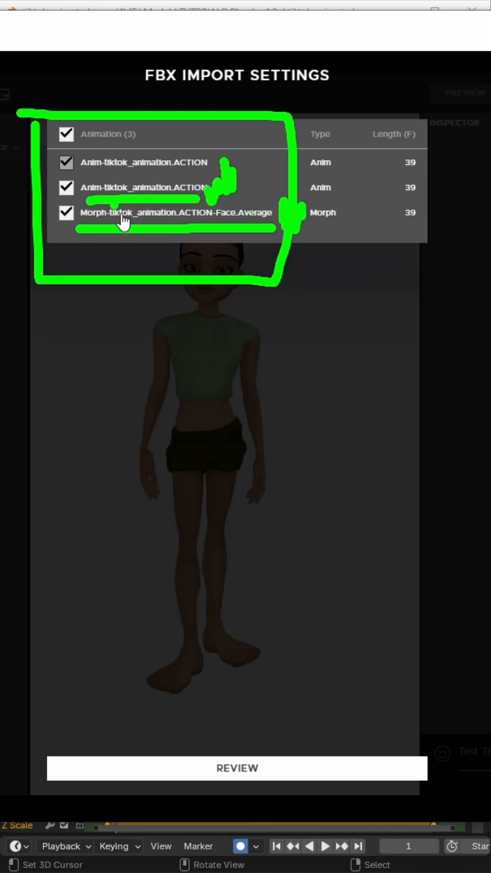
Step: Drop the duplicate Anim entry, review, and import the animation and face morph
{"action": "left_click", "coordinate": [65, 188]}
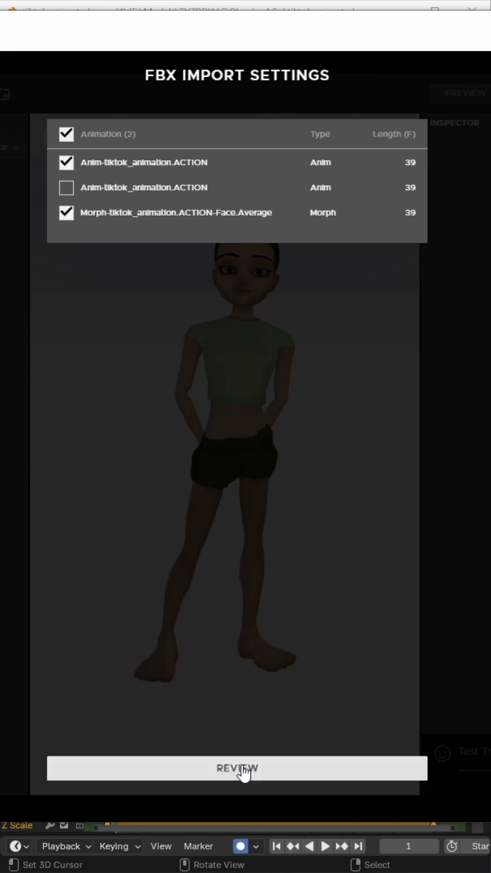
{"action": "left_click", "coordinate": [238, 769]}
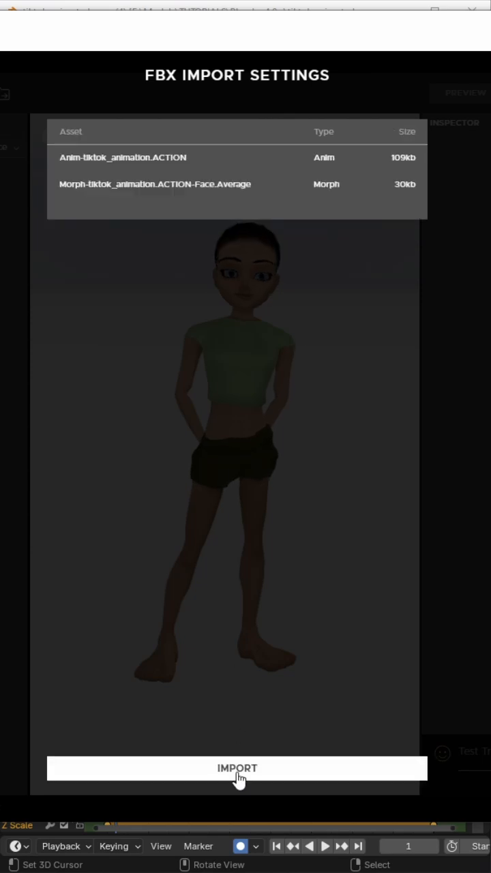
{"action": "left_click", "coordinate": [237, 768]}
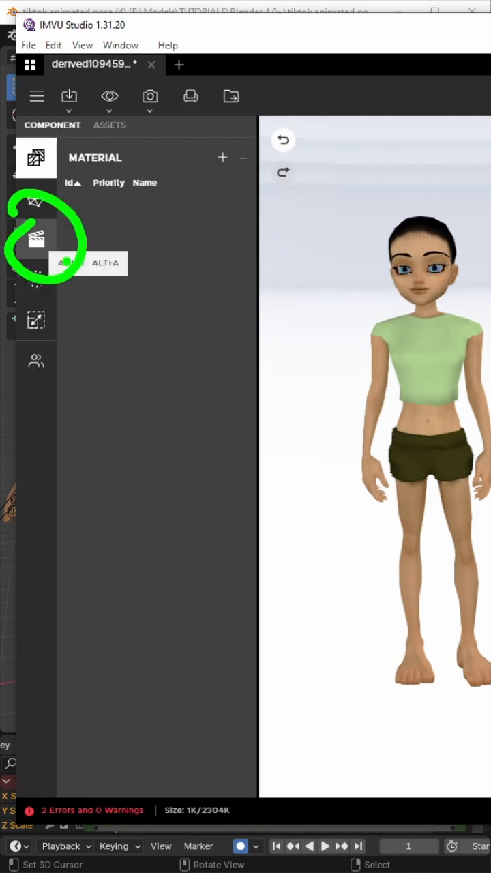
Step: Create a new action, rename it stance.Standing, and add a new ensemble to it
{"action": "left_click", "coordinate": [35, 238]}
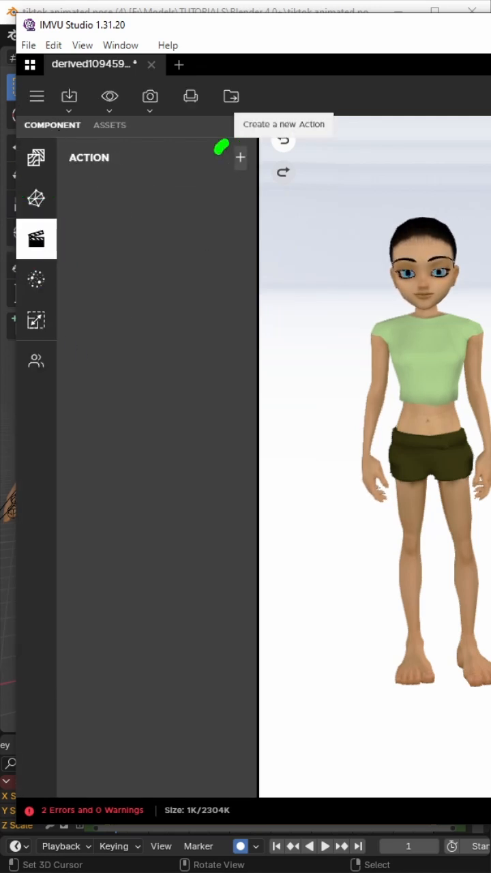
{"action": "left_click", "coordinate": [241, 158]}
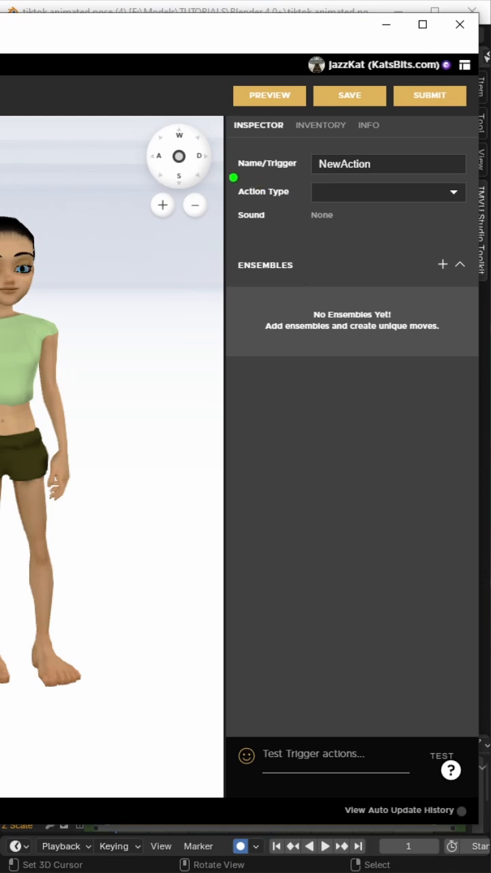
{"action": "left_click", "coordinate": [389, 164]}
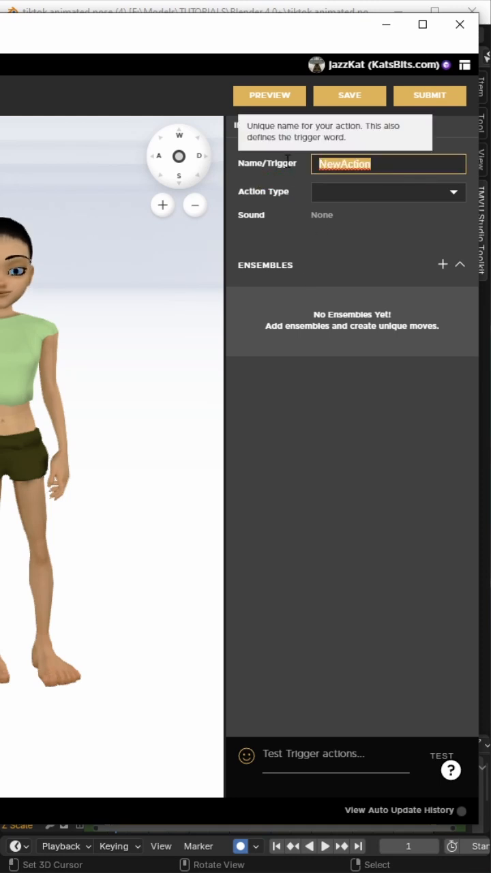
{"action": "type", "text": "stance.Idle"}
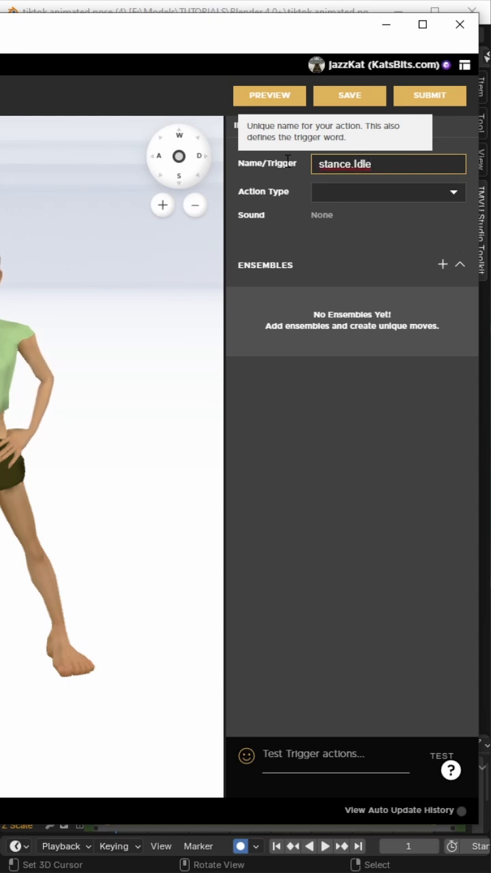
{"action": "key", "text": "BackSpace"}
{"action": "type", "text": "Standing"}
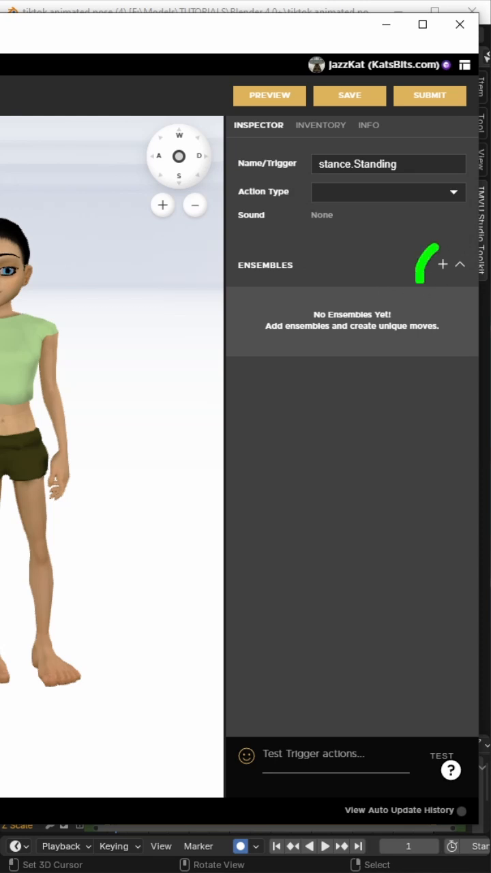
{"action": "left_click", "coordinate": [442, 264]}
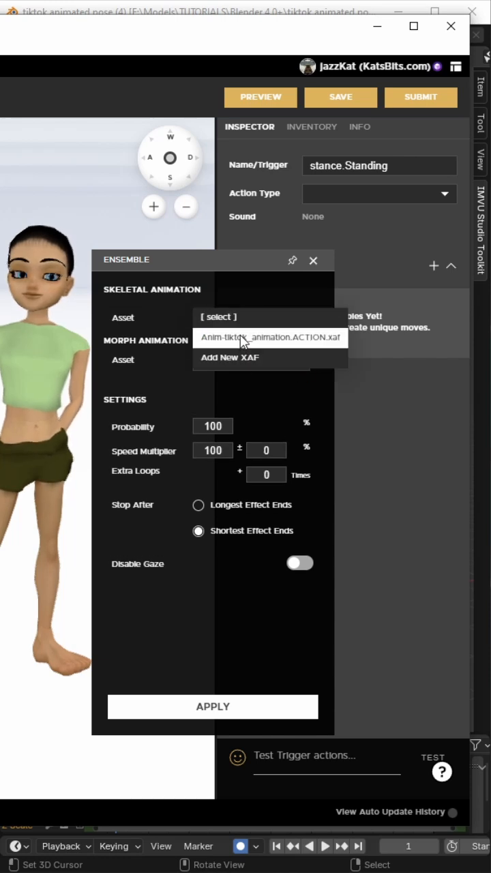
Step: Pick the tiktok skeletal animation and tiktok face morph assets, setting the animation loop to 1, 40, 0
{"action": "left_click", "coordinate": [270, 337]}
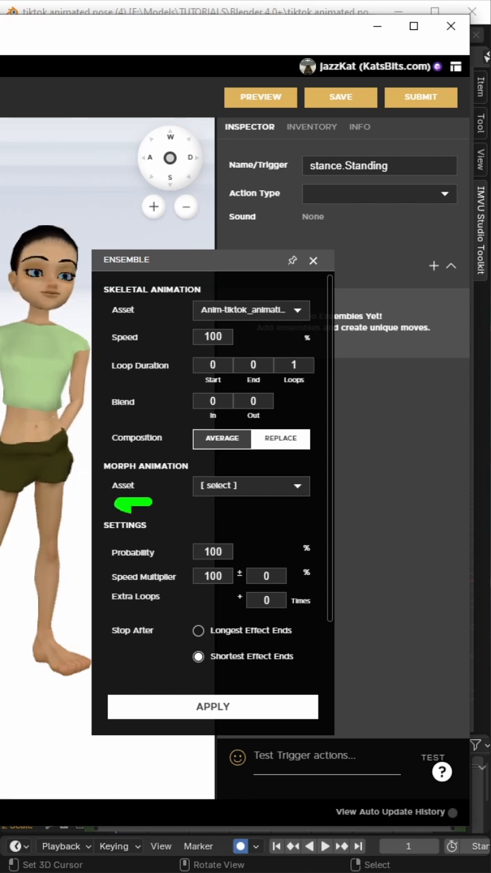
{"action": "left_click", "coordinate": [251, 485]}
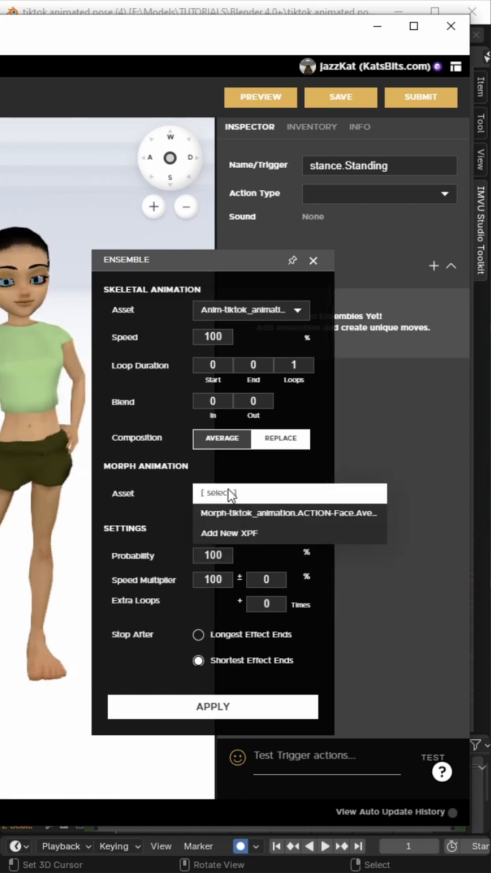
{"action": "left_click", "coordinate": [289, 513]}
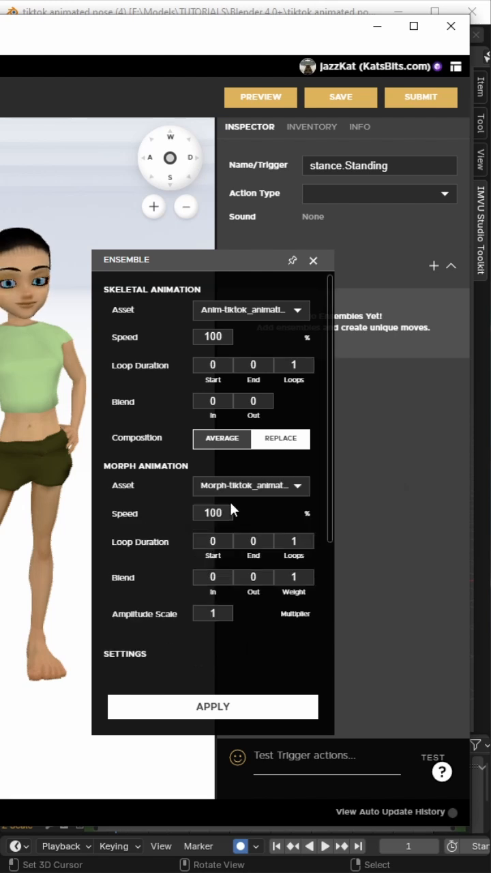
{"action": "left_click", "coordinate": [213, 366]}
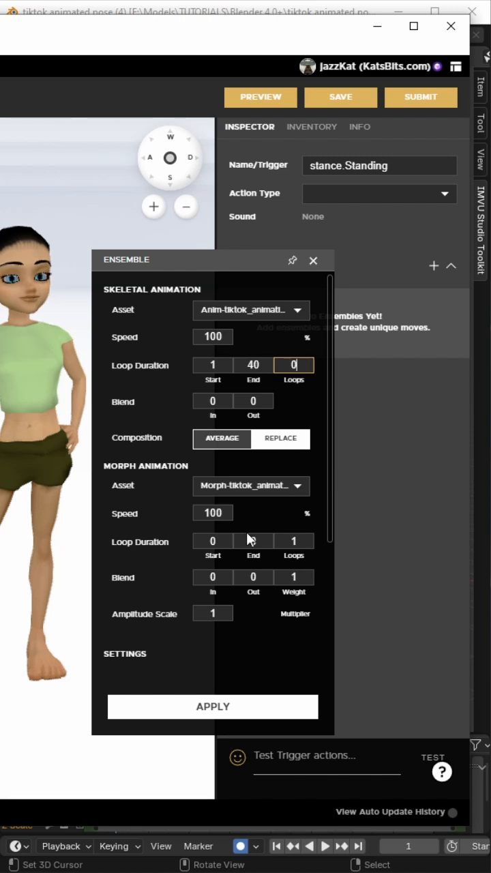
Step: Set the face morph loop to 1, 40, 0 as well and toggle Disable Gaze for the action
{"action": "left_click", "coordinate": [213, 541]}
{"action": "type", "text": "40"}
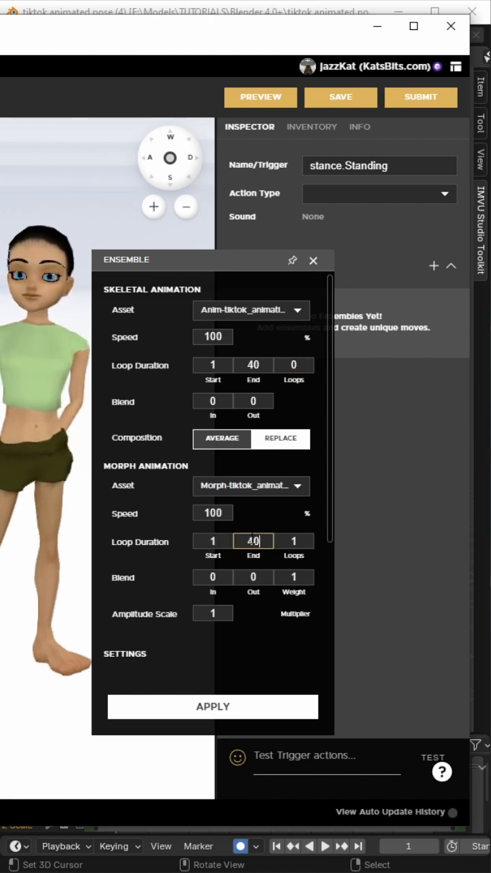
{"action": "left_click", "coordinate": [293, 540]}
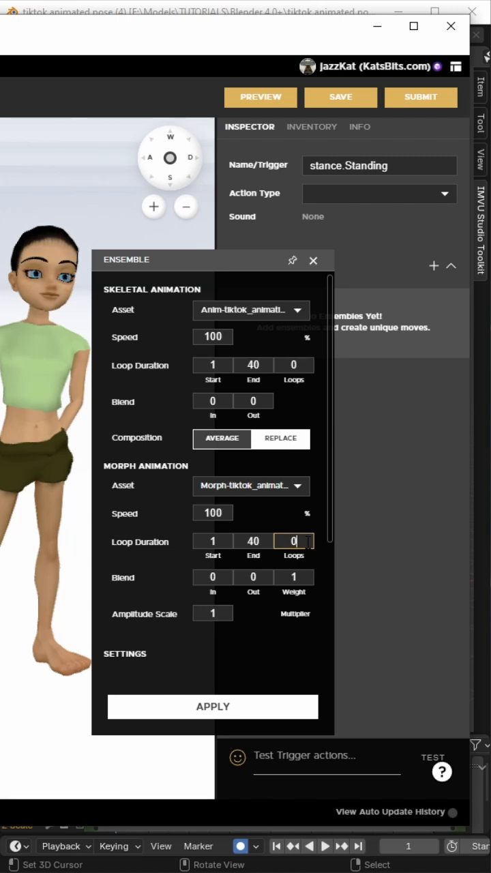
{"action": "scroll", "scroll_direction": "down", "scroll_amount": 3}
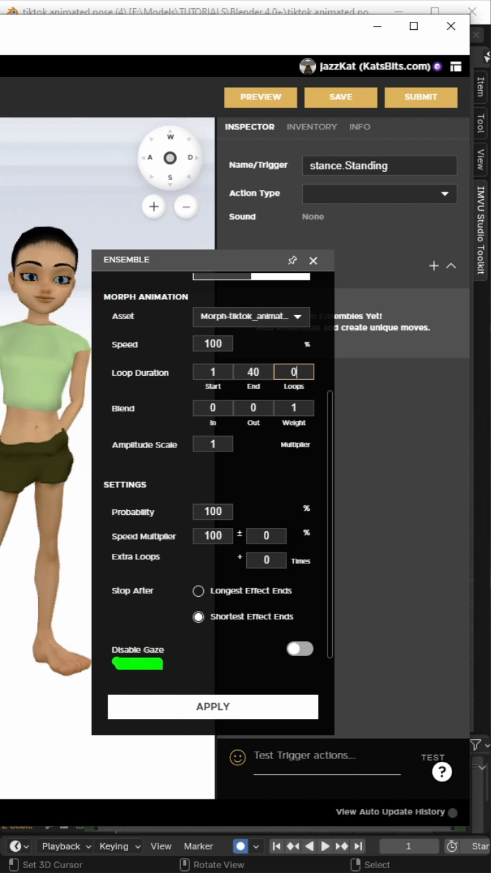
{"action": "left_click", "coordinate": [300, 649]}
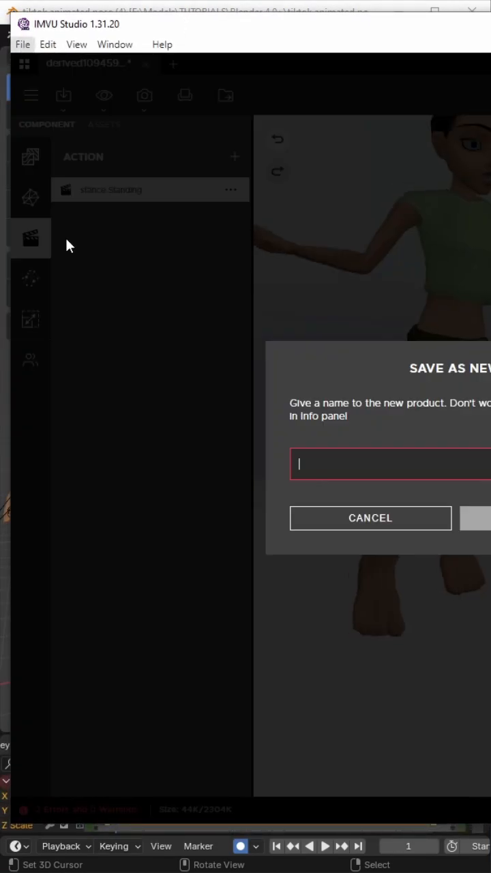
Step: Save the project as a new product named tiktok anim
{"action": "type", "text": "tiktok anim"}
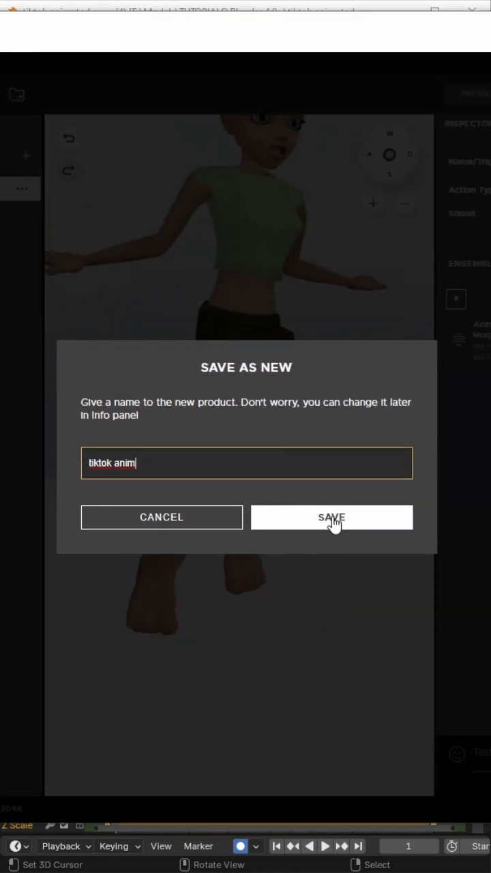
{"action": "left_click", "coordinate": [331, 517]}
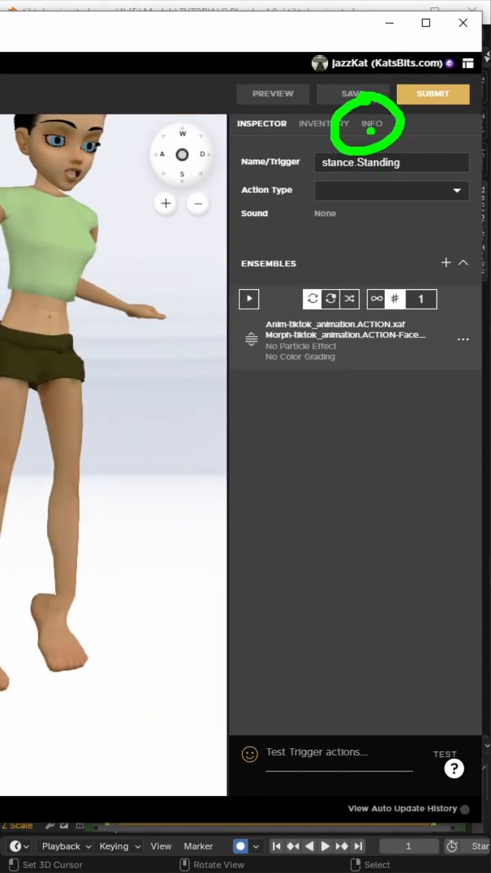
Step: In the INFO settings, set the Classic product image to tutorial-exercise-file.png from the IMVU folder
{"action": "left_click", "coordinate": [371, 123]}
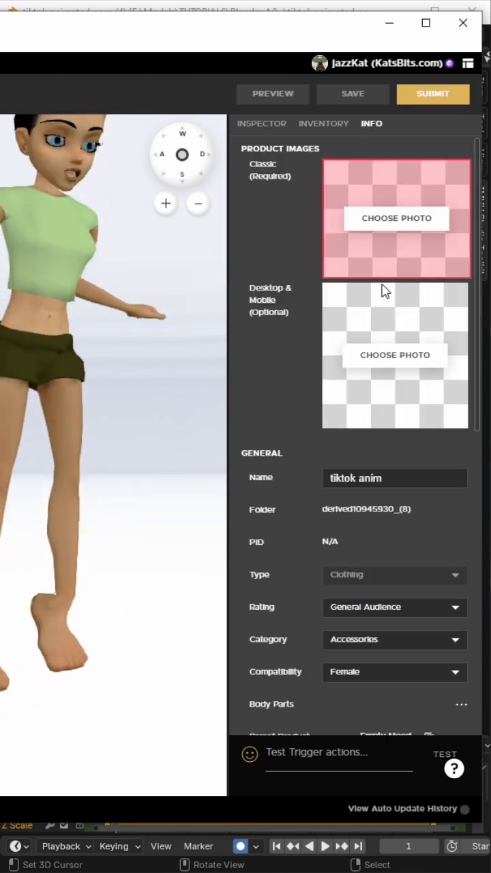
{"action": "left_click", "coordinate": [395, 218]}
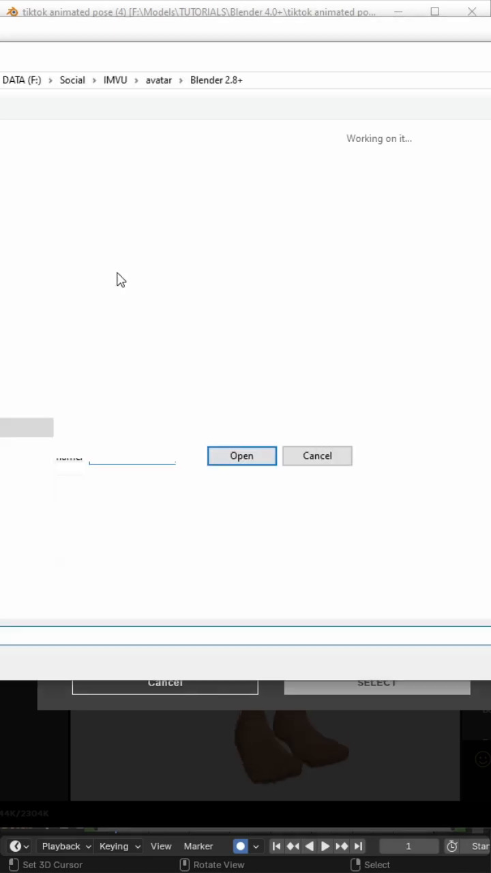
{"action": "left_click", "coordinate": [215, 79]}
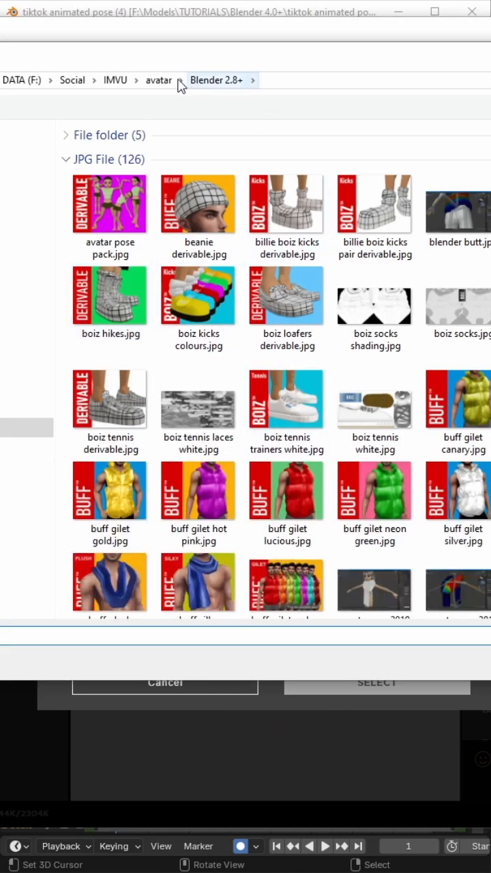
{"action": "left_click", "coordinate": [115, 80]}
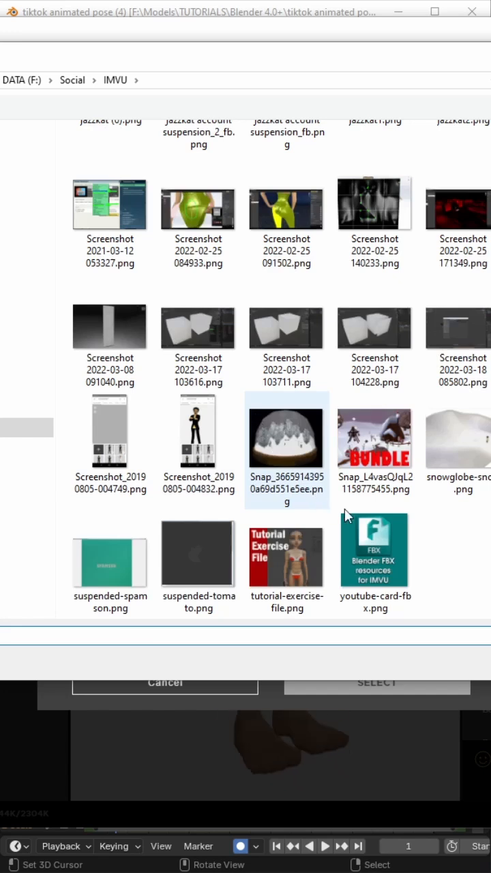
{"action": "left_click", "coordinate": [287, 554]}
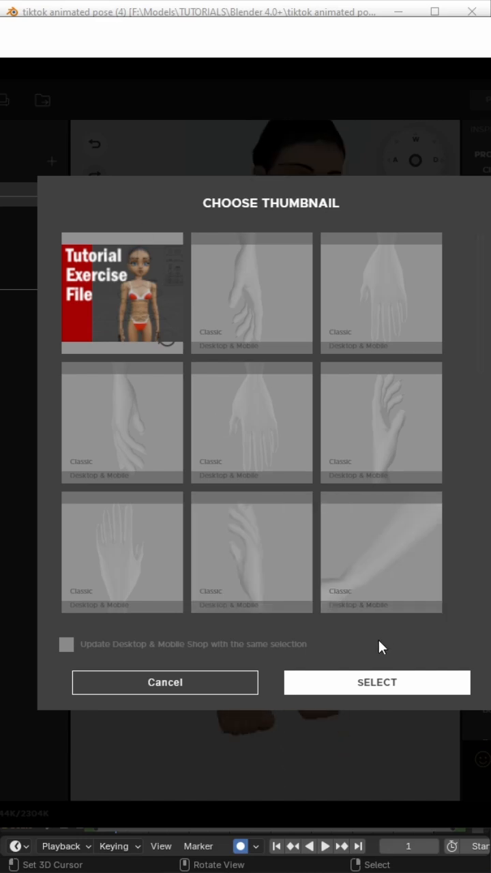
{"action": "left_click", "coordinate": [376, 683]}
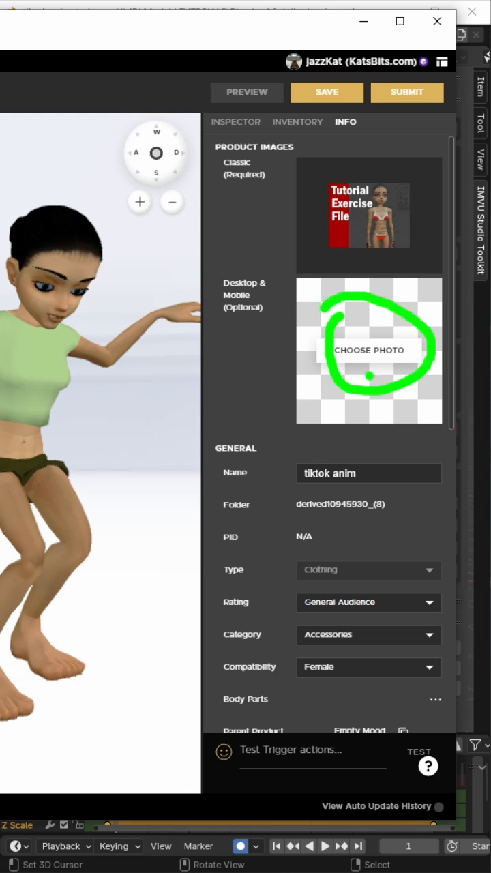
Step: Choose a hand-render thumbnail for the Desktop & Mobile image, toggling reuse for the classic shop
{"action": "left_click", "coordinate": [368, 349]}
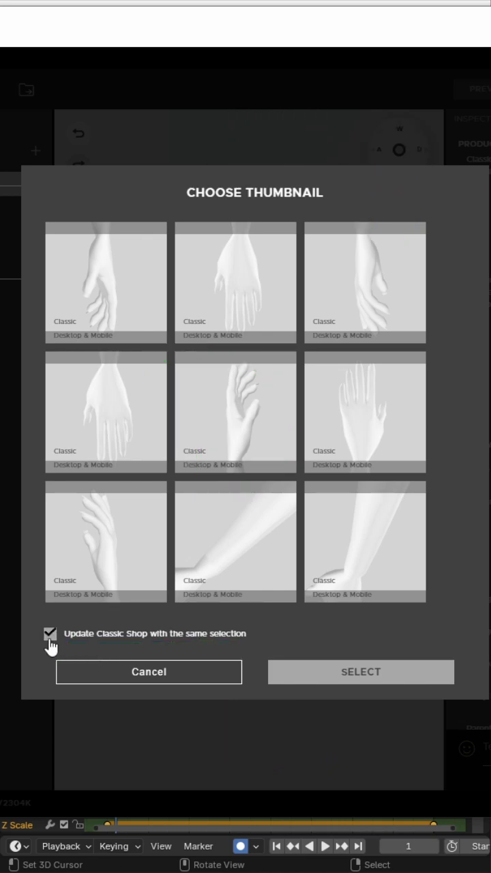
{"action": "left_click", "coordinate": [49, 634]}
{"action": "type", "text": "TikTok Anim"}
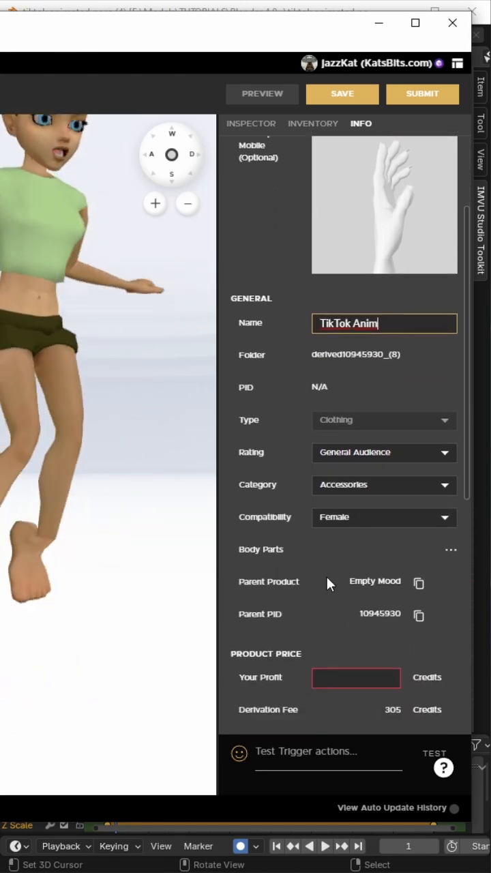
Step: Rename the product TikTok Anim, submit it to the shop, and confirm the fees and success message
{"action": "type", "text": "1"}
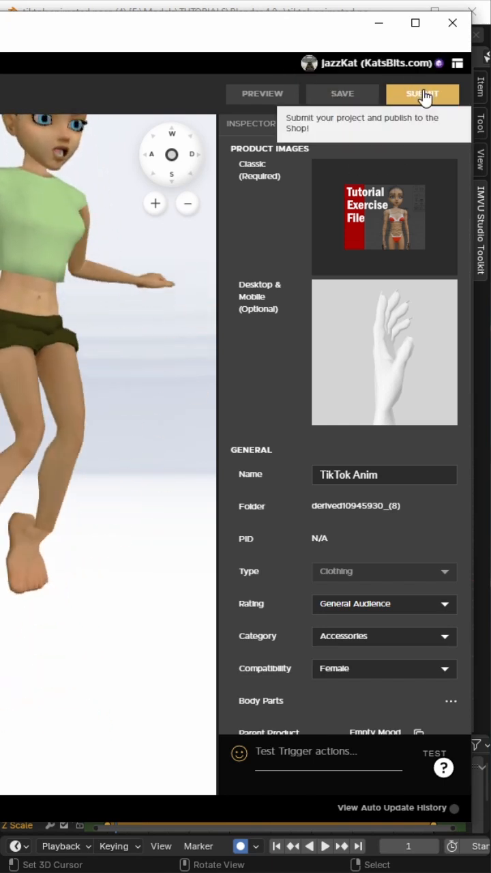
{"action": "left_click", "coordinate": [422, 95]}
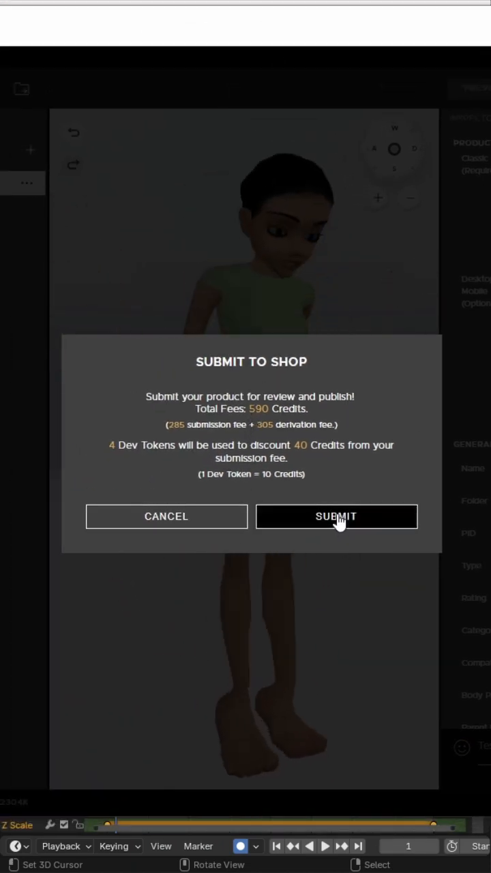
{"action": "left_click", "coordinate": [335, 515]}
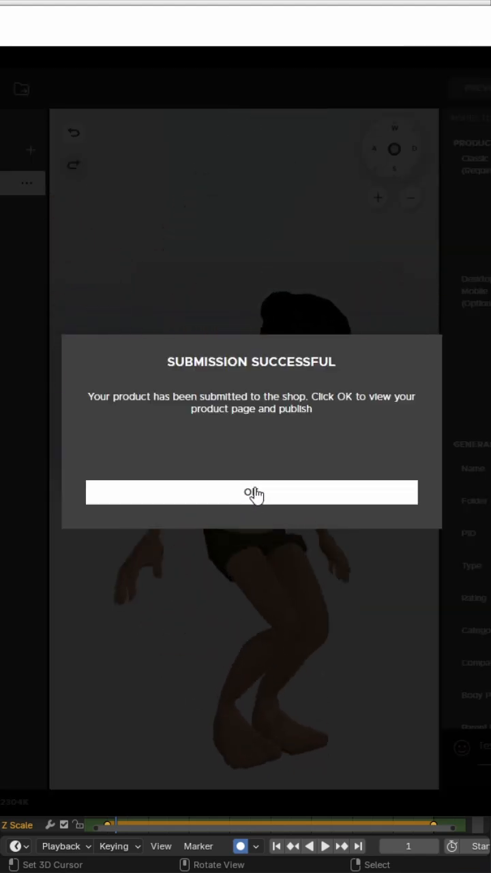
{"action": "left_click", "coordinate": [251, 491]}
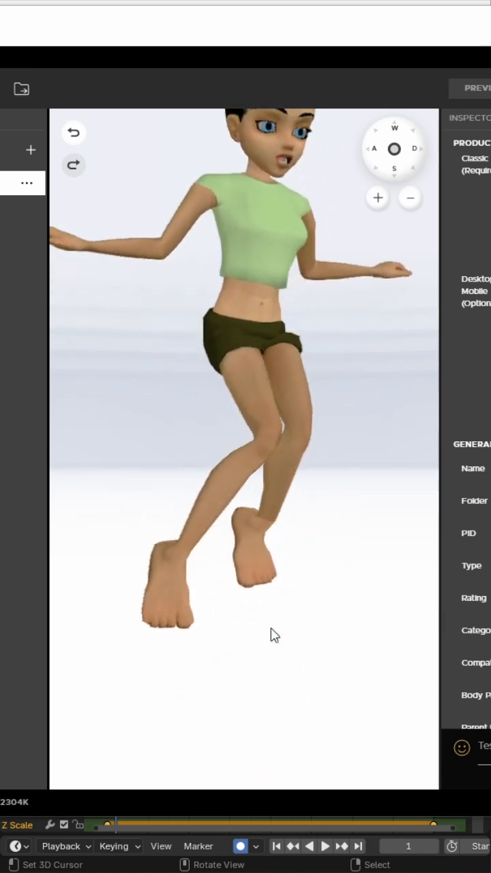